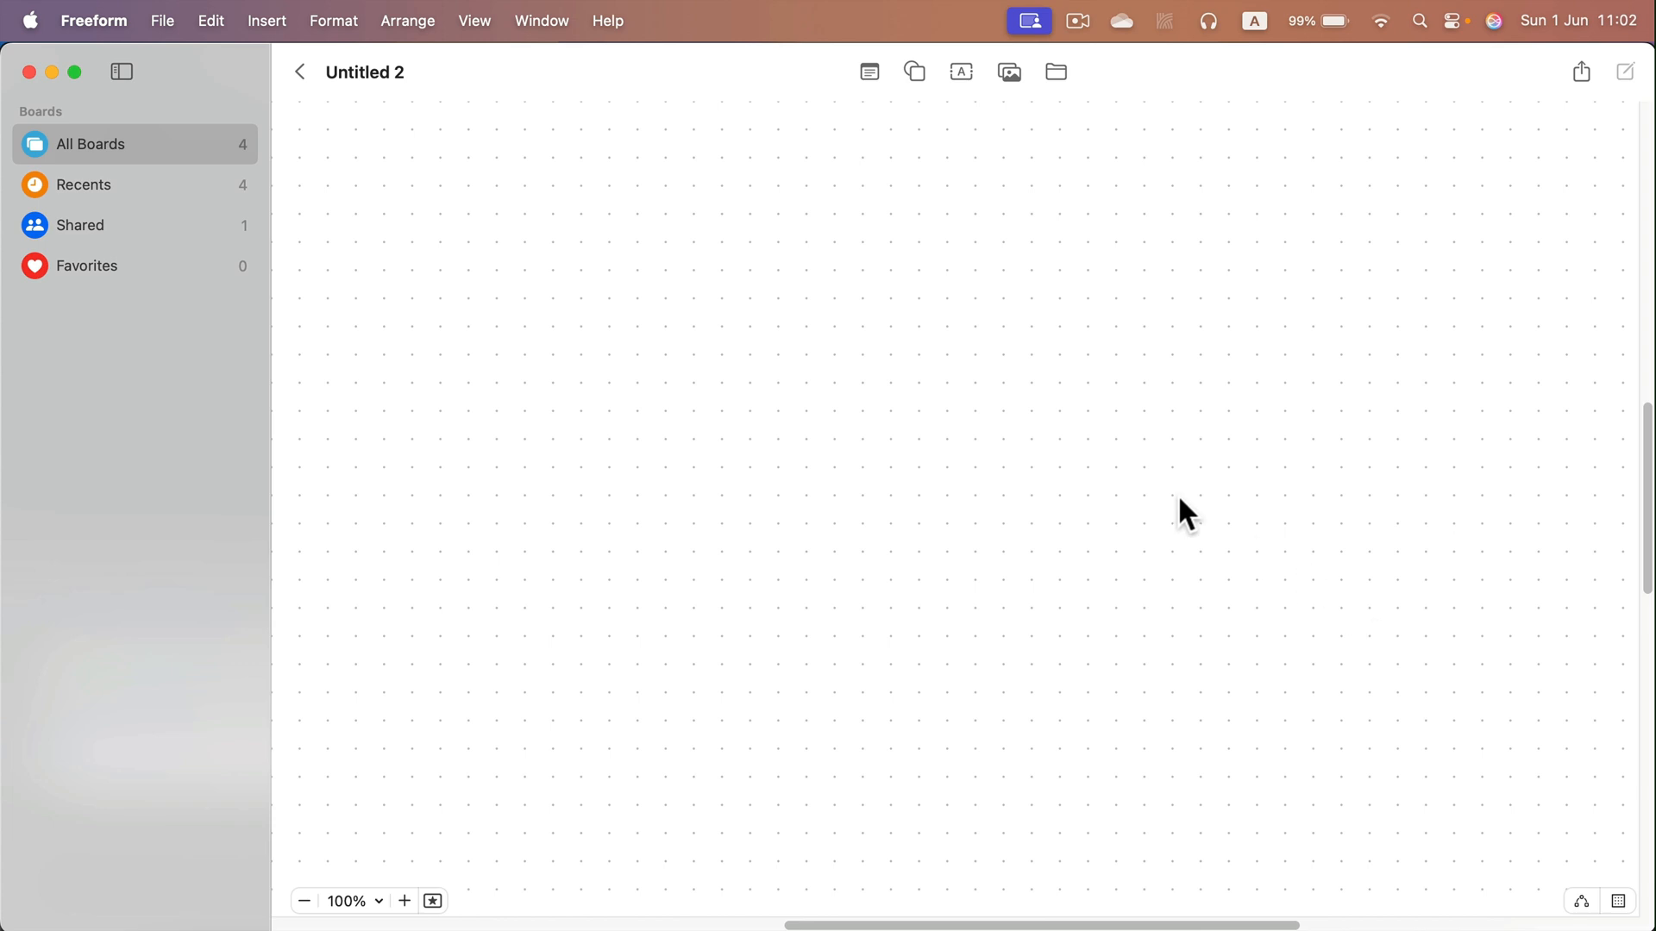
mouse_move(894, 493)
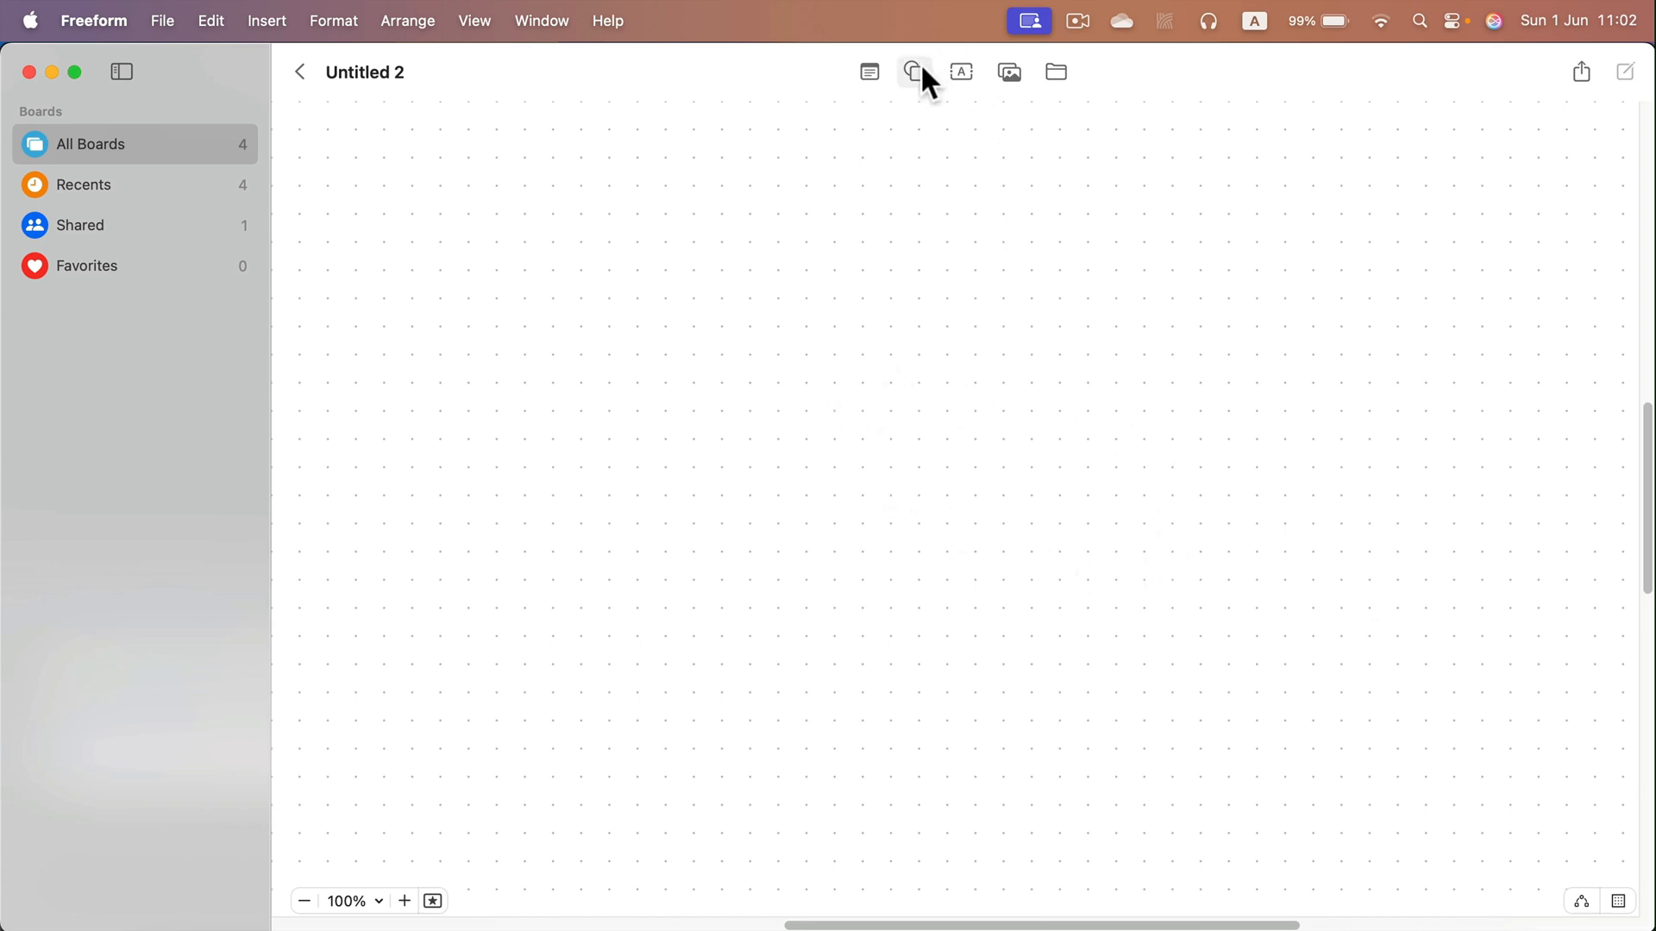
Show the Basic shapes library from the toolbar on the blank board
left_click(909, 72)
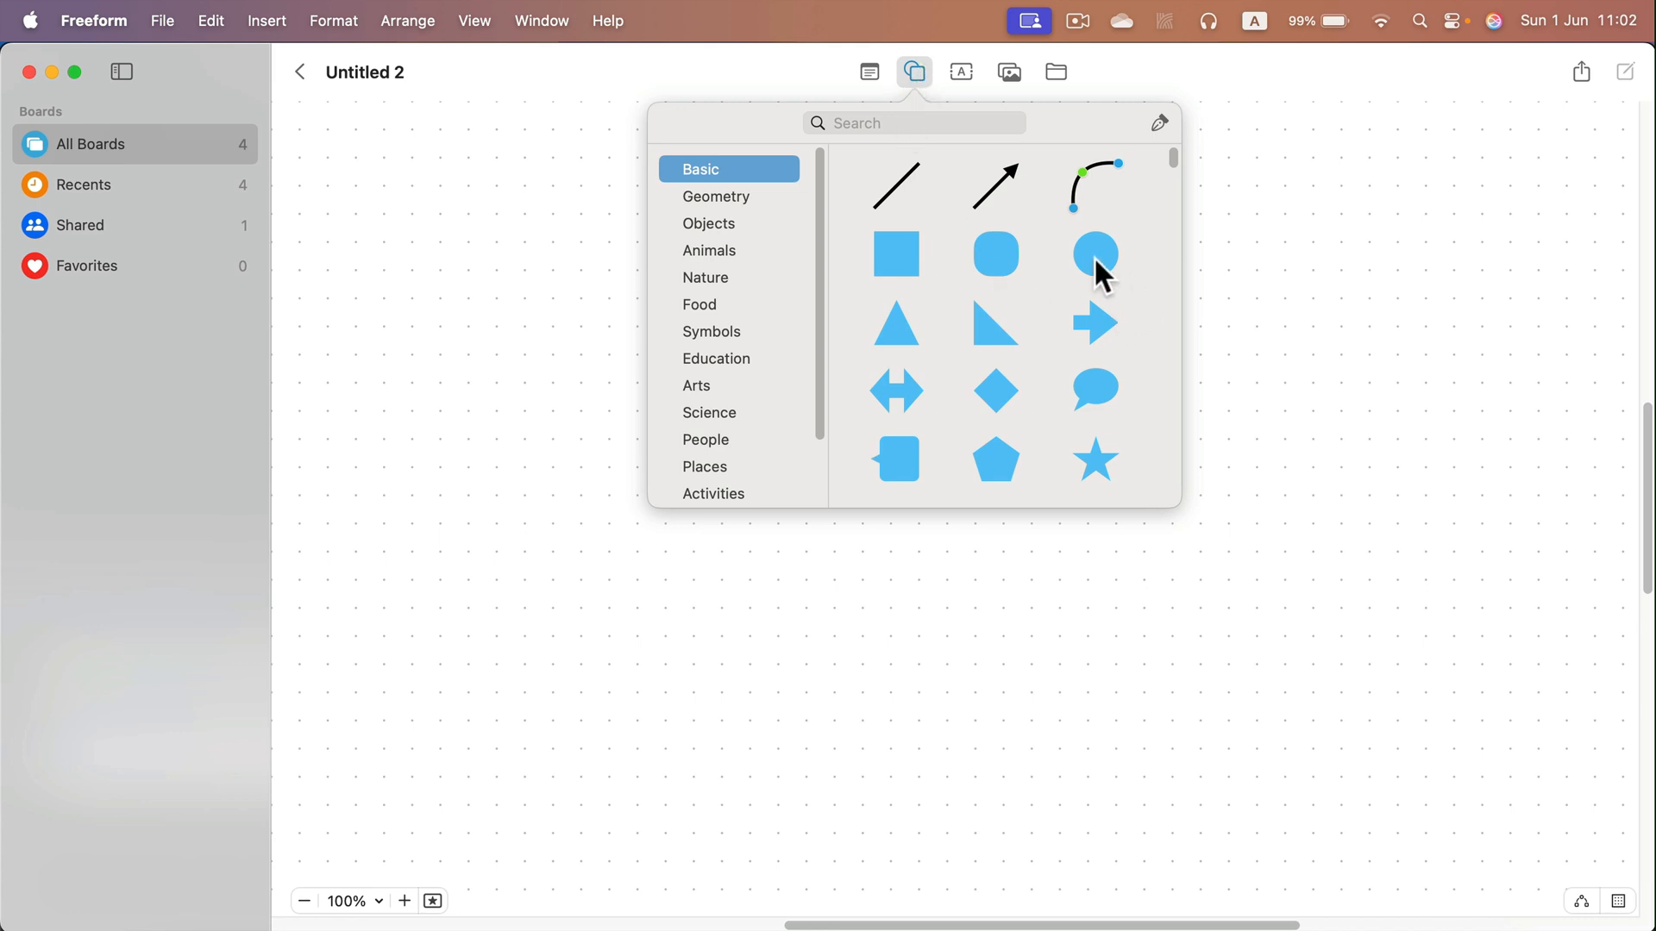
Add a blue circle to the board and stretch it into a wide oval
left_click(1095, 256)
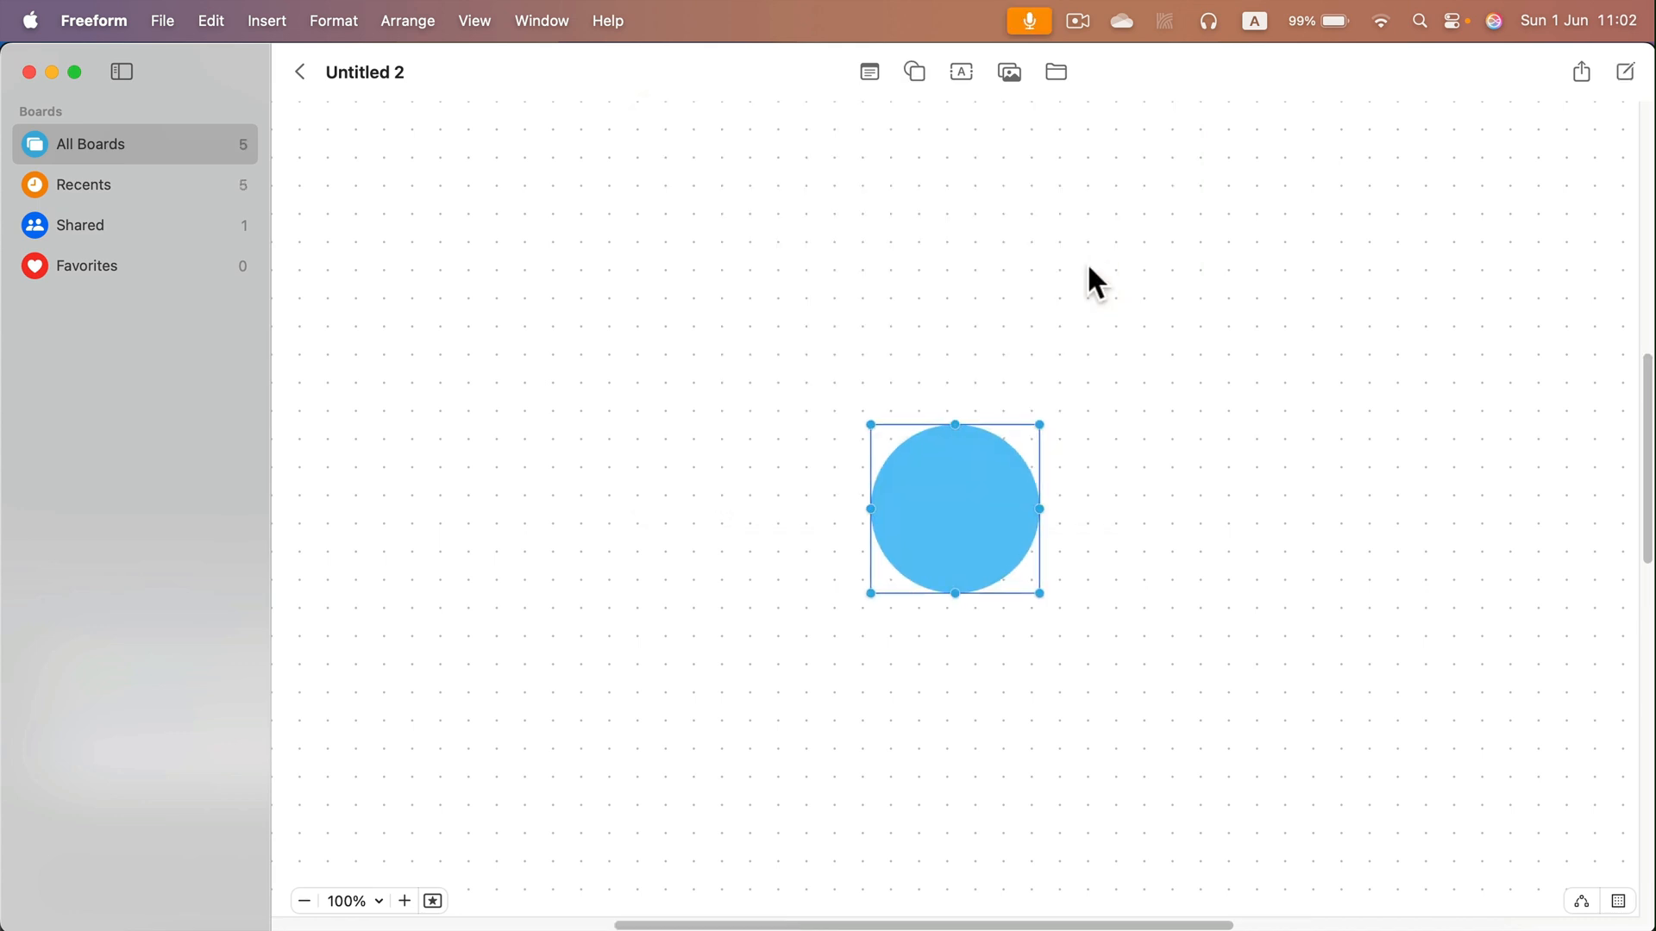
left_click_drag(1038, 507, 1115, 512)
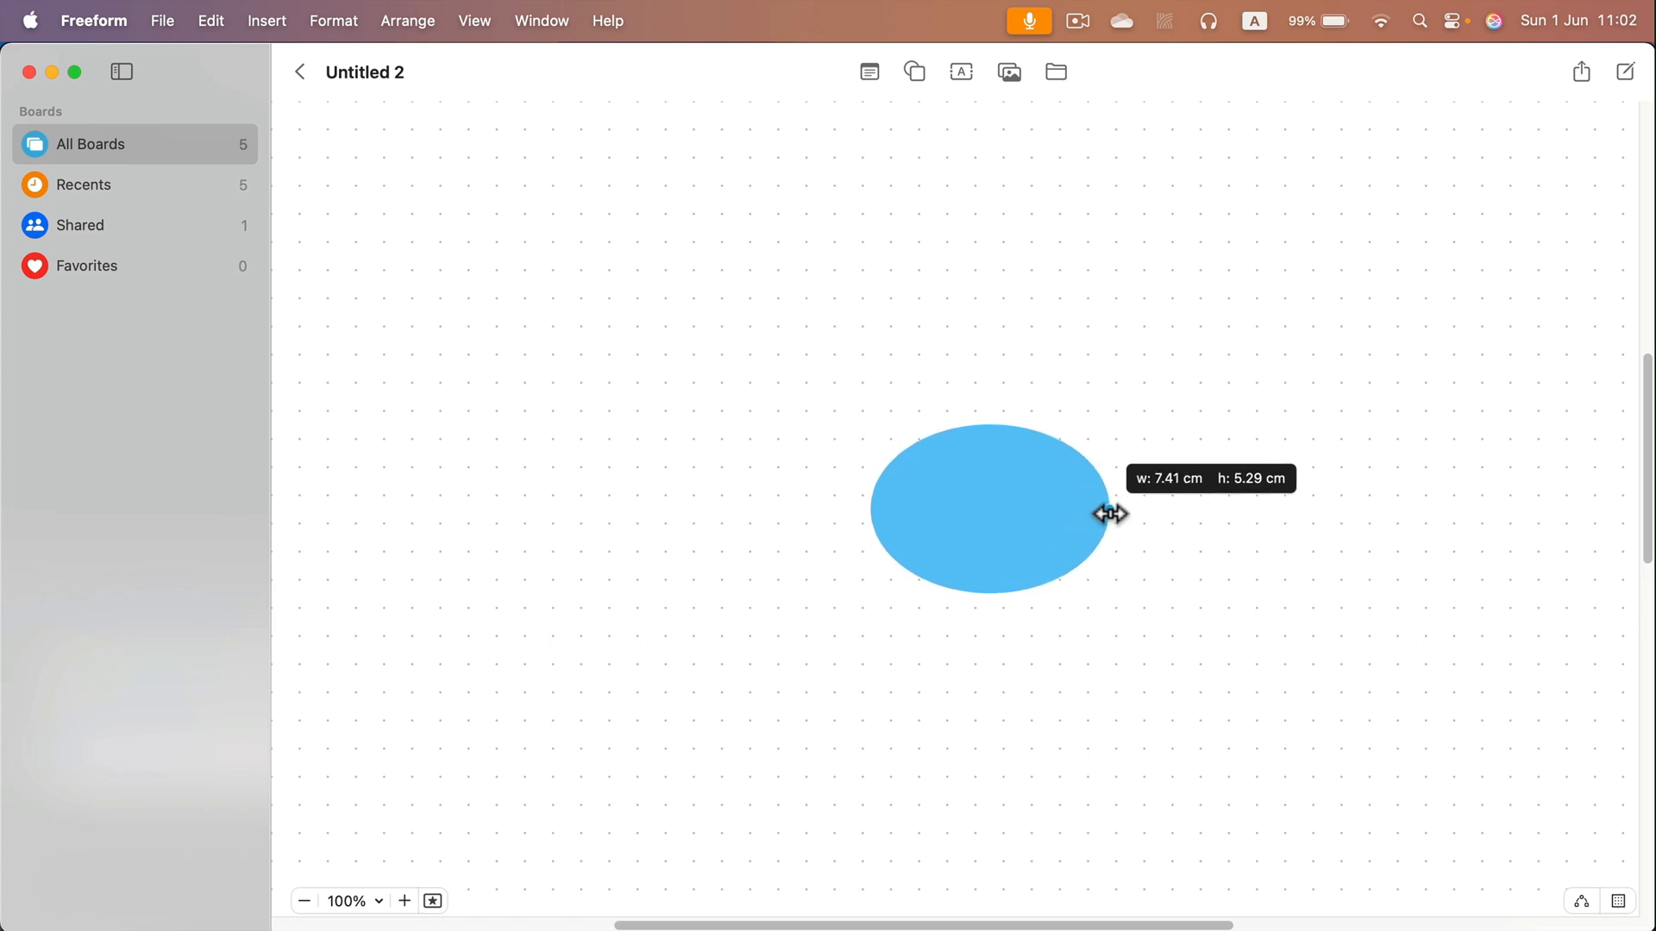
left_click_drag(1104, 512, 1039, 531)
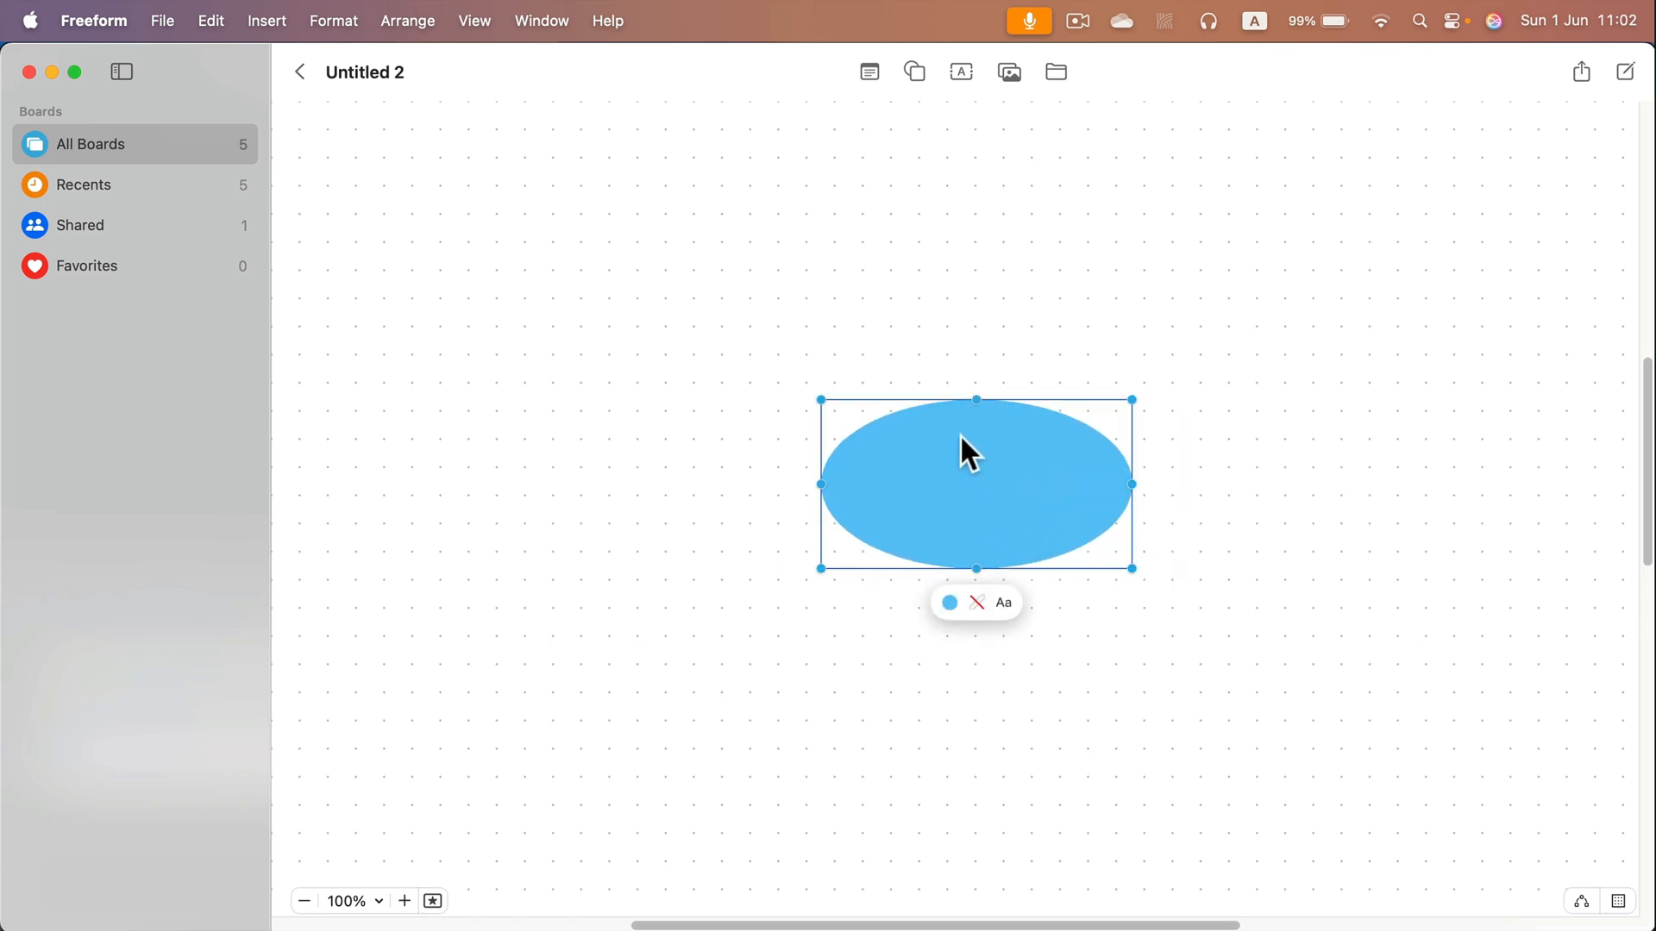
mouse_move(948, 604)
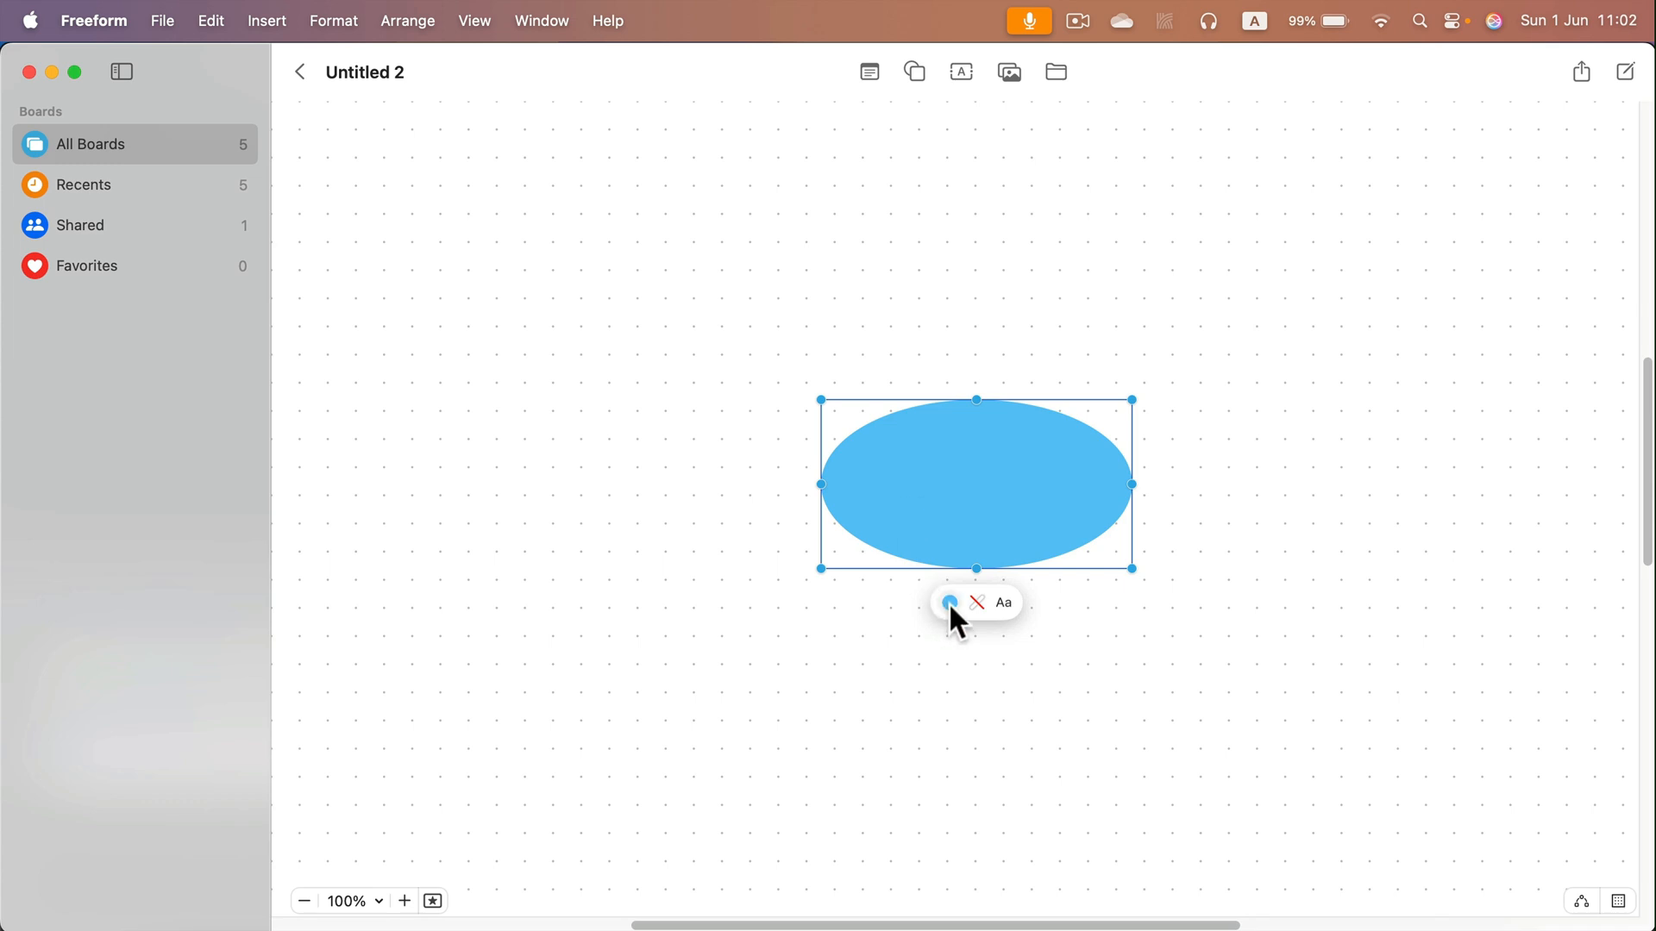
Remove the oval's fill and give it a solid pink outline
left_click(945, 603)
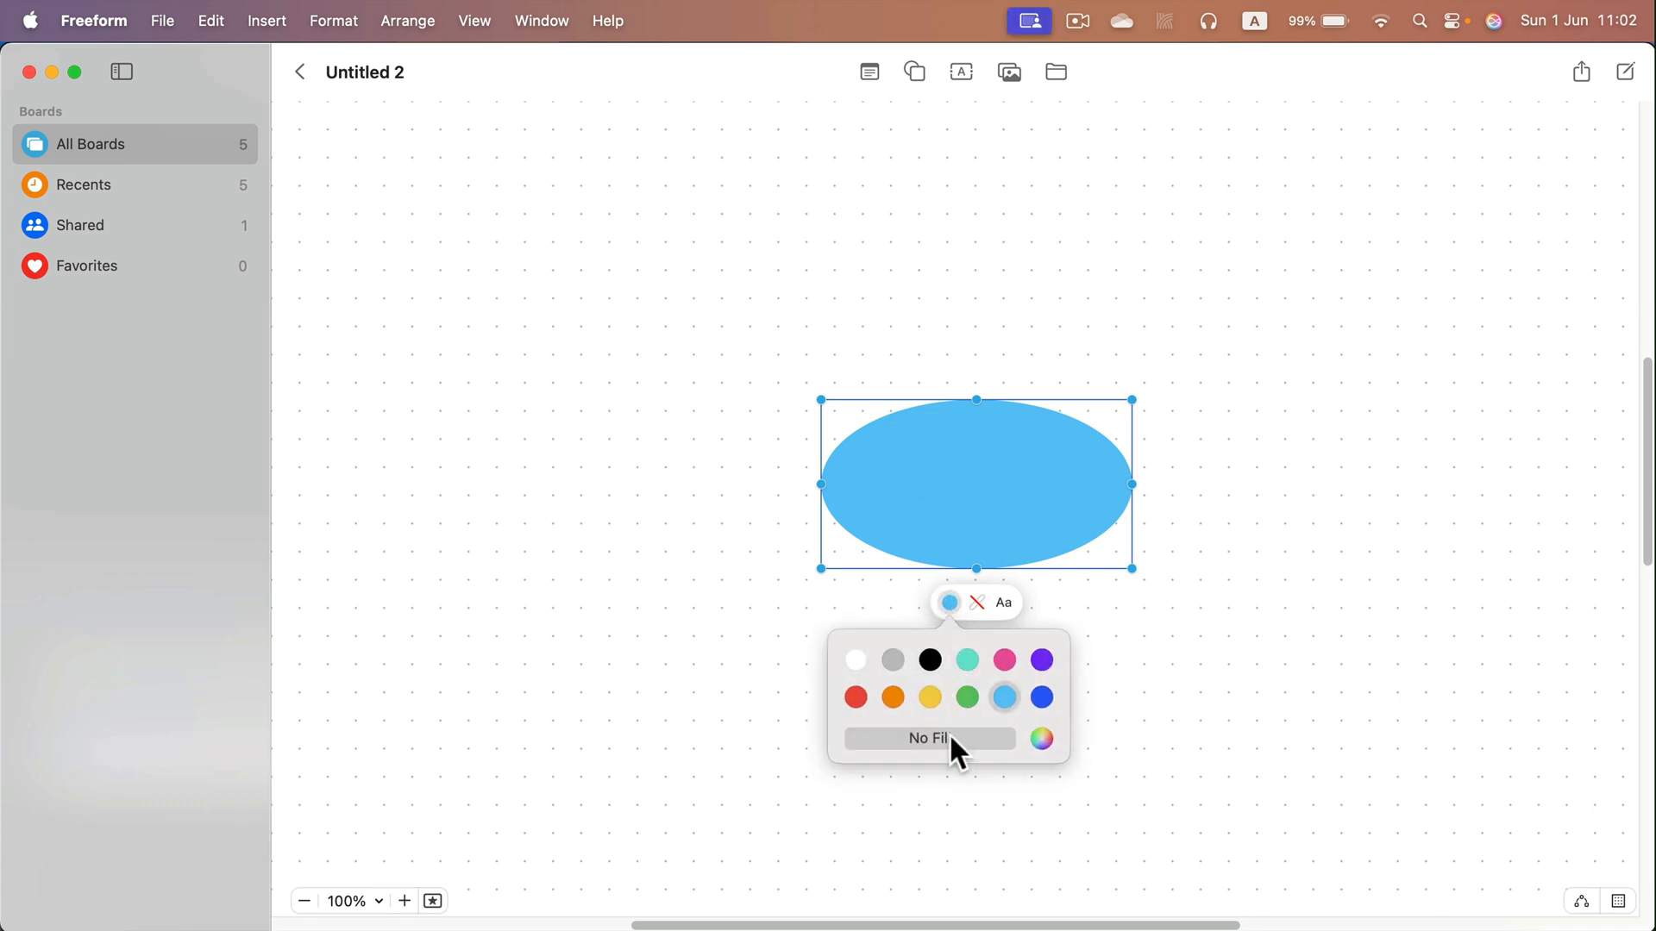
left_click(928, 738)
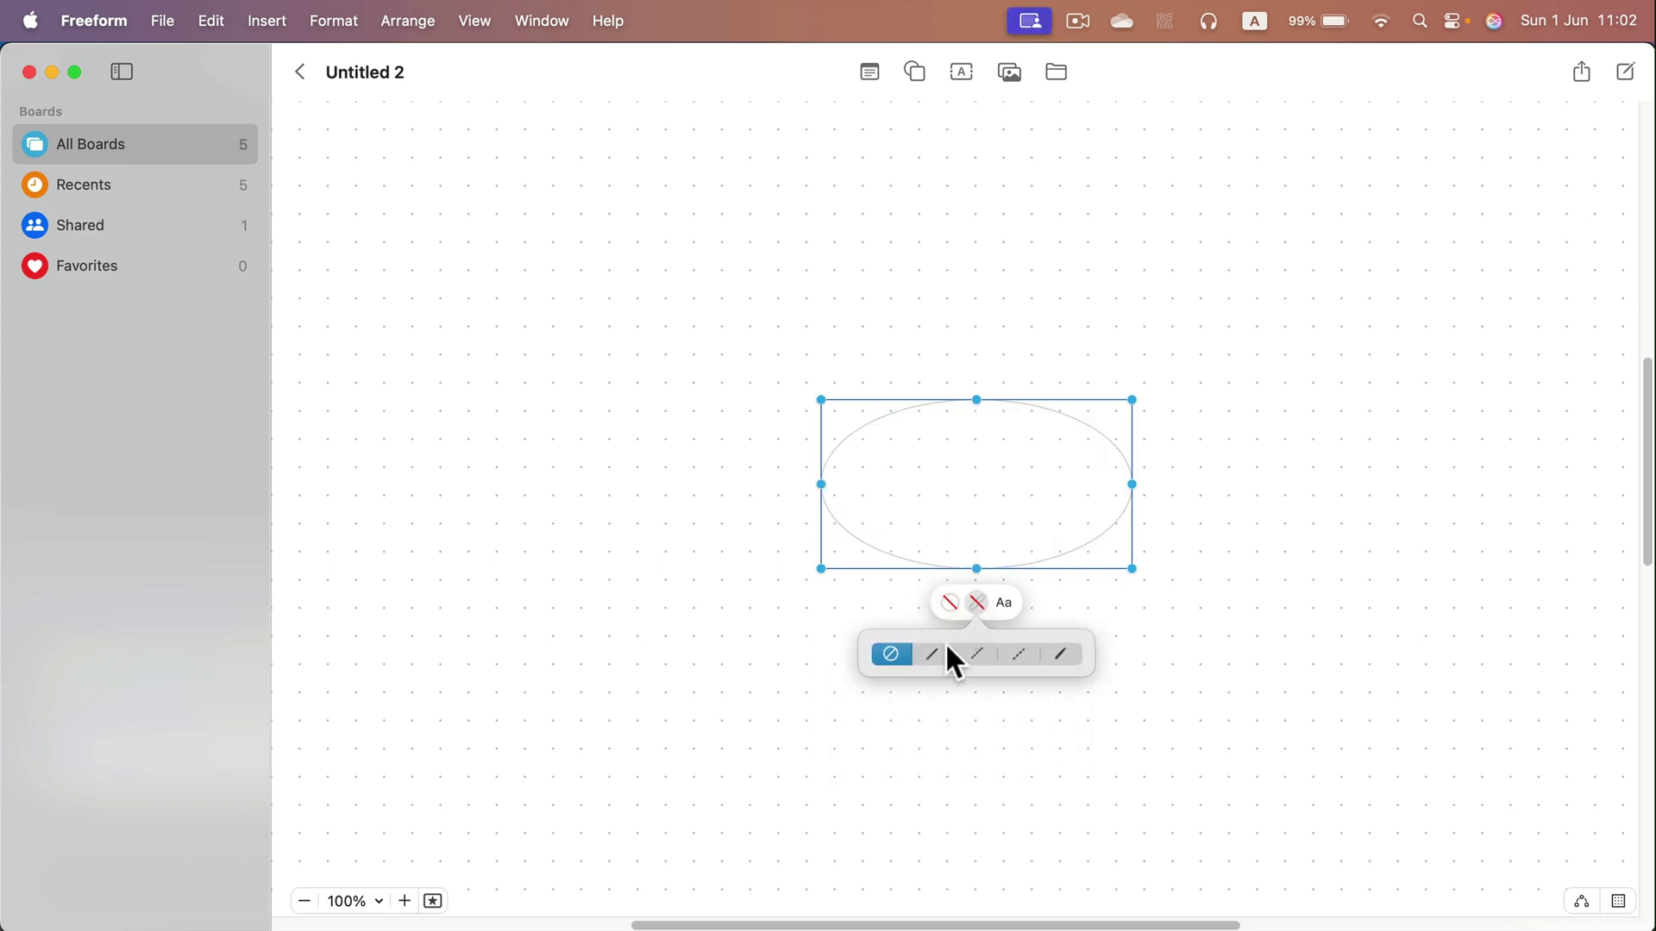
left_click(933, 656)
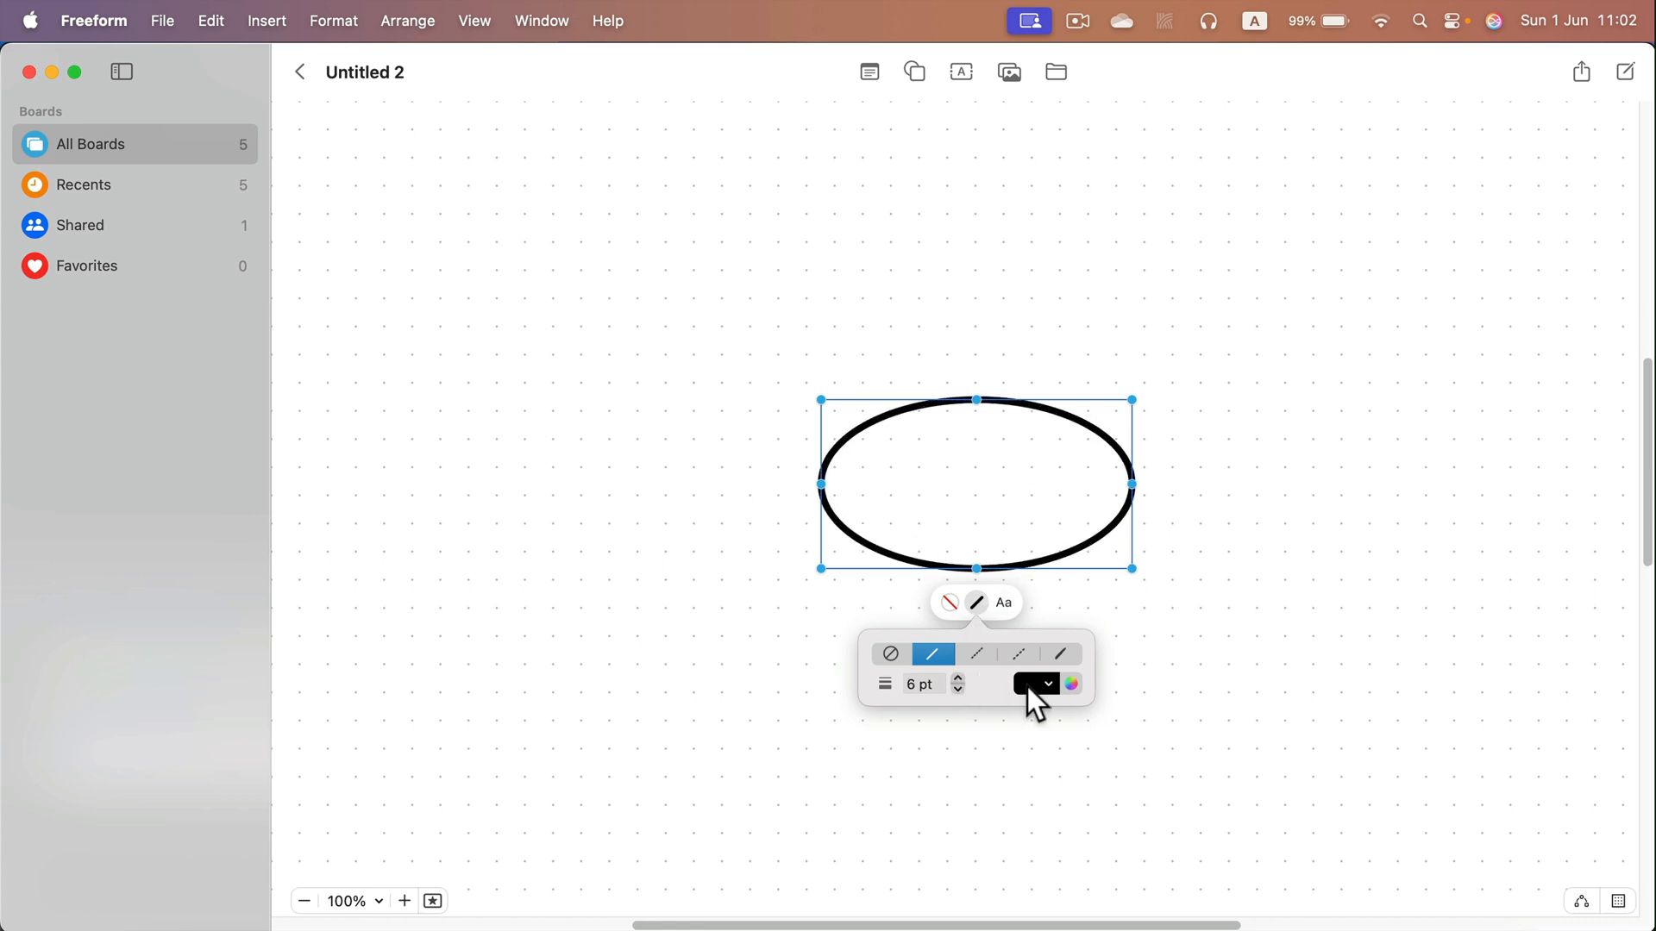
left_click(1036, 683)
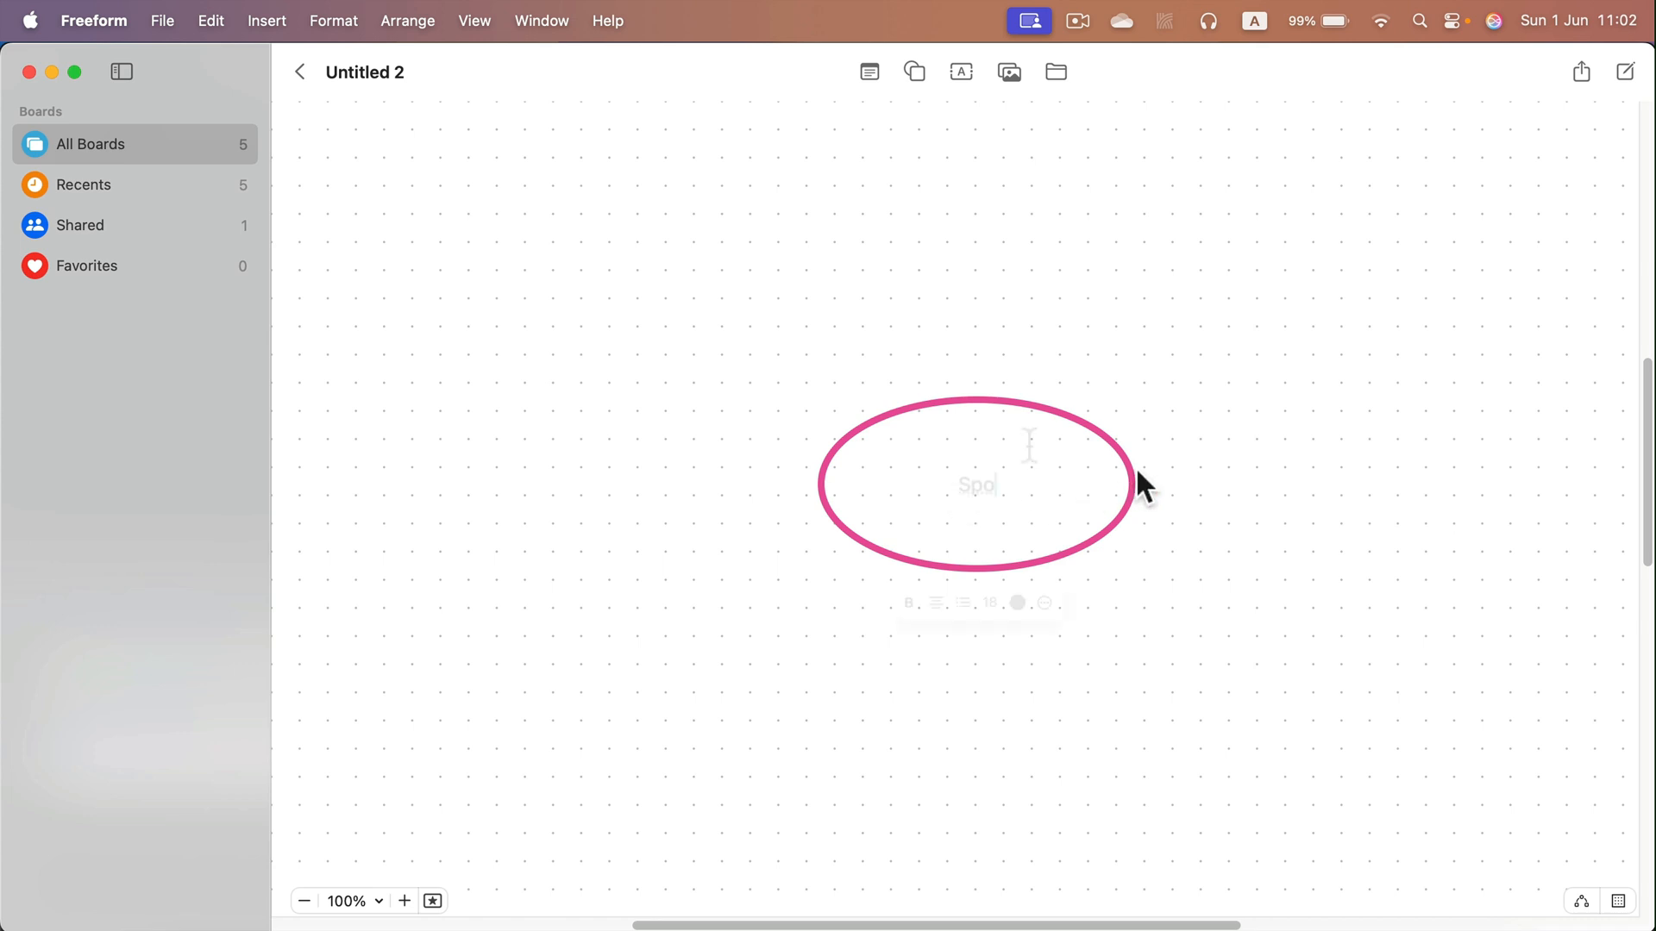
Label the oval 'Sports' in non-bold pink text
type("Sports")
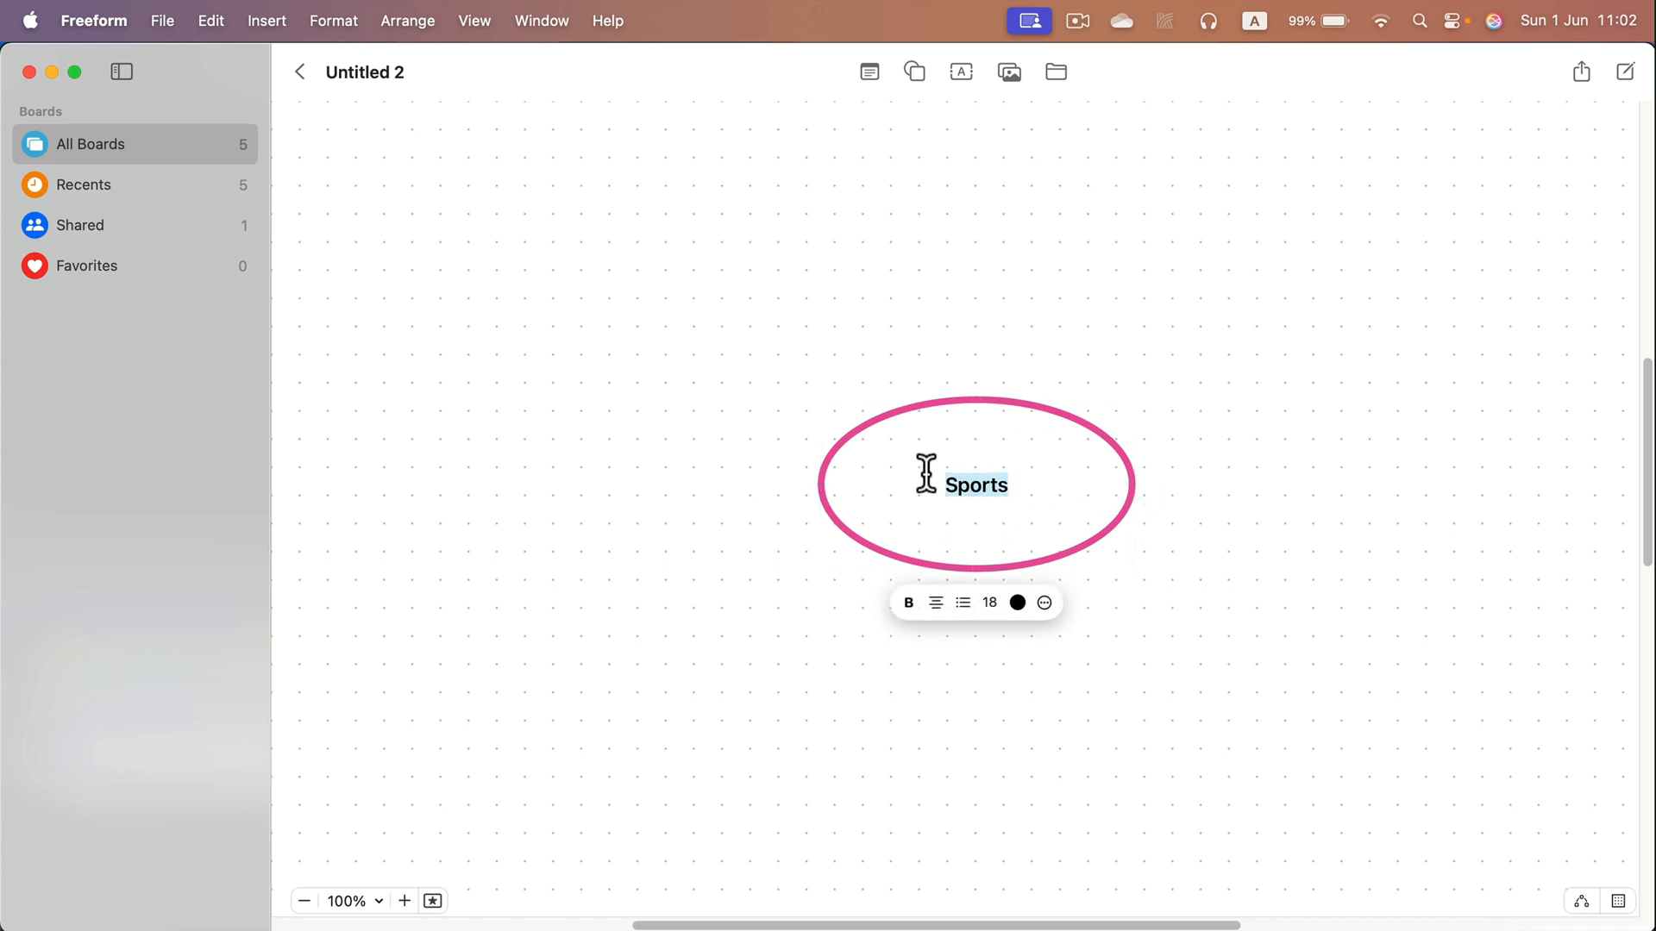
left_click(907, 604)
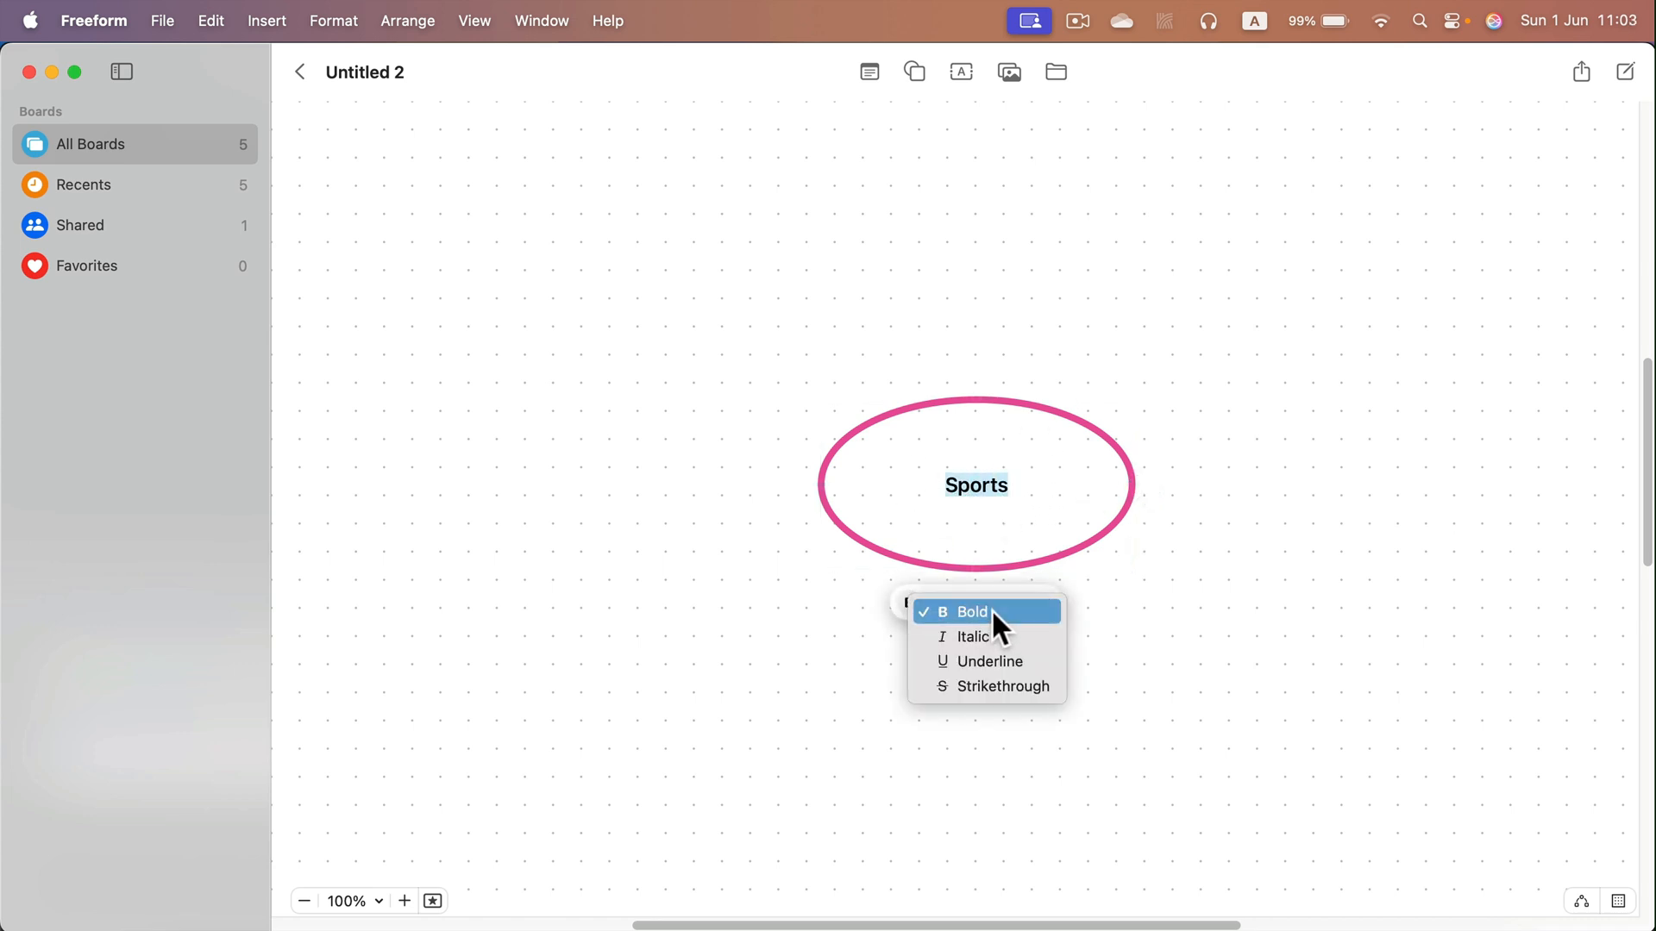
left_click(989, 602)
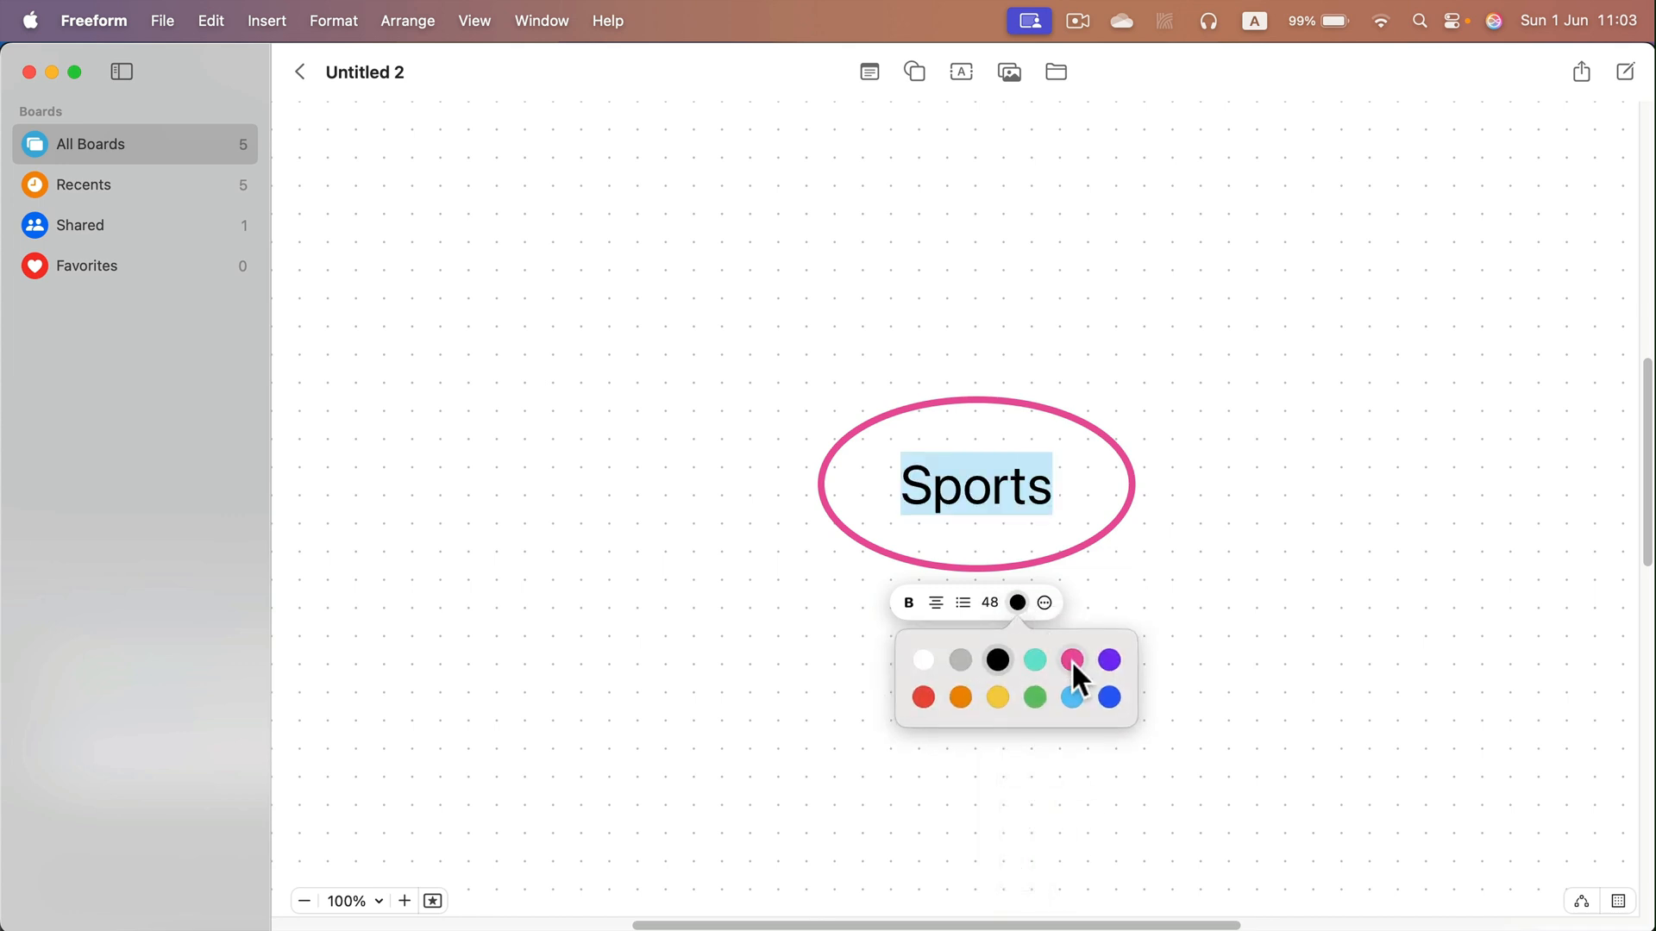
left_click(1069, 659)
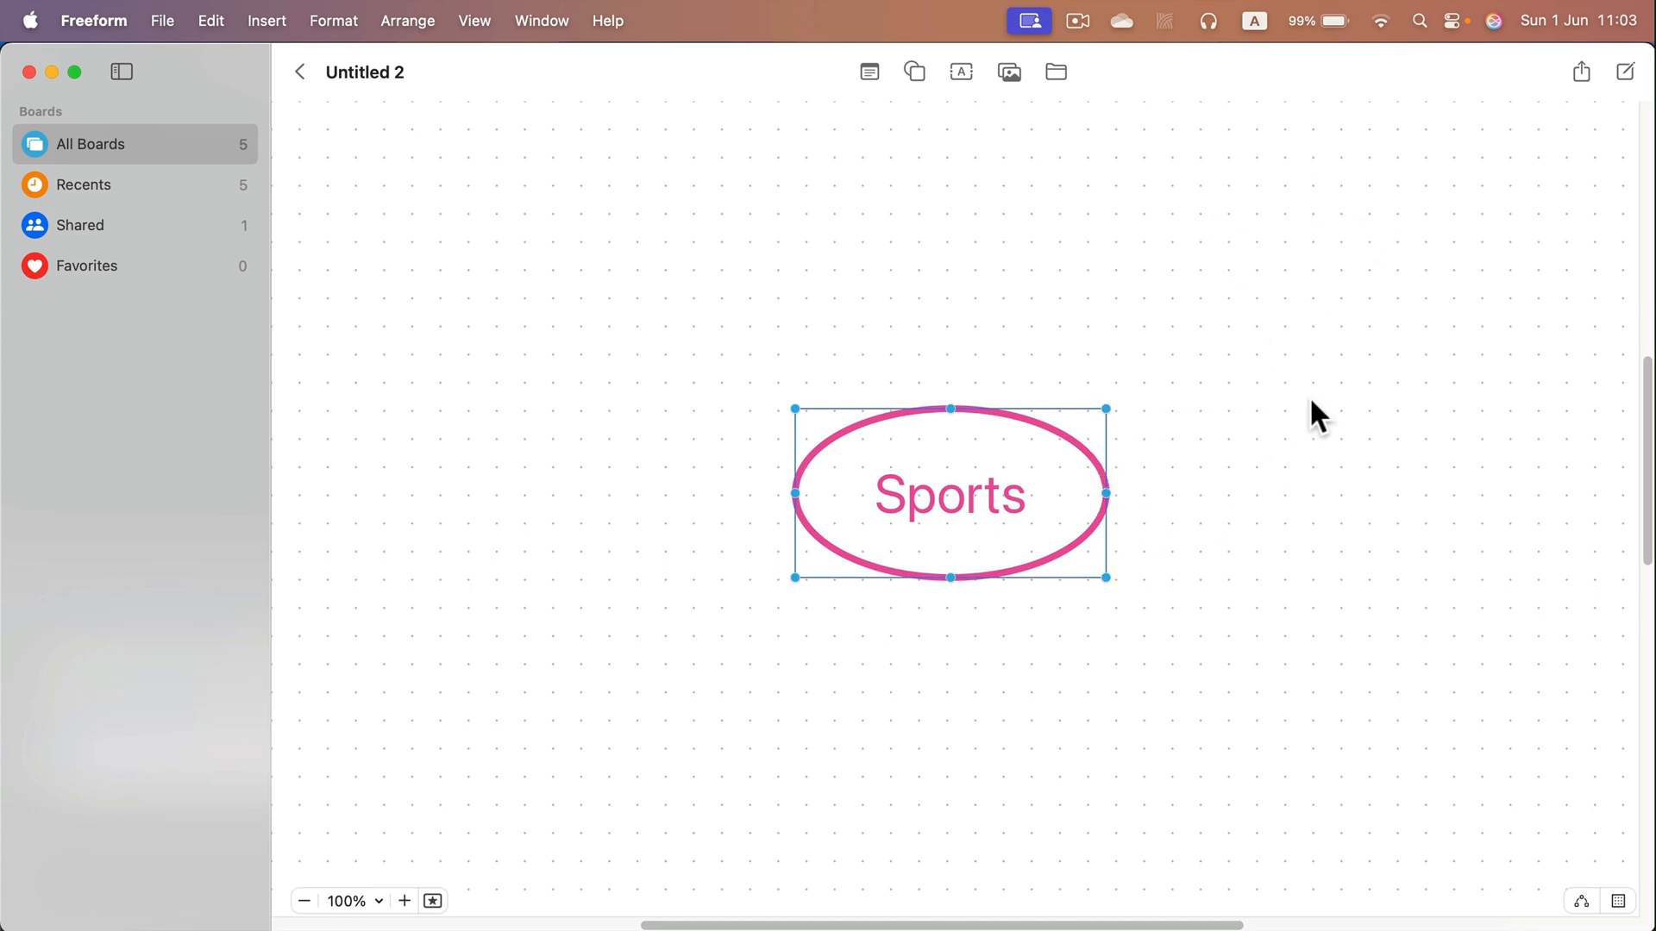
mouse_move(1259, 586)
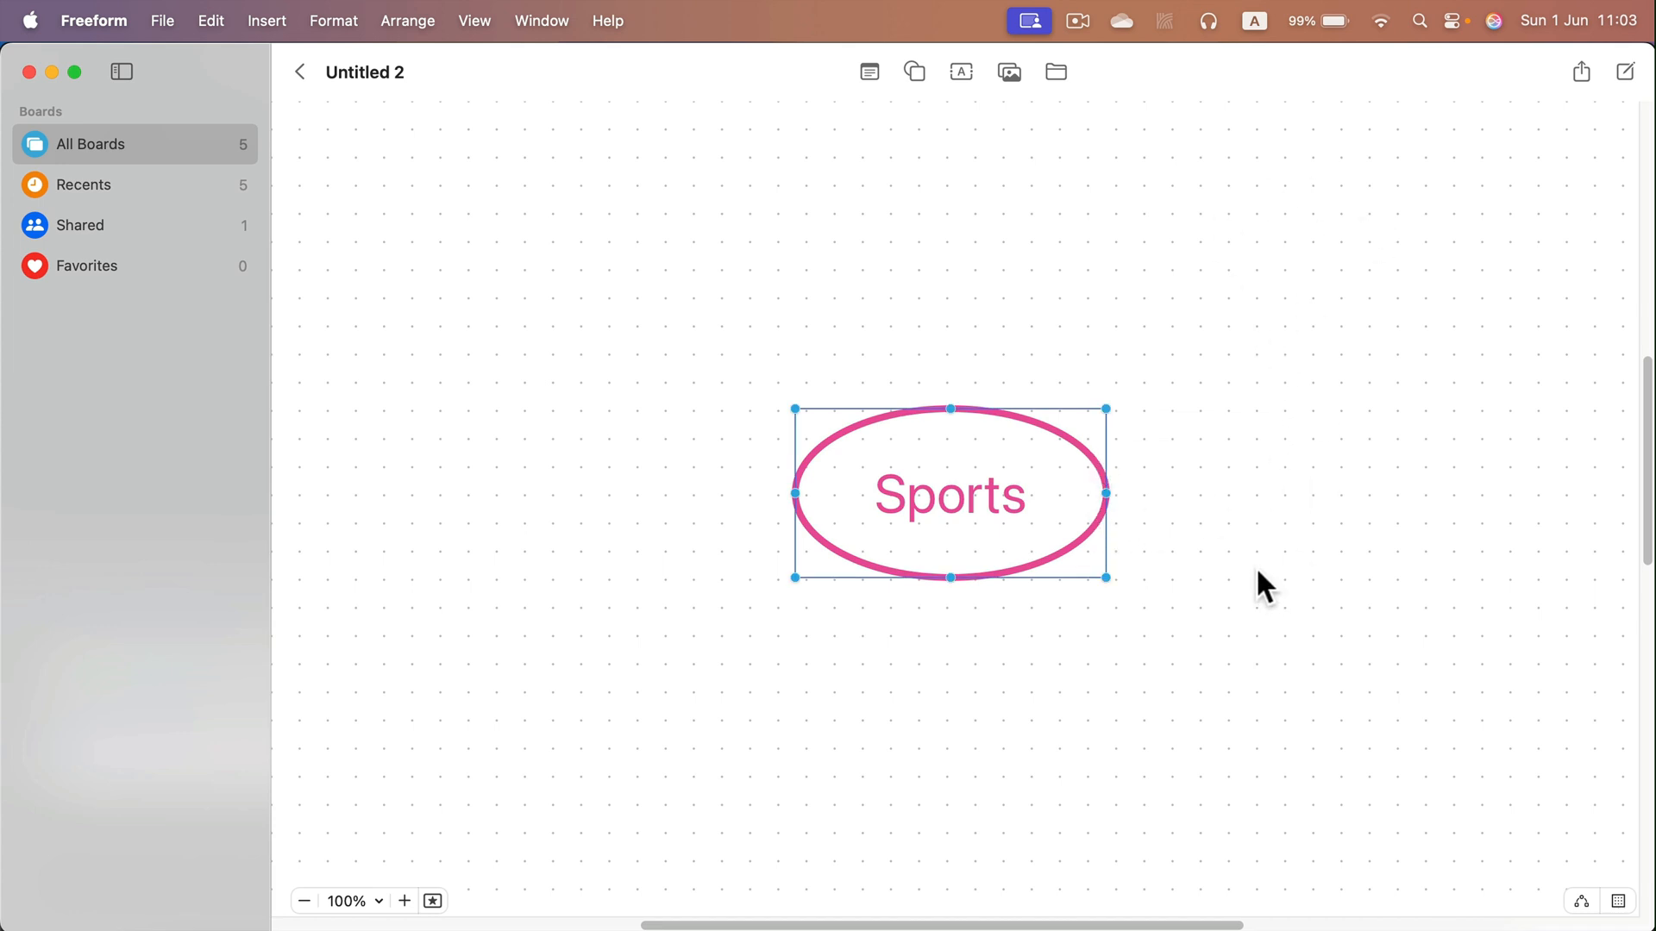
mouse_move(1594, 907)
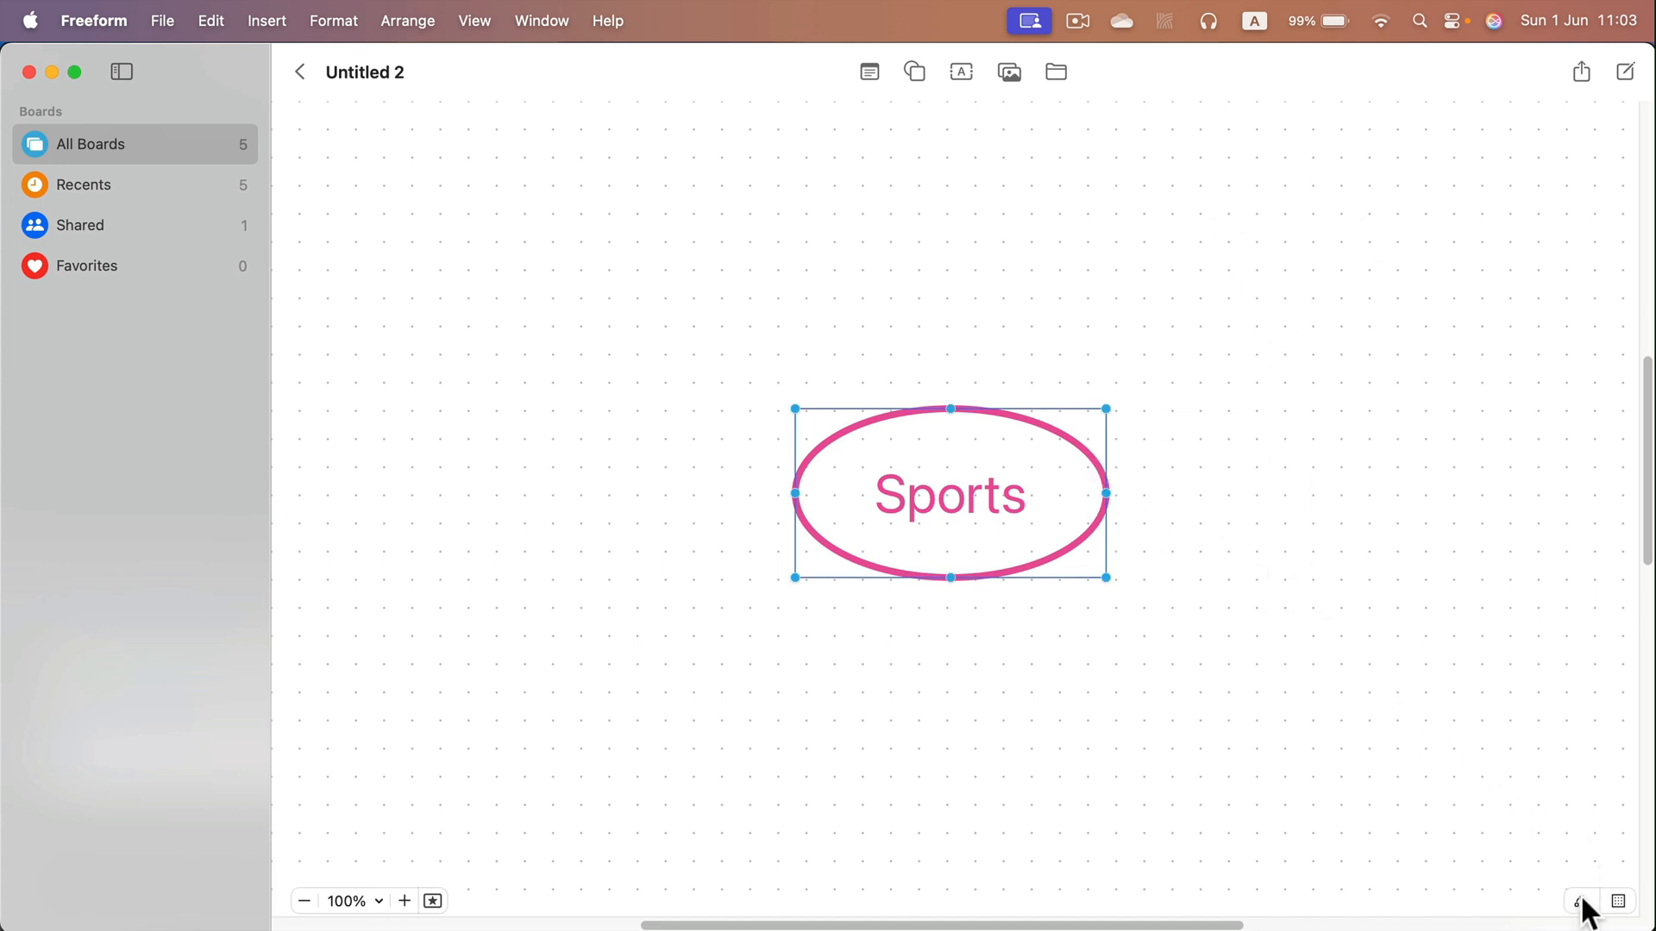
mouse_move(1580, 902)
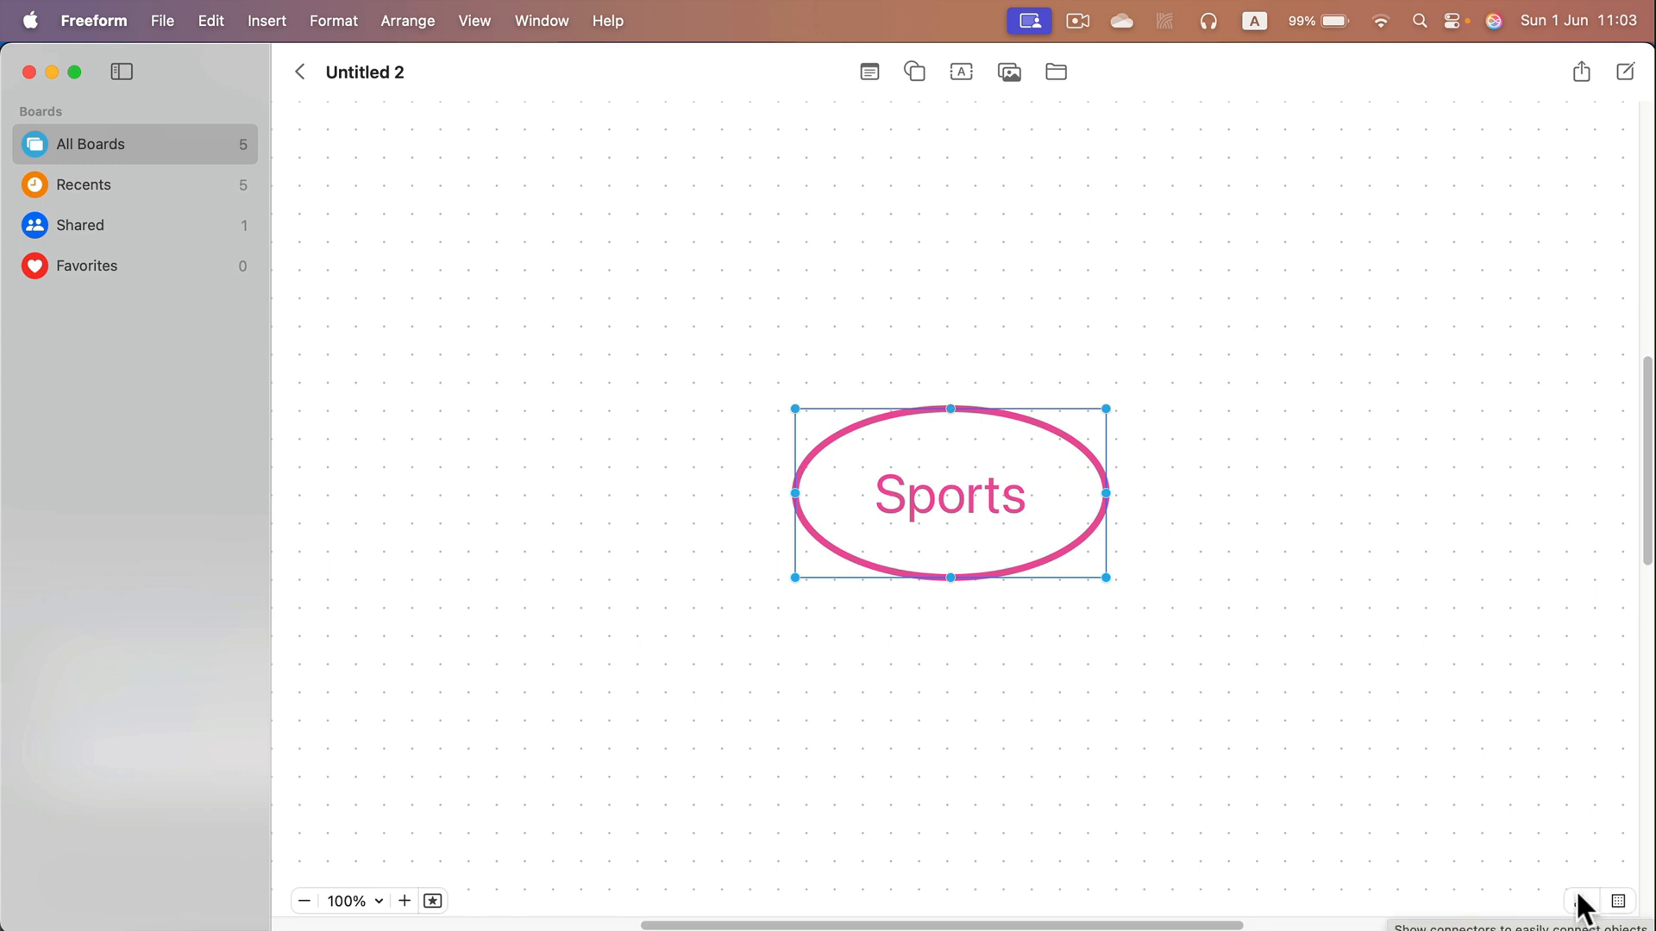
mouse_move(1459, 659)
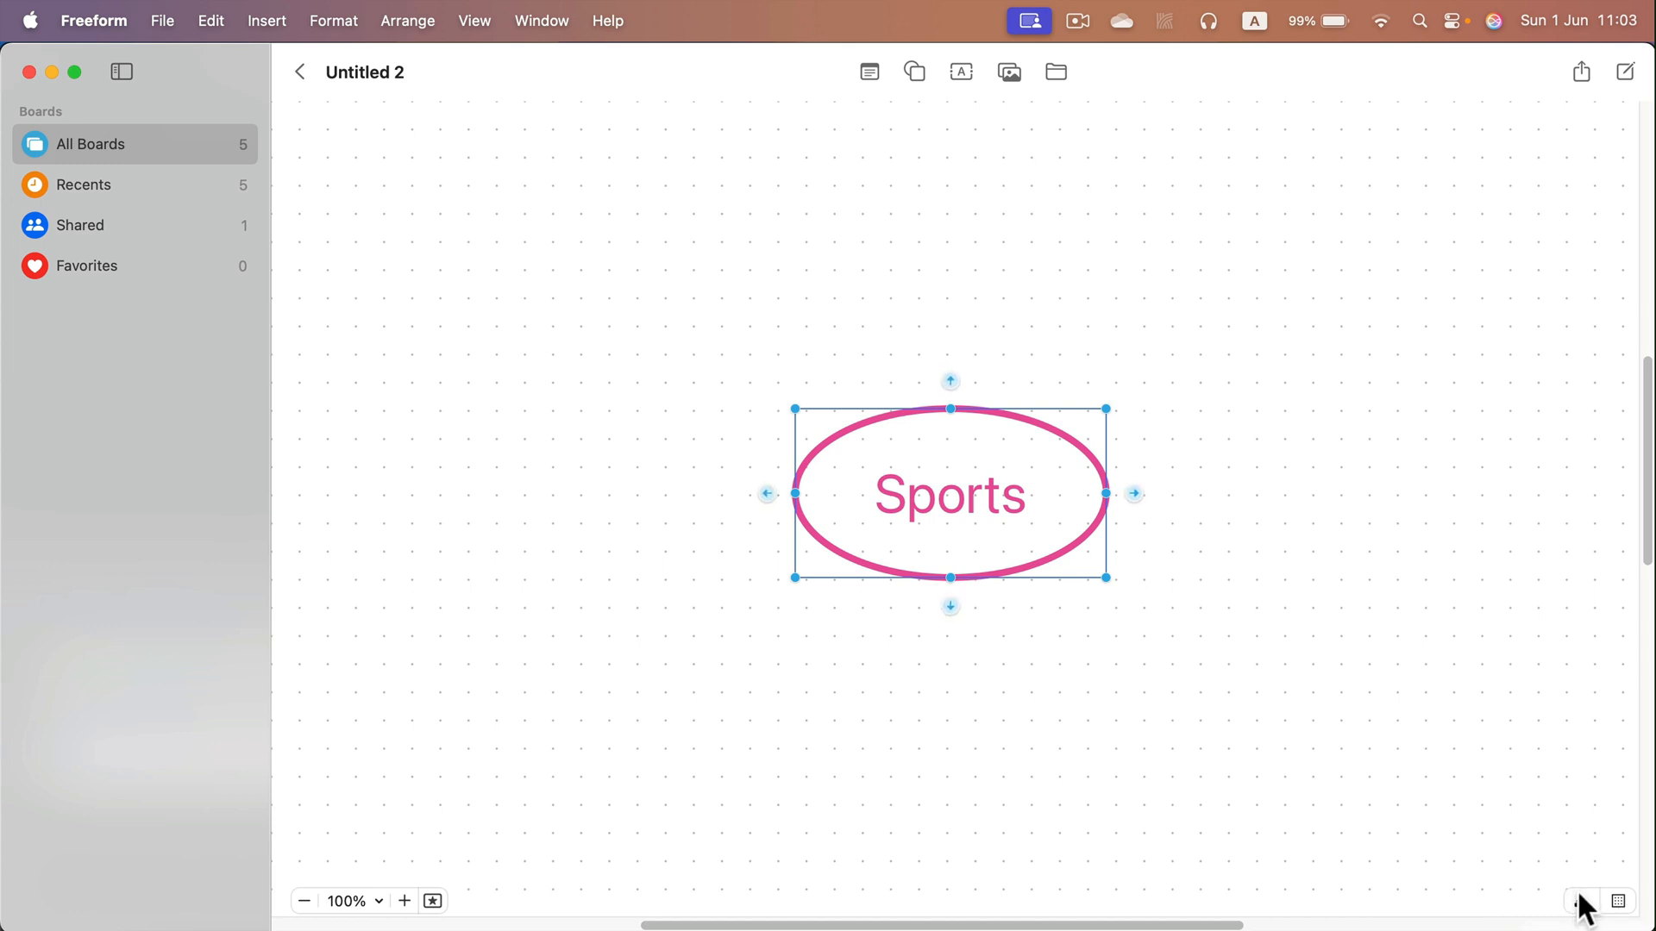
mouse_move(1299, 509)
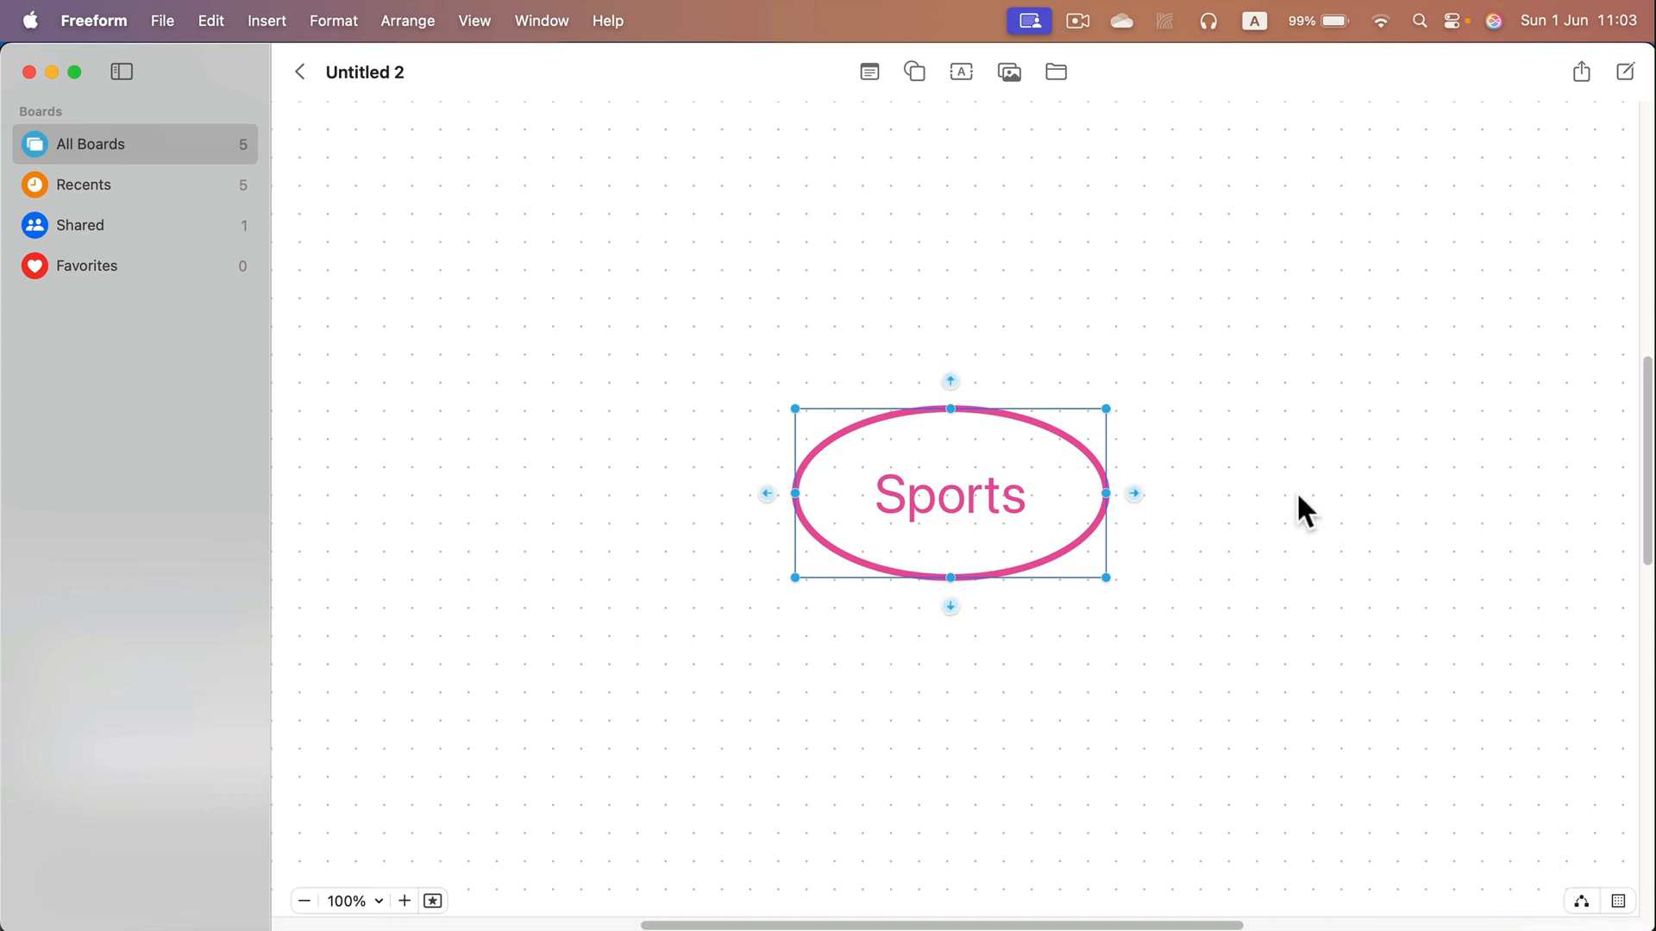
mouse_move(949, 393)
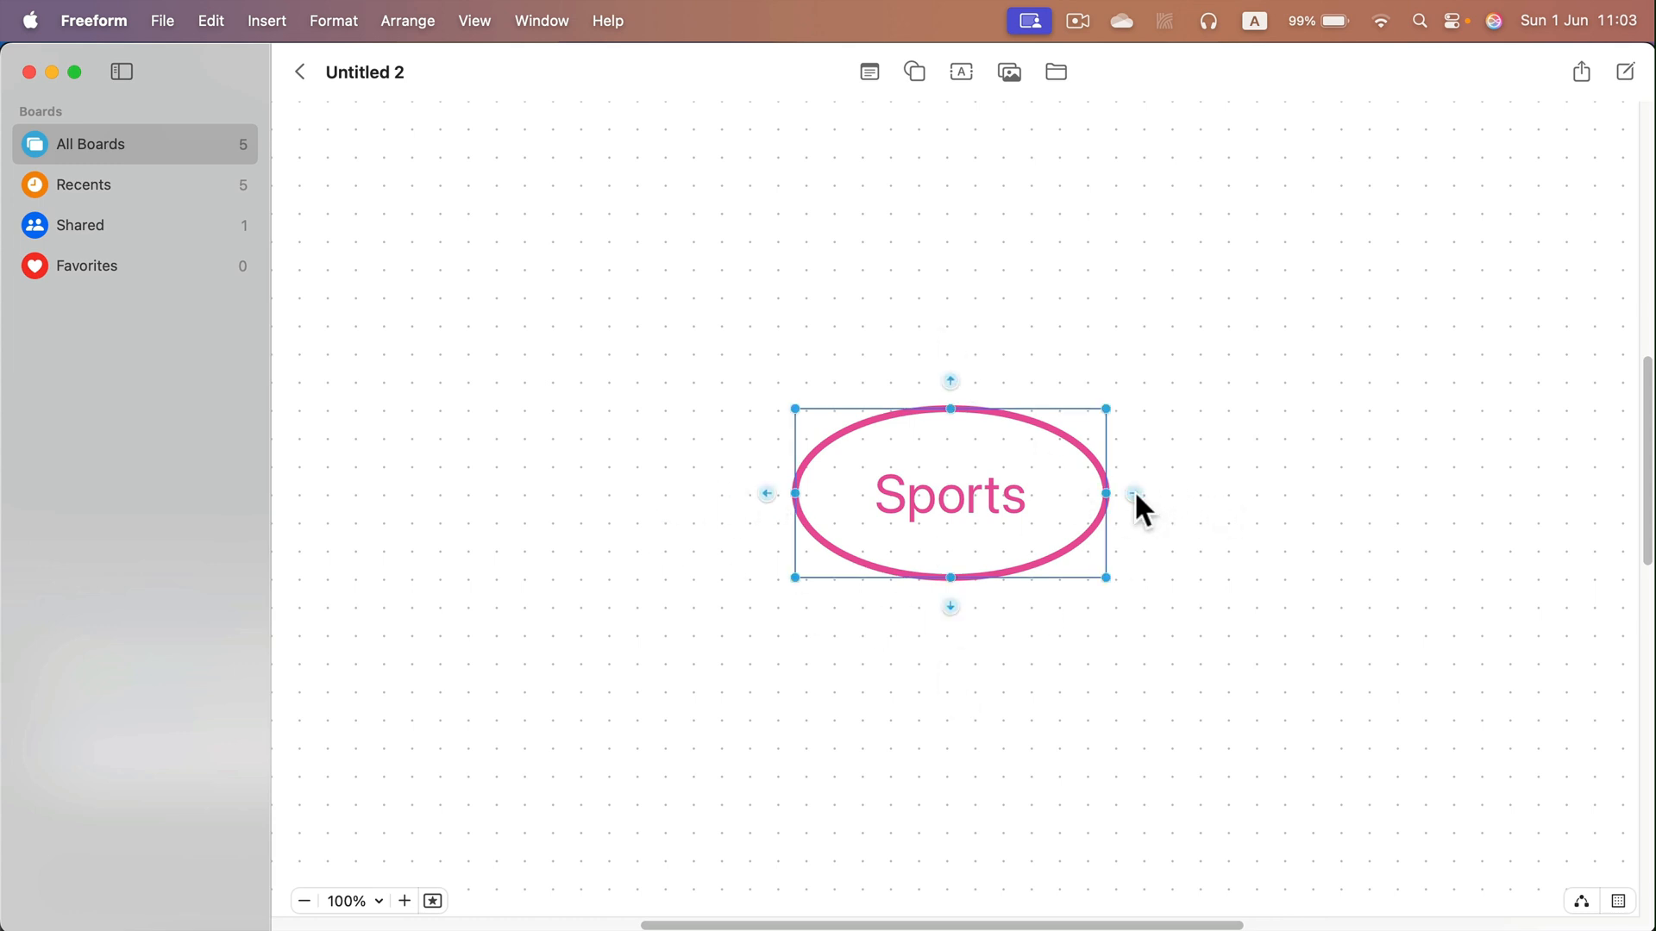
Draw a connector out from the Sports oval and add a circle at its end
left_click_drag(1131, 493, 1231, 481)
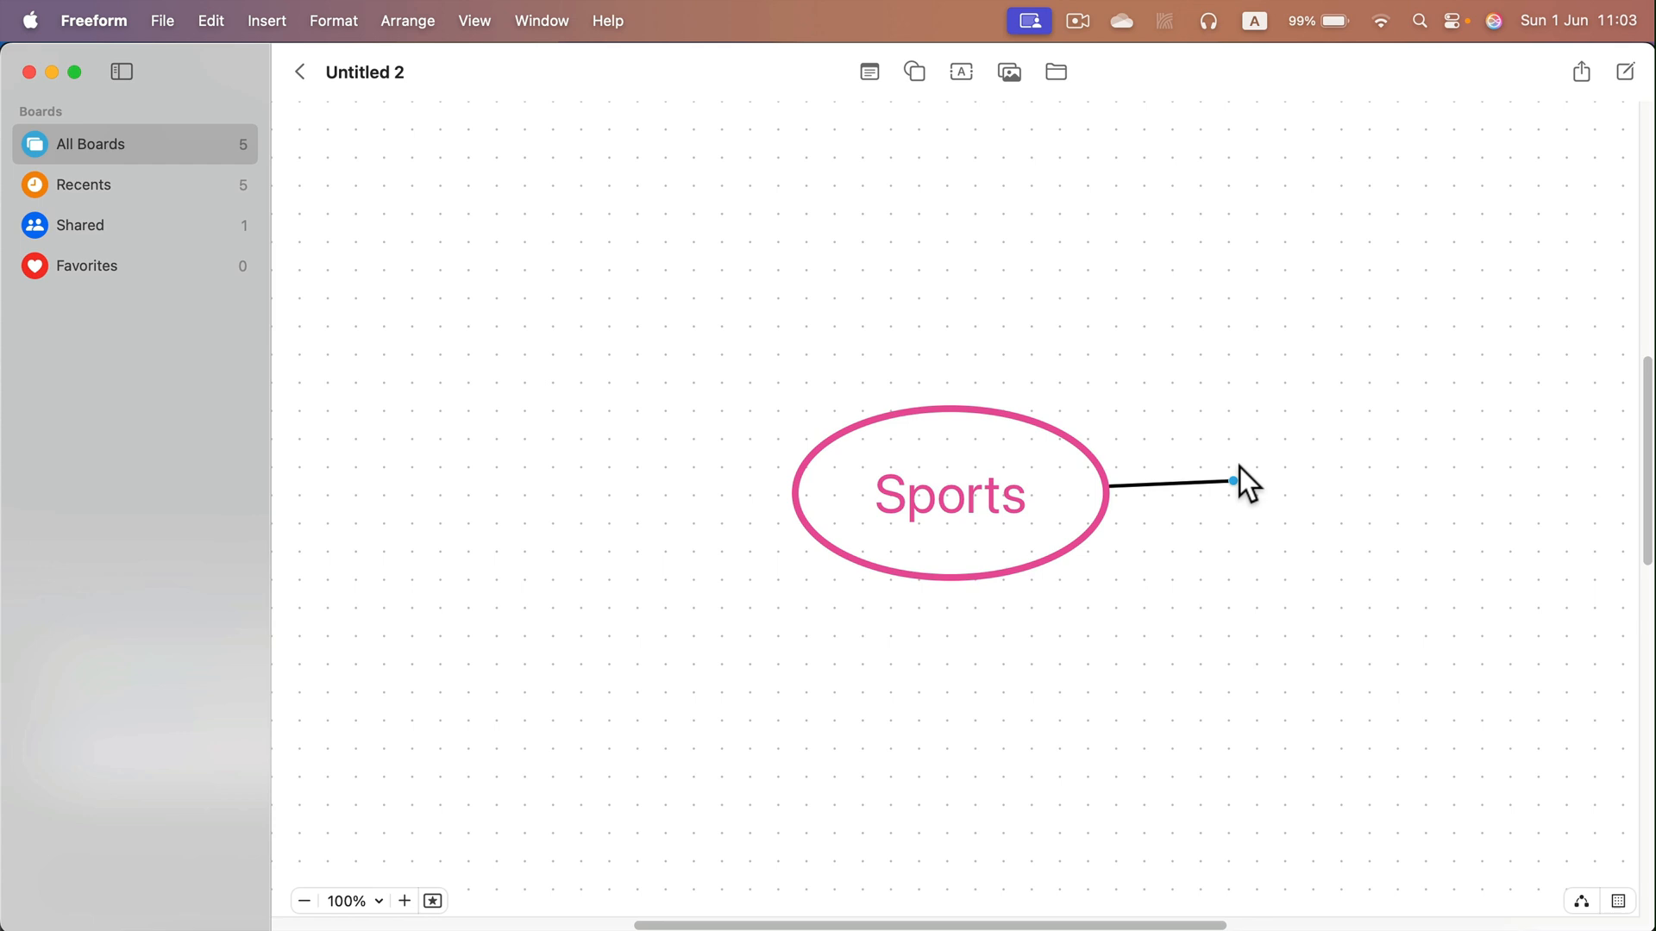
left_click_drag(1232, 481, 1385, 573)
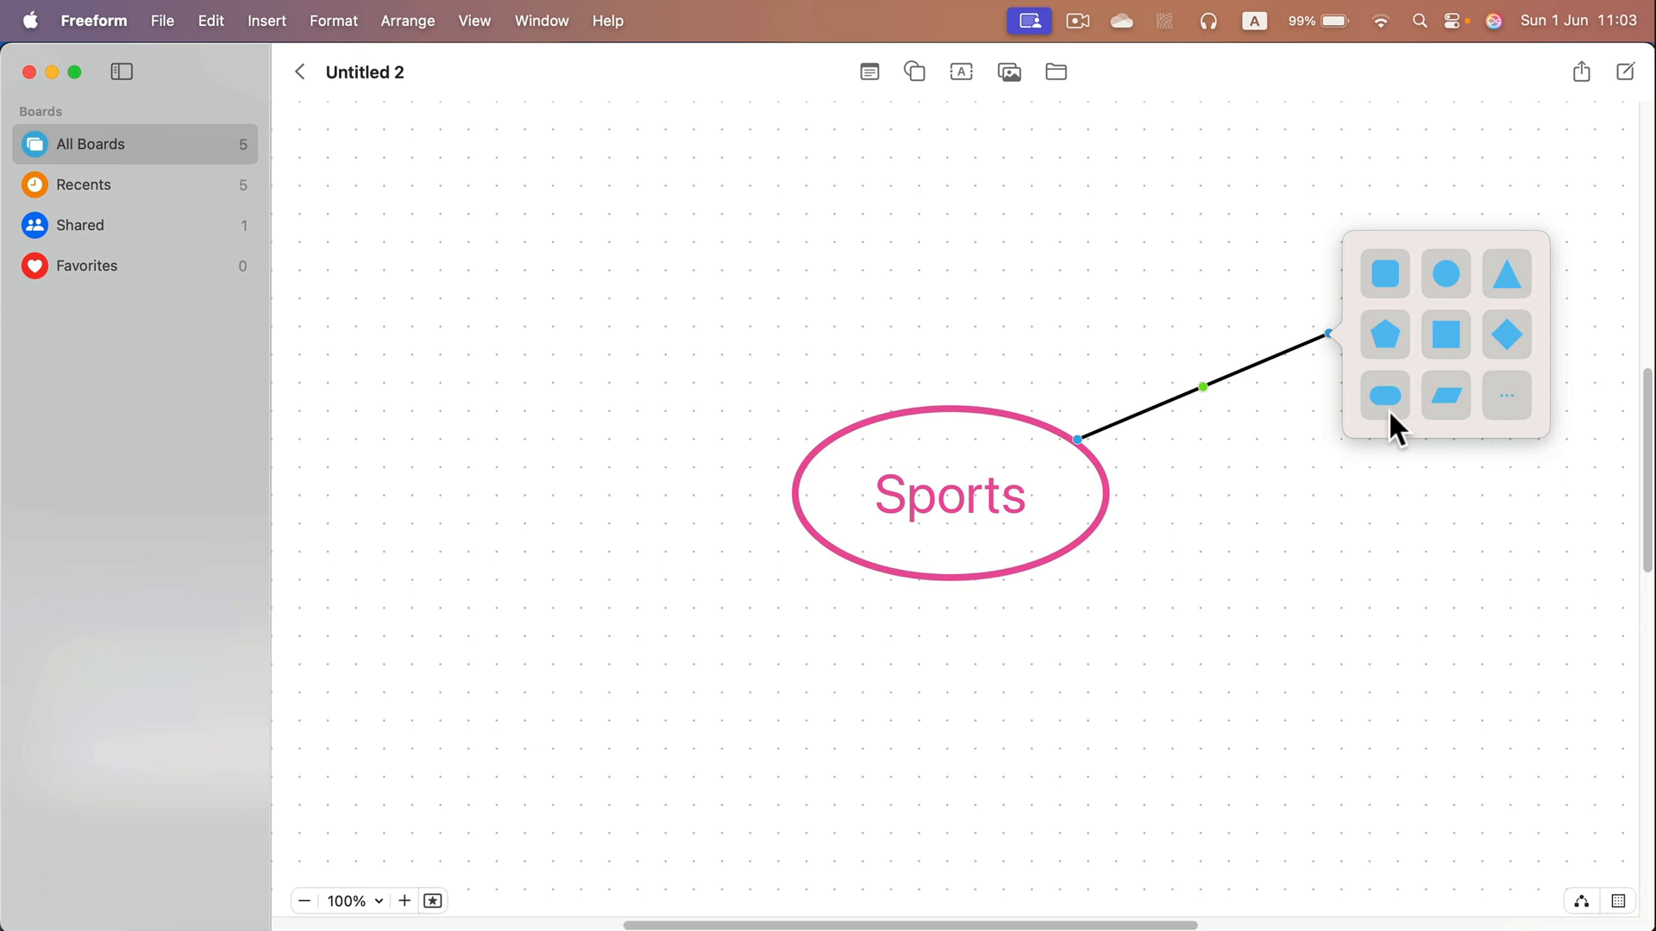
mouse_move(1445, 272)
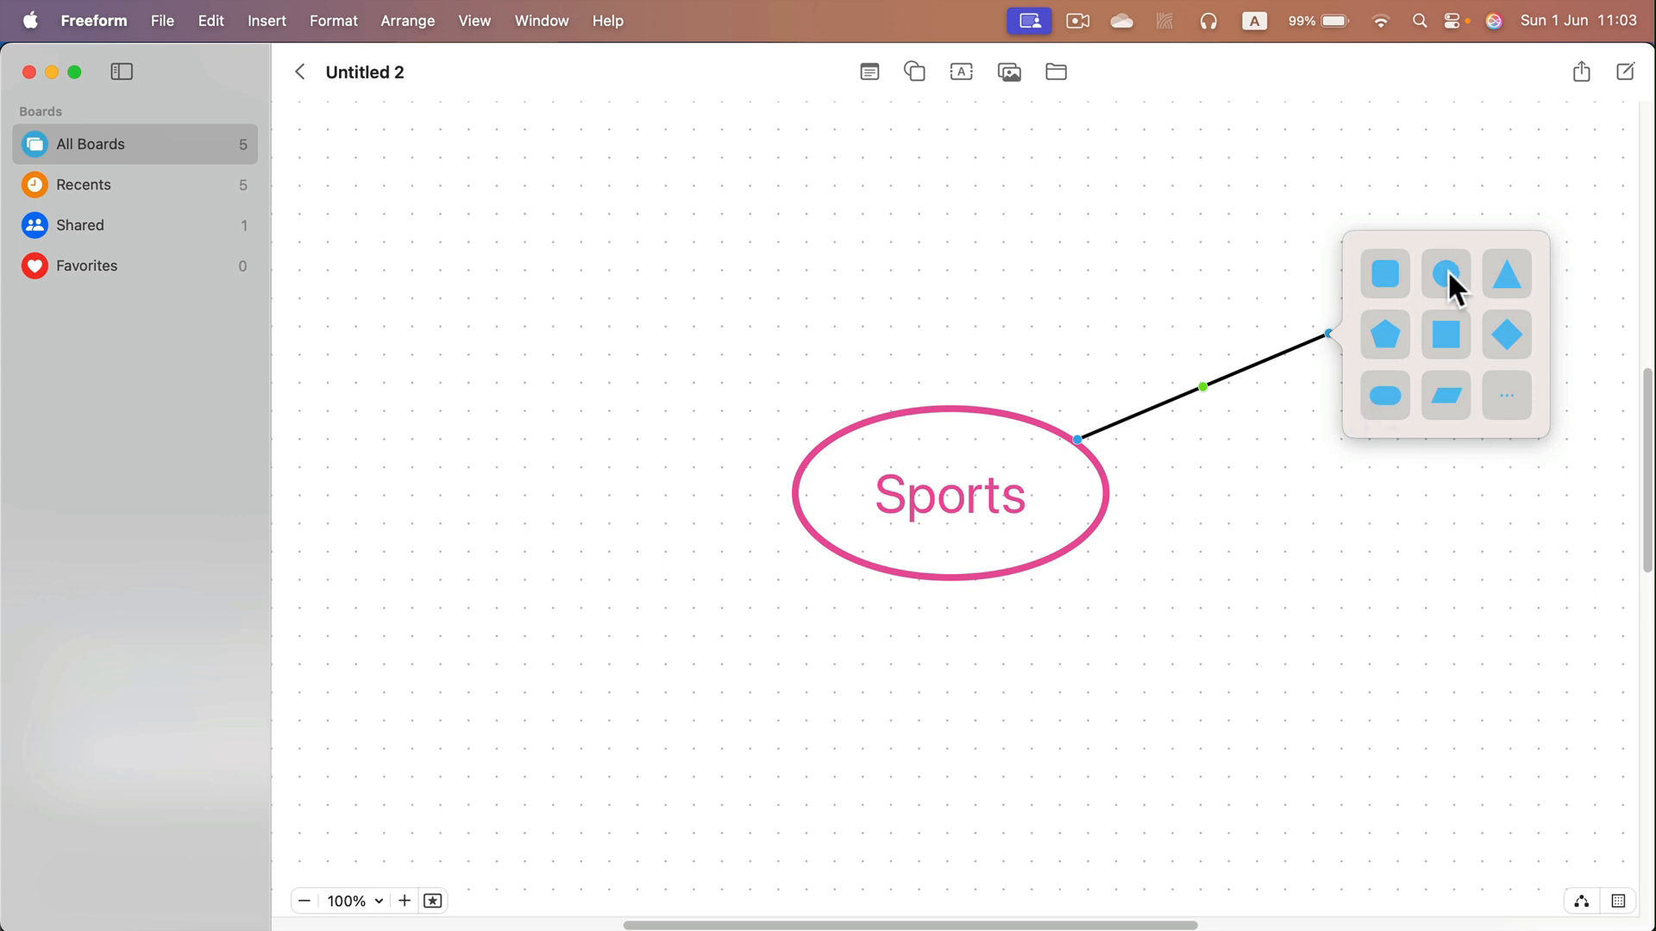
left_click(1445, 272)
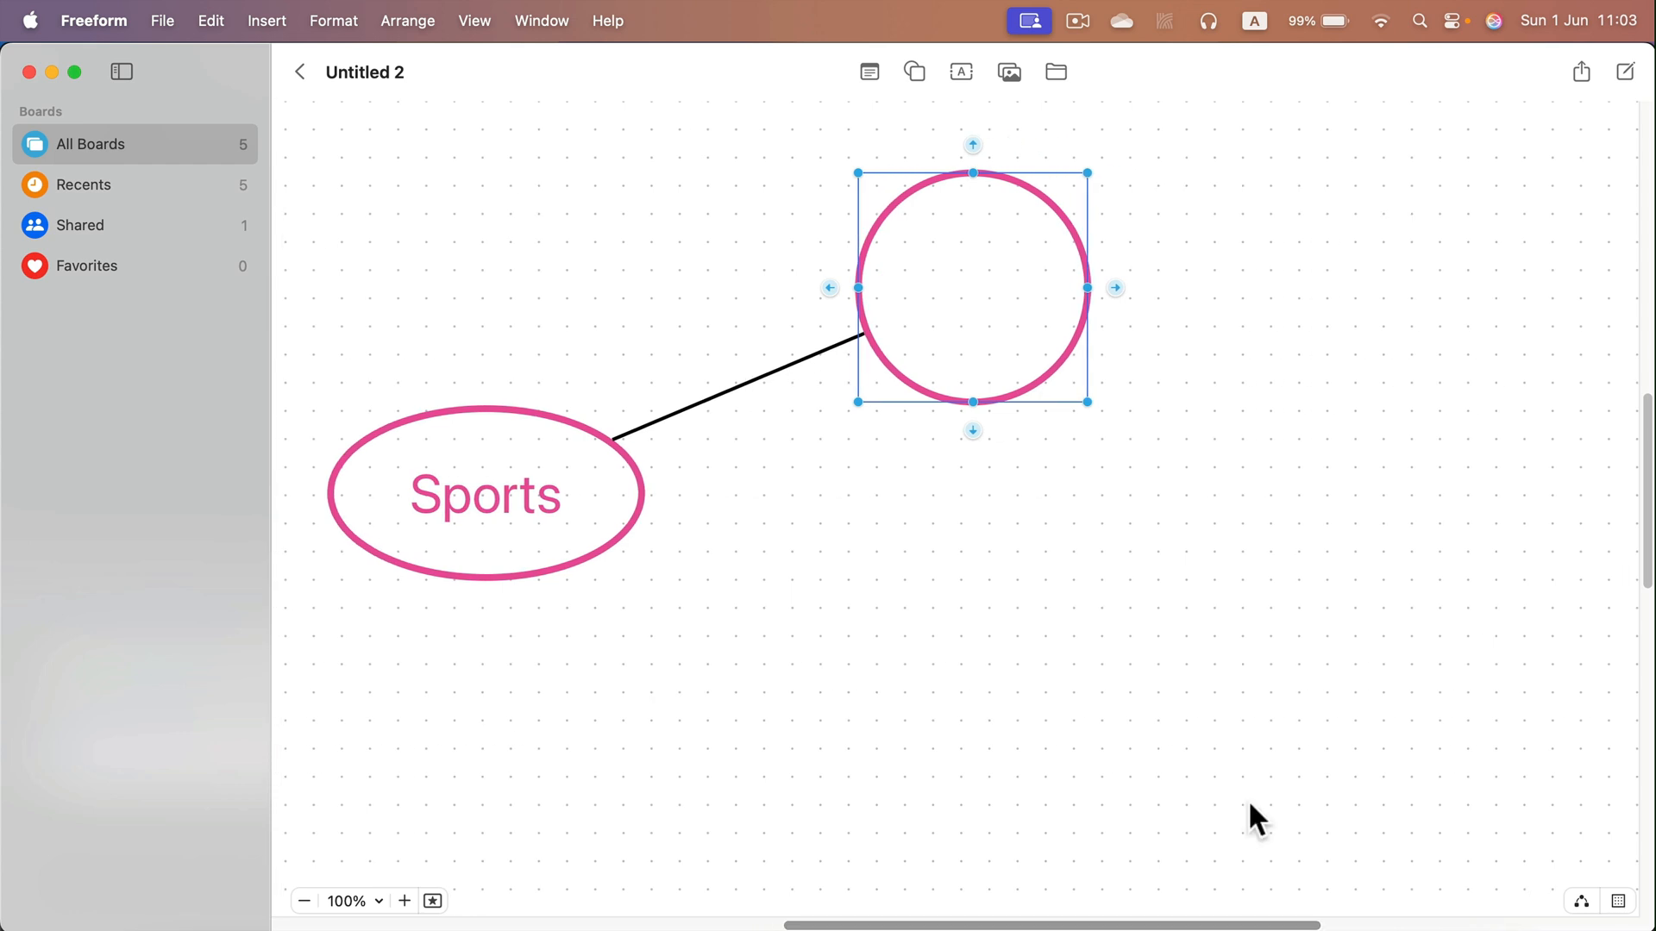
Stretch the new circle into a wide oval with a green outline
left_click_drag(1114, 288, 1219, 290)
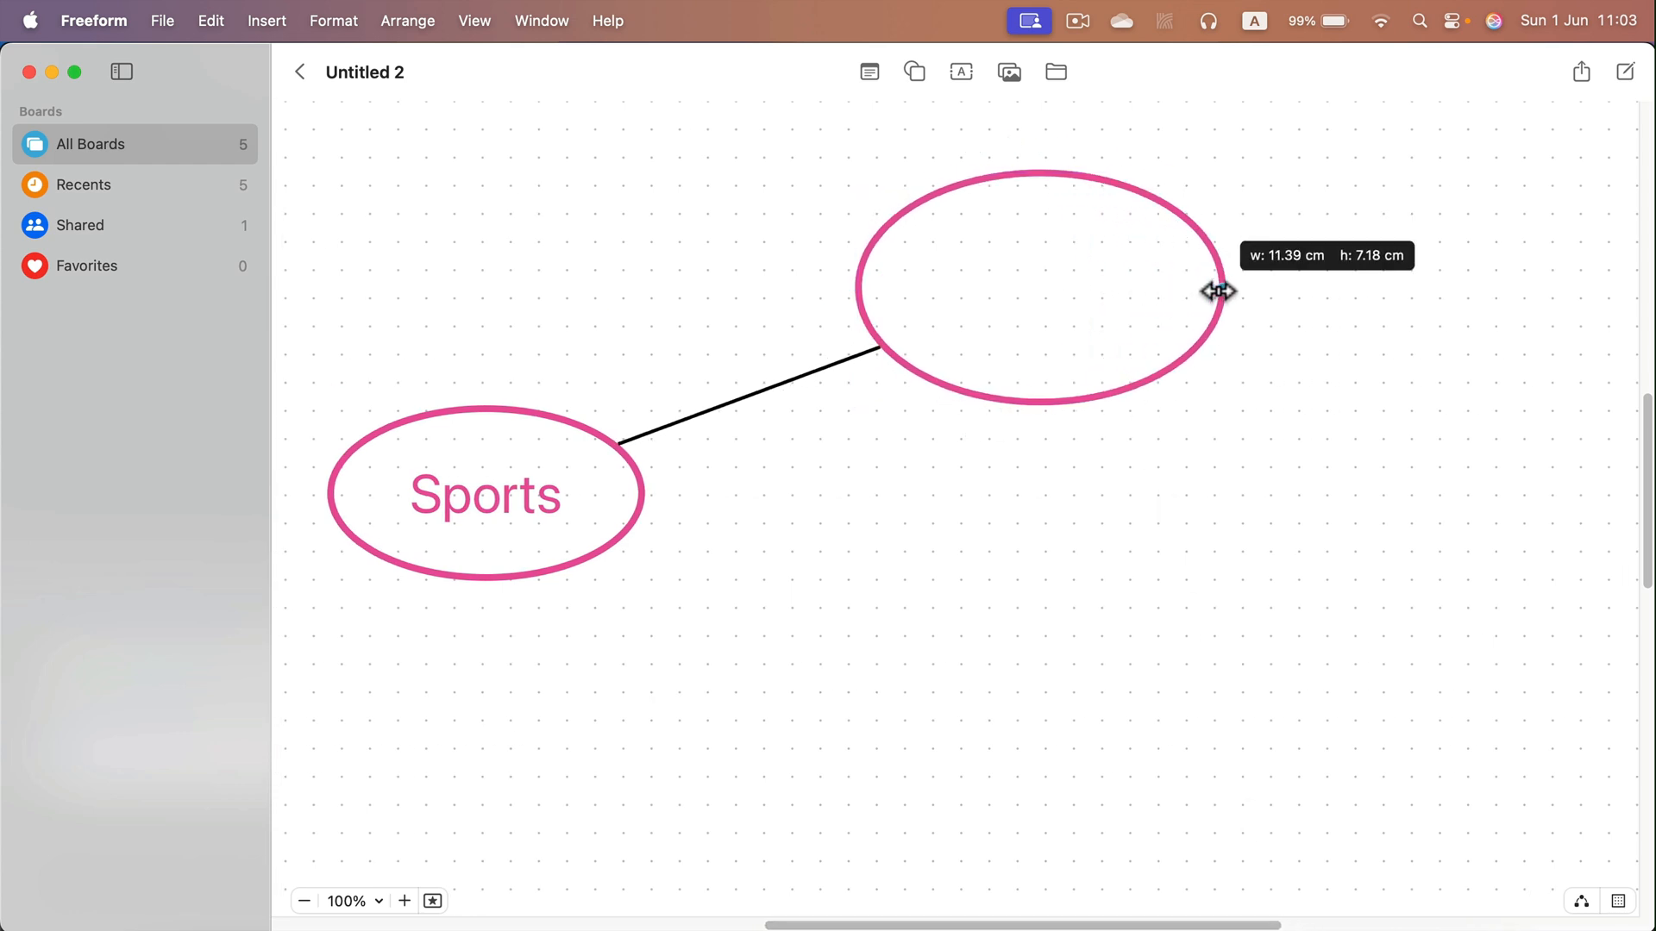
left_click(1037, 293)
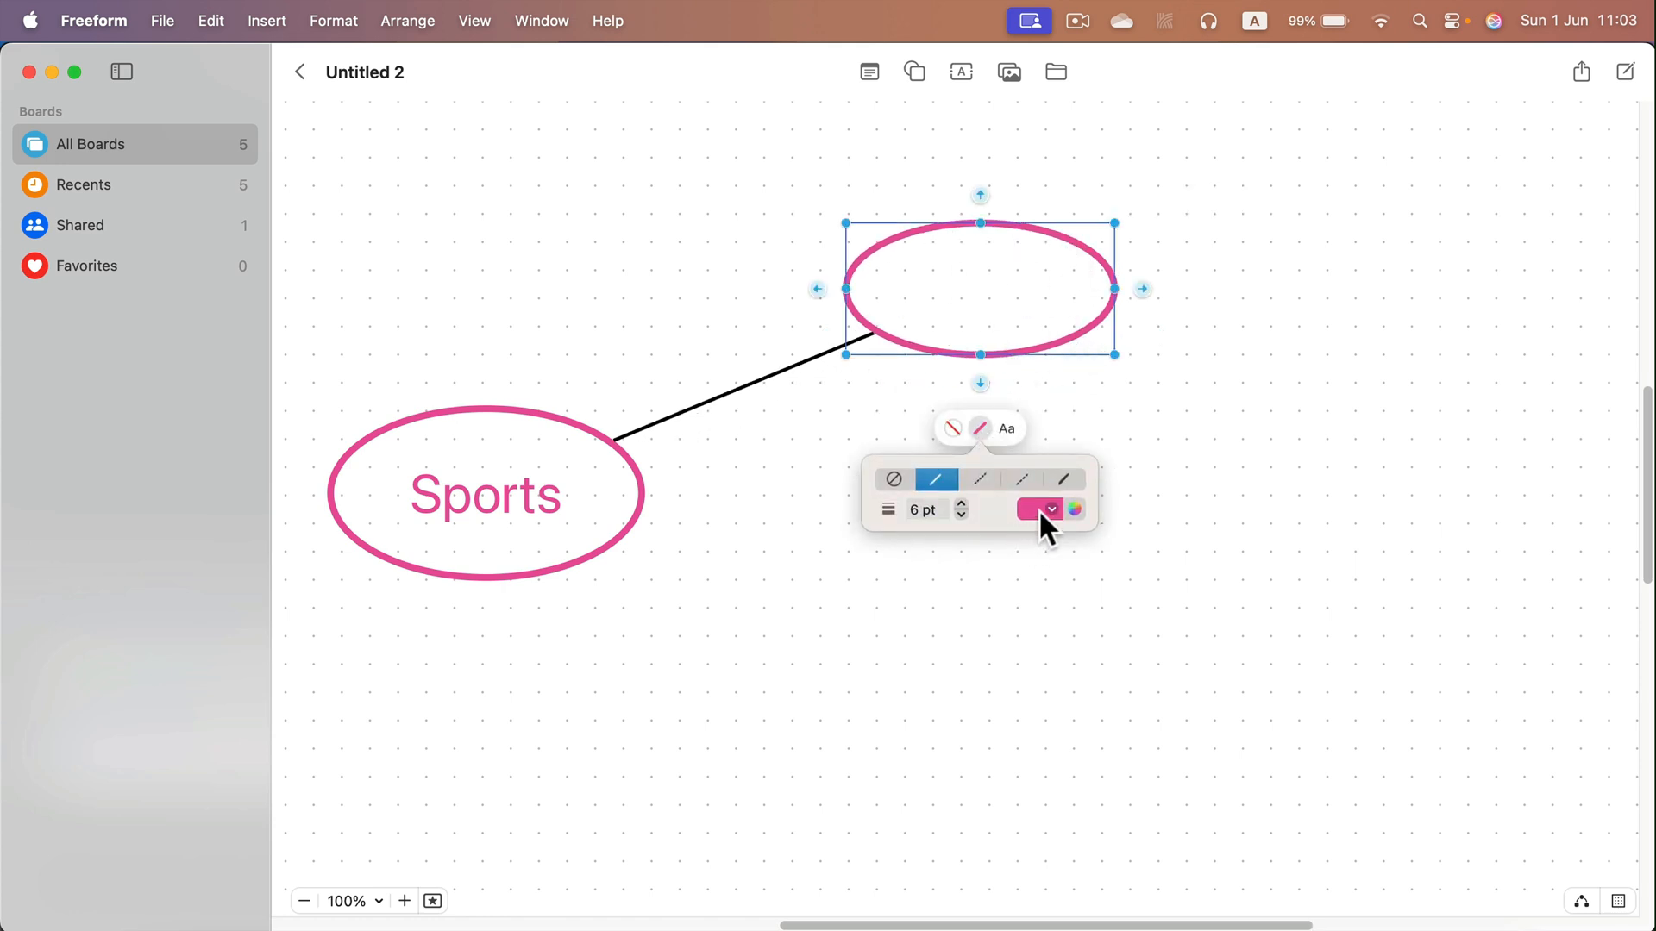
left_click(1050, 509)
type("T")
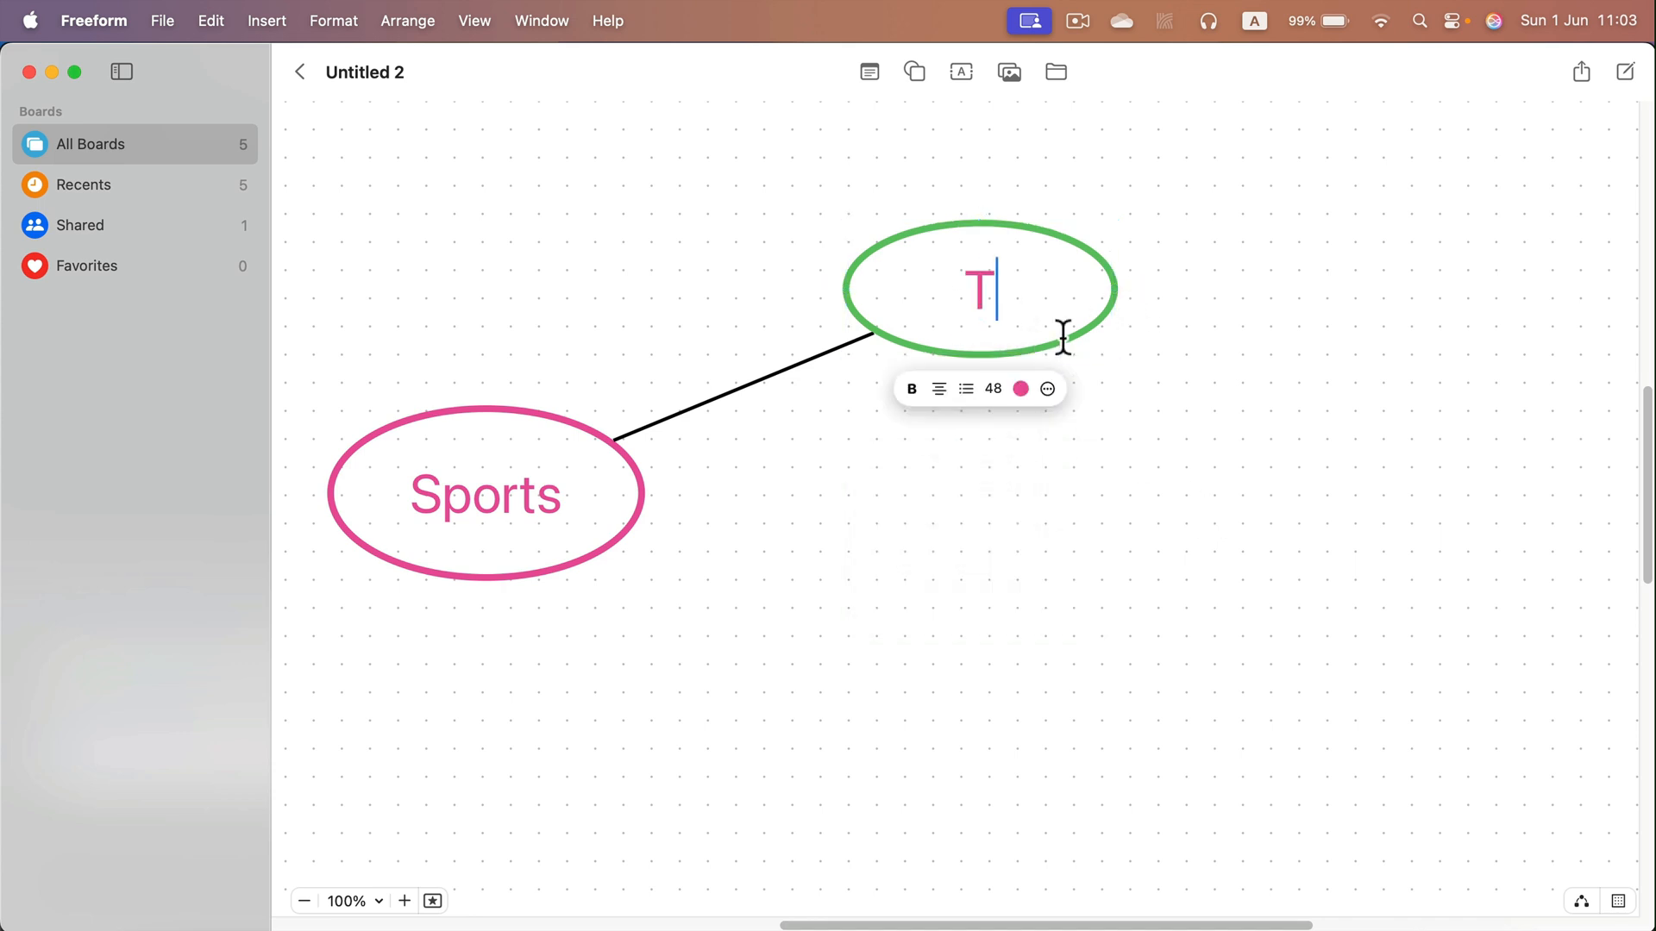
Label the branch oval 'Team' and colour the text green
type("eam")
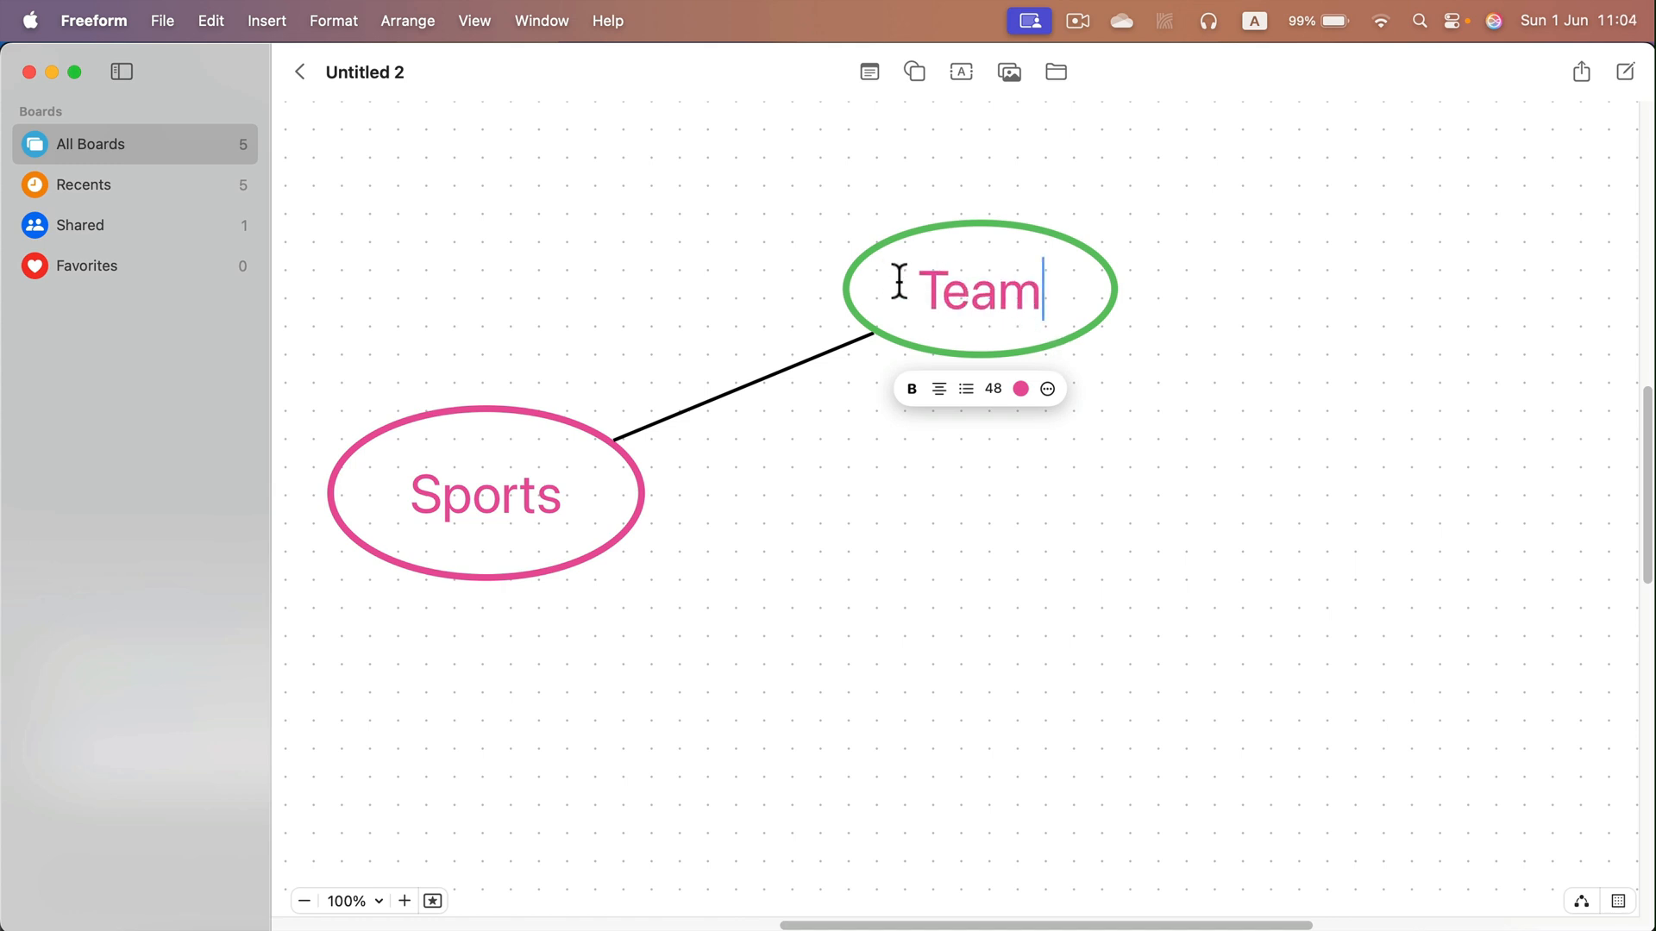
left_click(1021, 390)
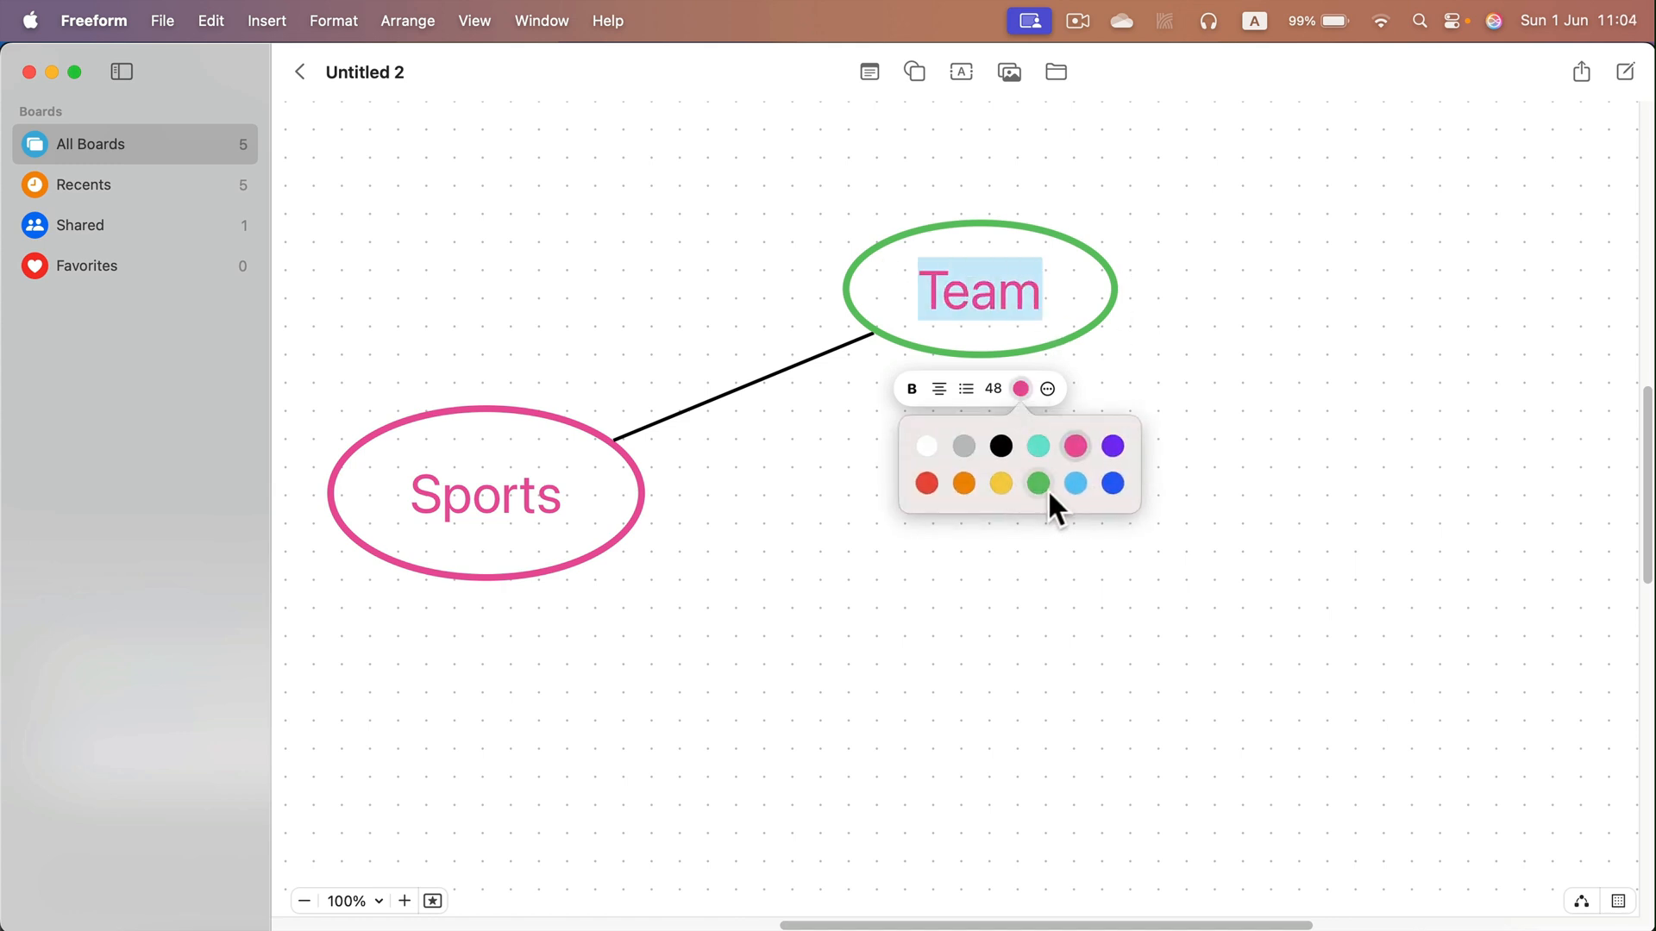
left_click(1036, 483)
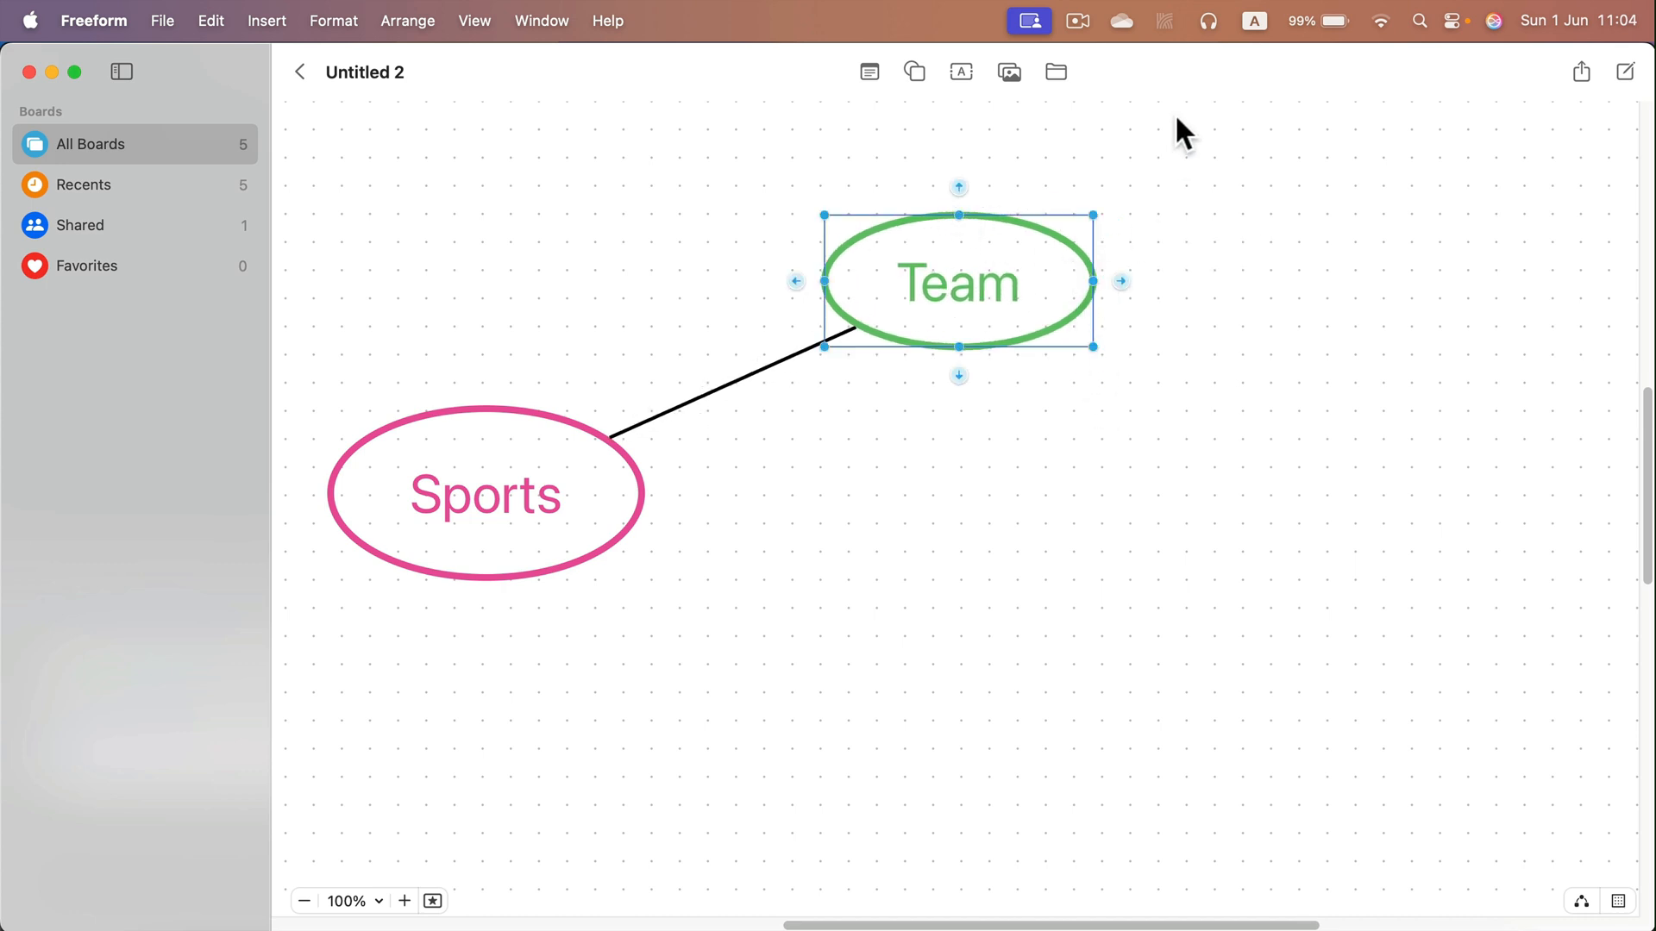
mouse_move(1145, 276)
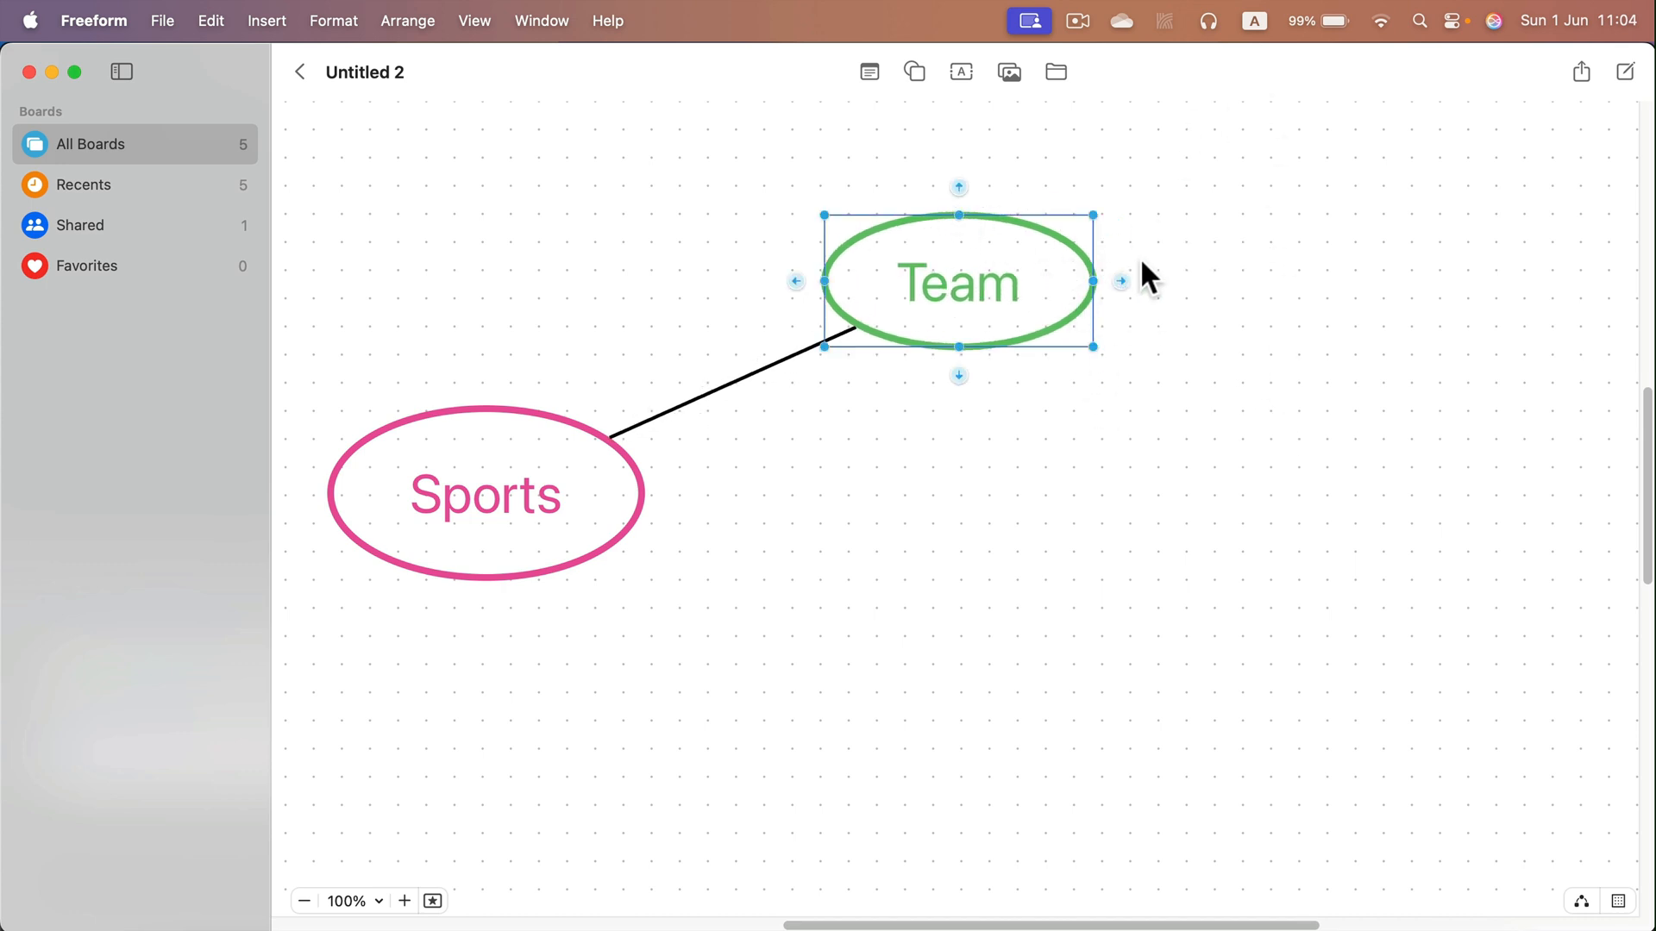
Attach a smaller green oval to Team via a connector, then select Sports to branch again
left_click_drag(1121, 281, 1299, 238)
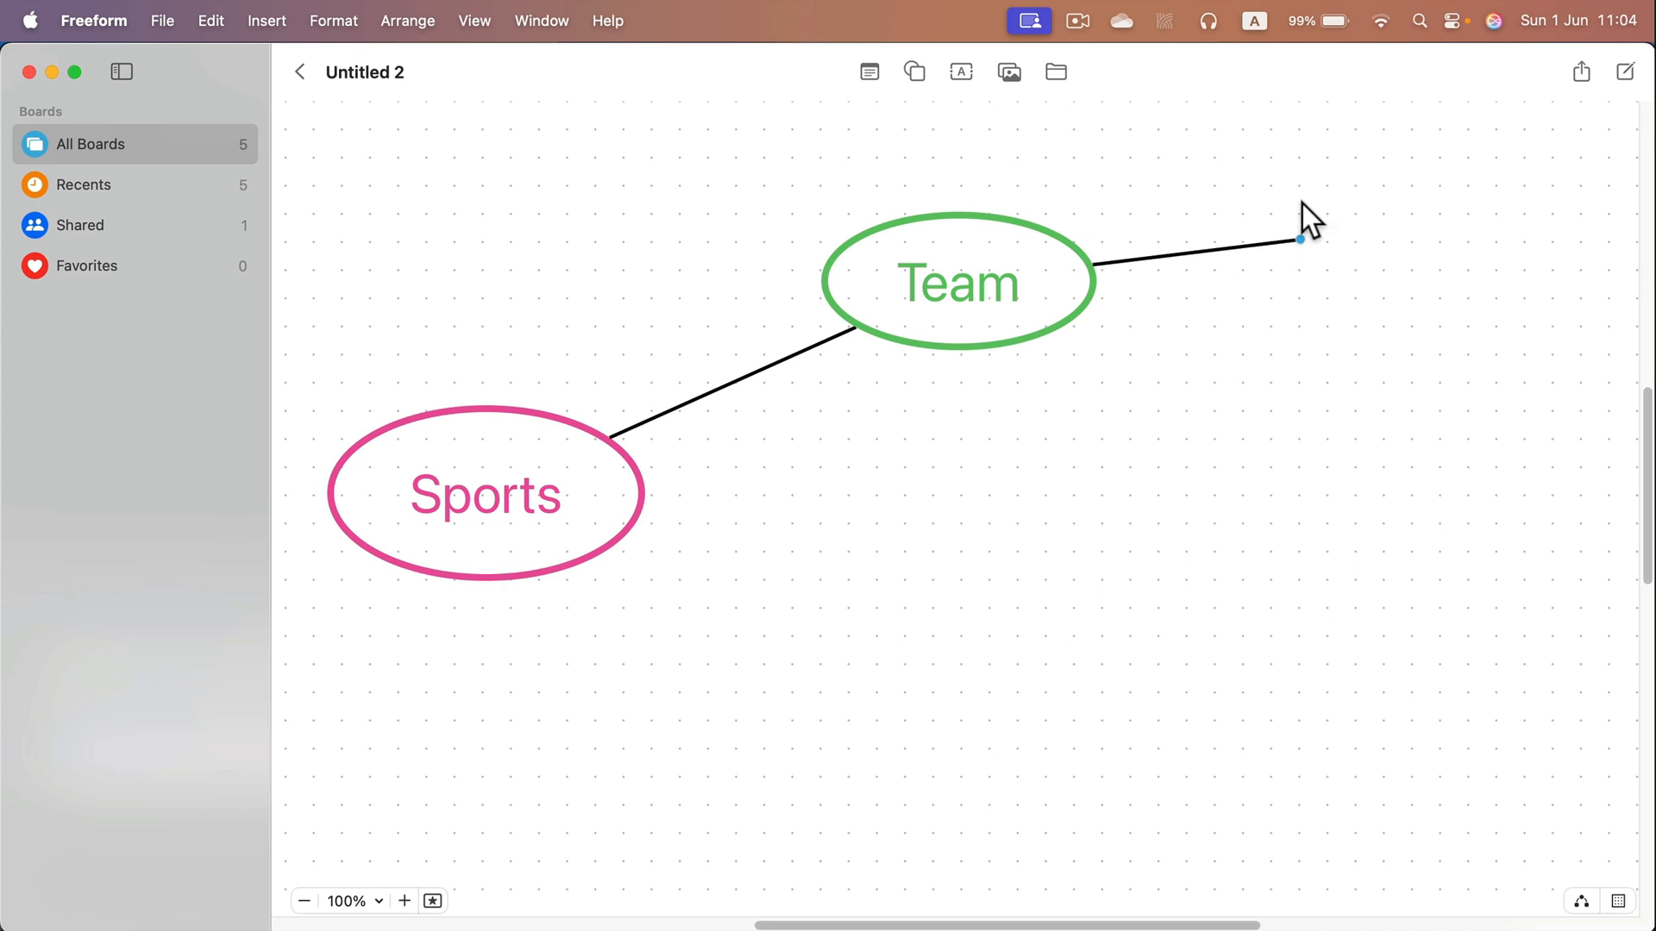
left_click(1297, 240)
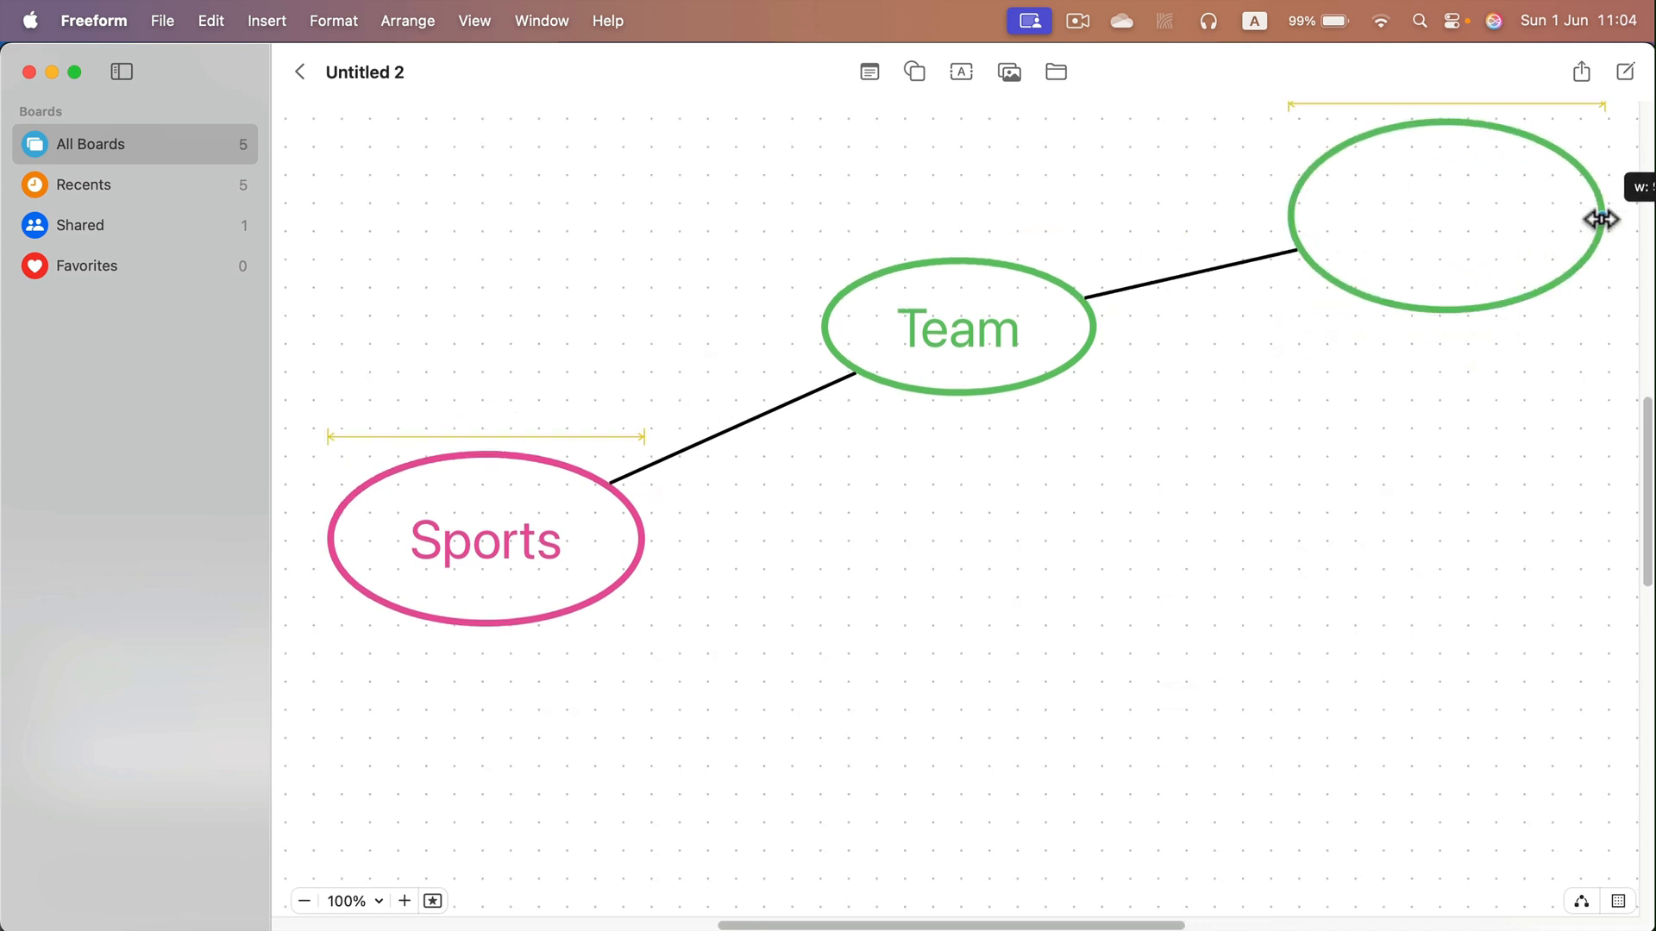
left_click_drag(1602, 219, 1542, 179)
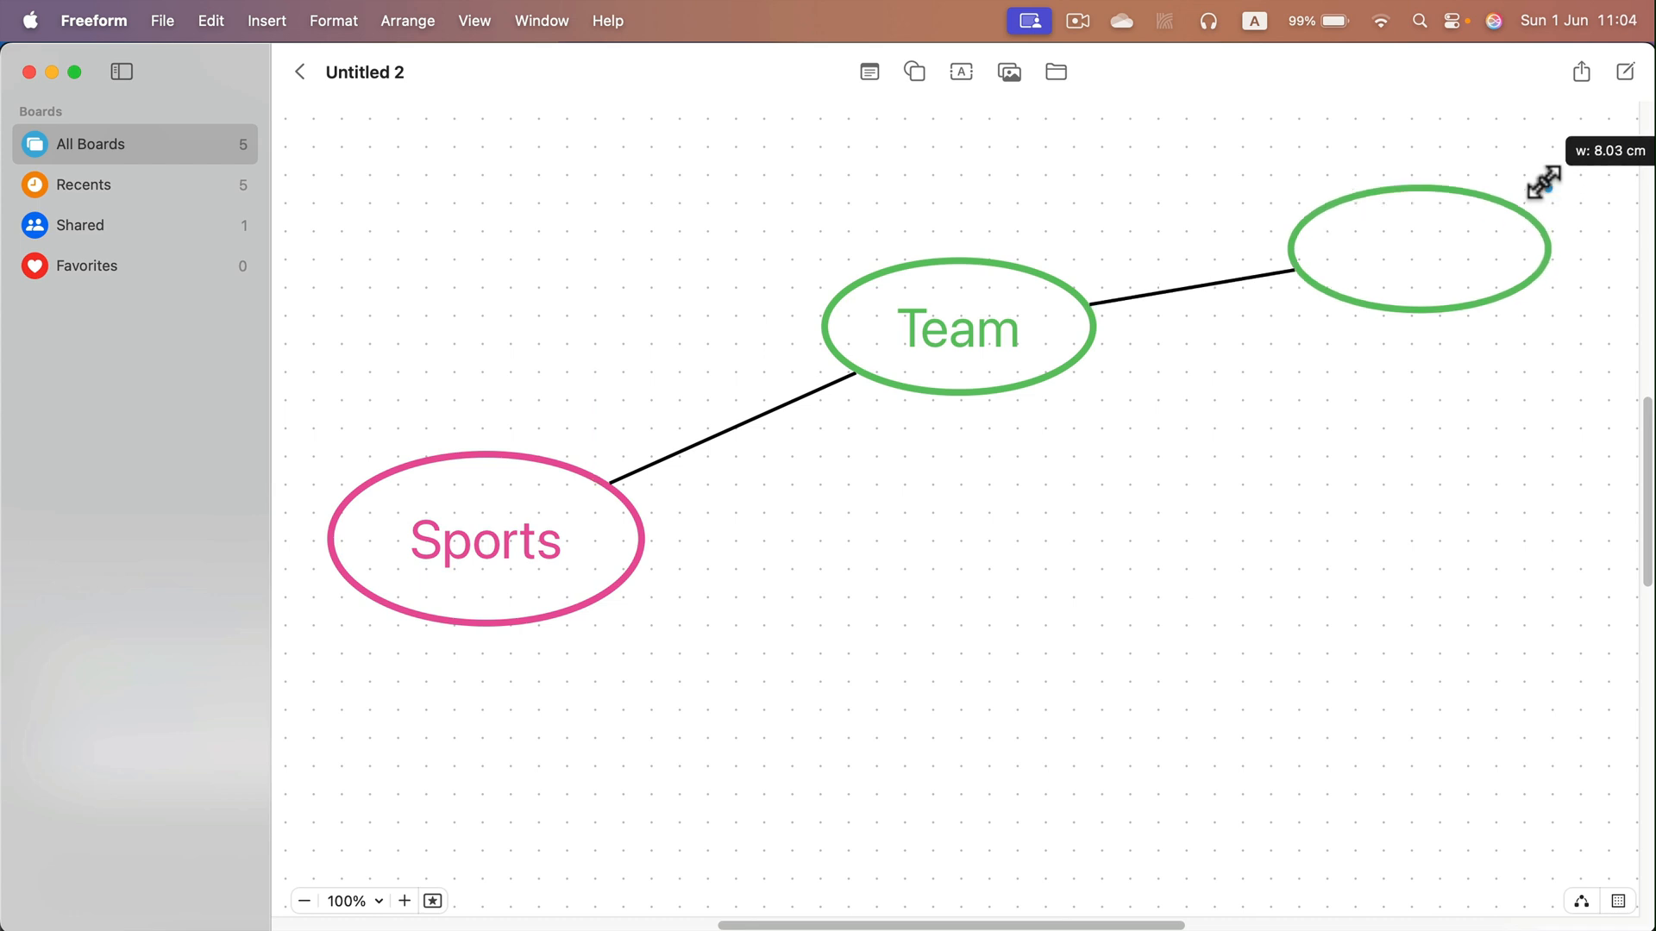
left_click(487, 539)
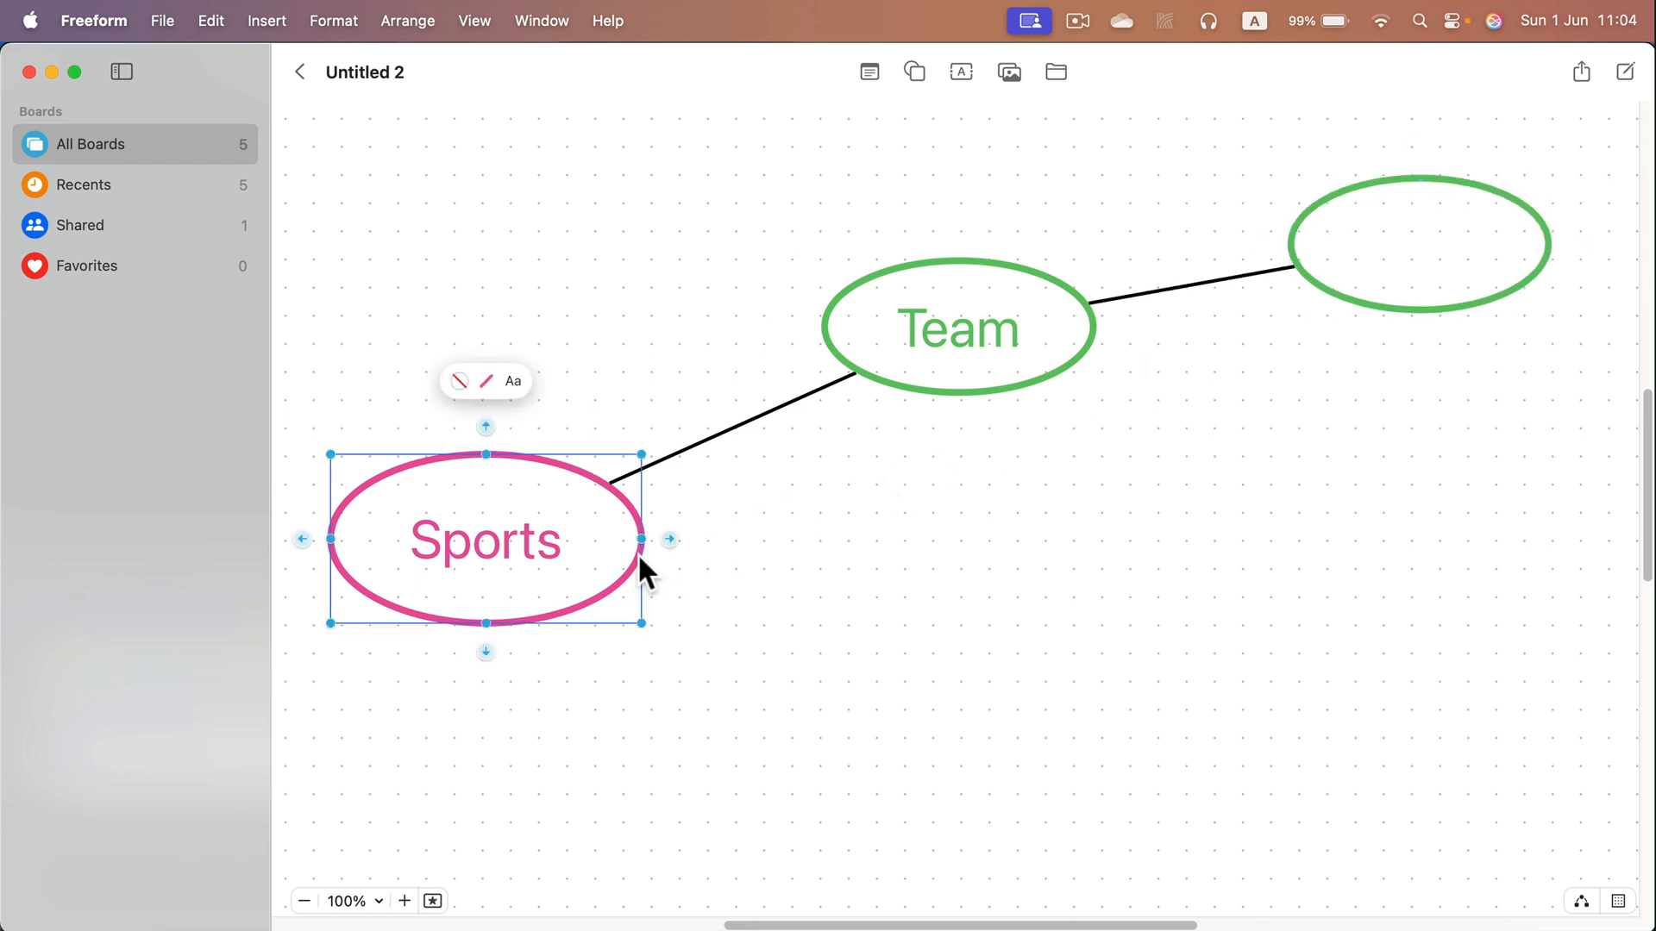
mouse_move(486, 662)
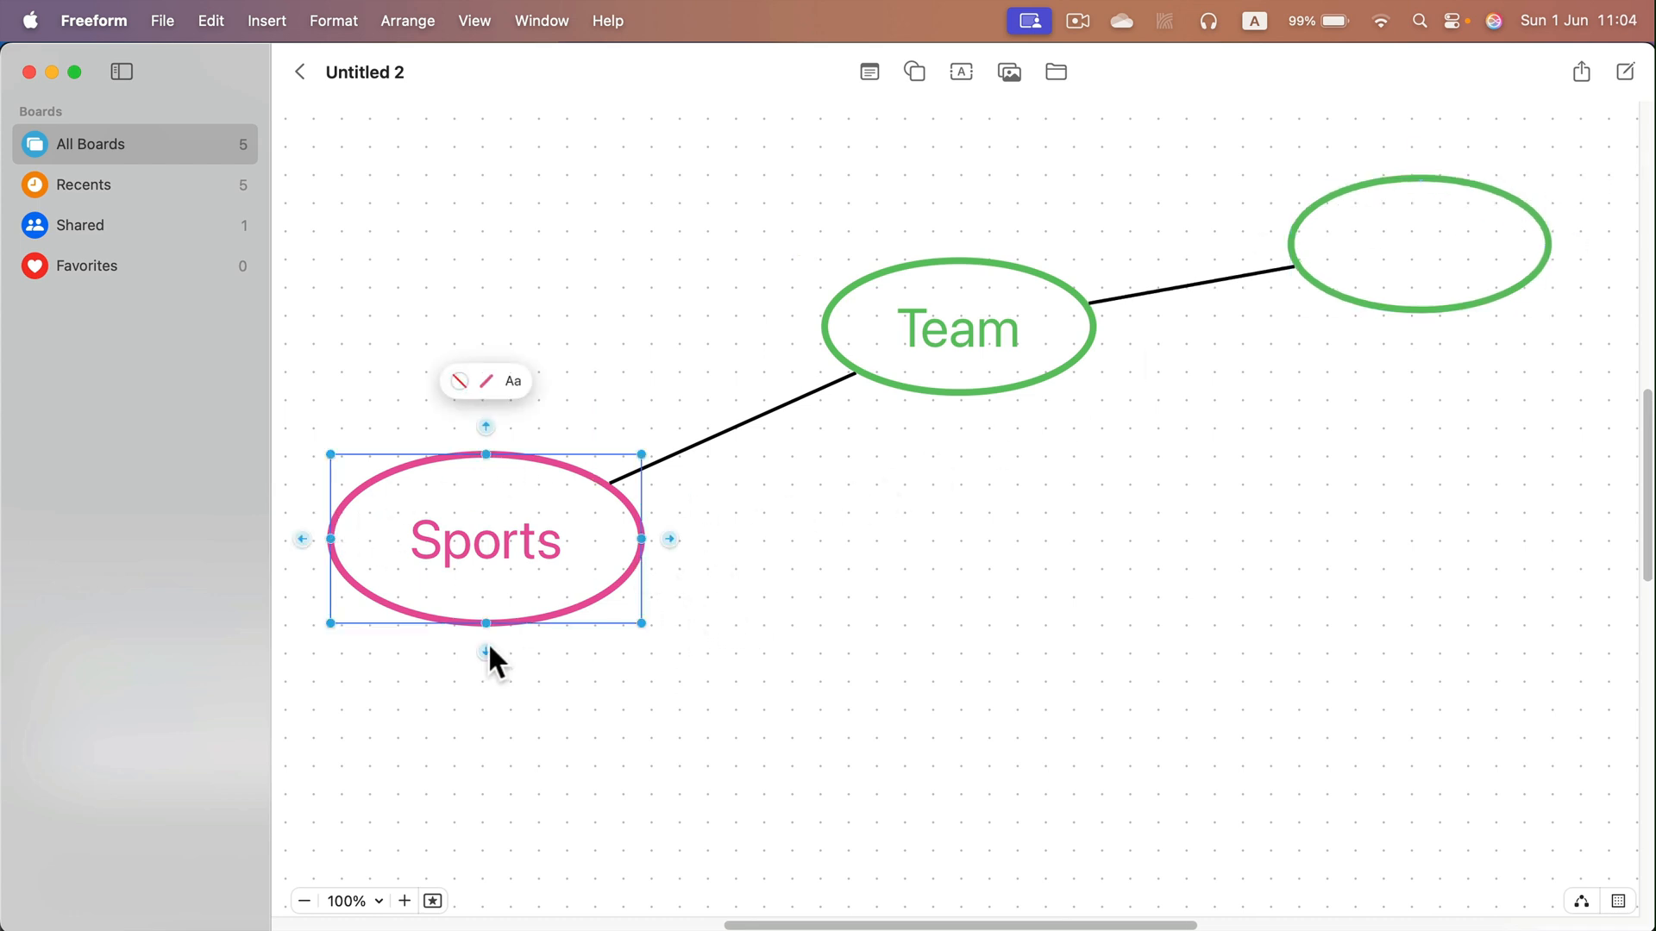
mouse_move(1594, 904)
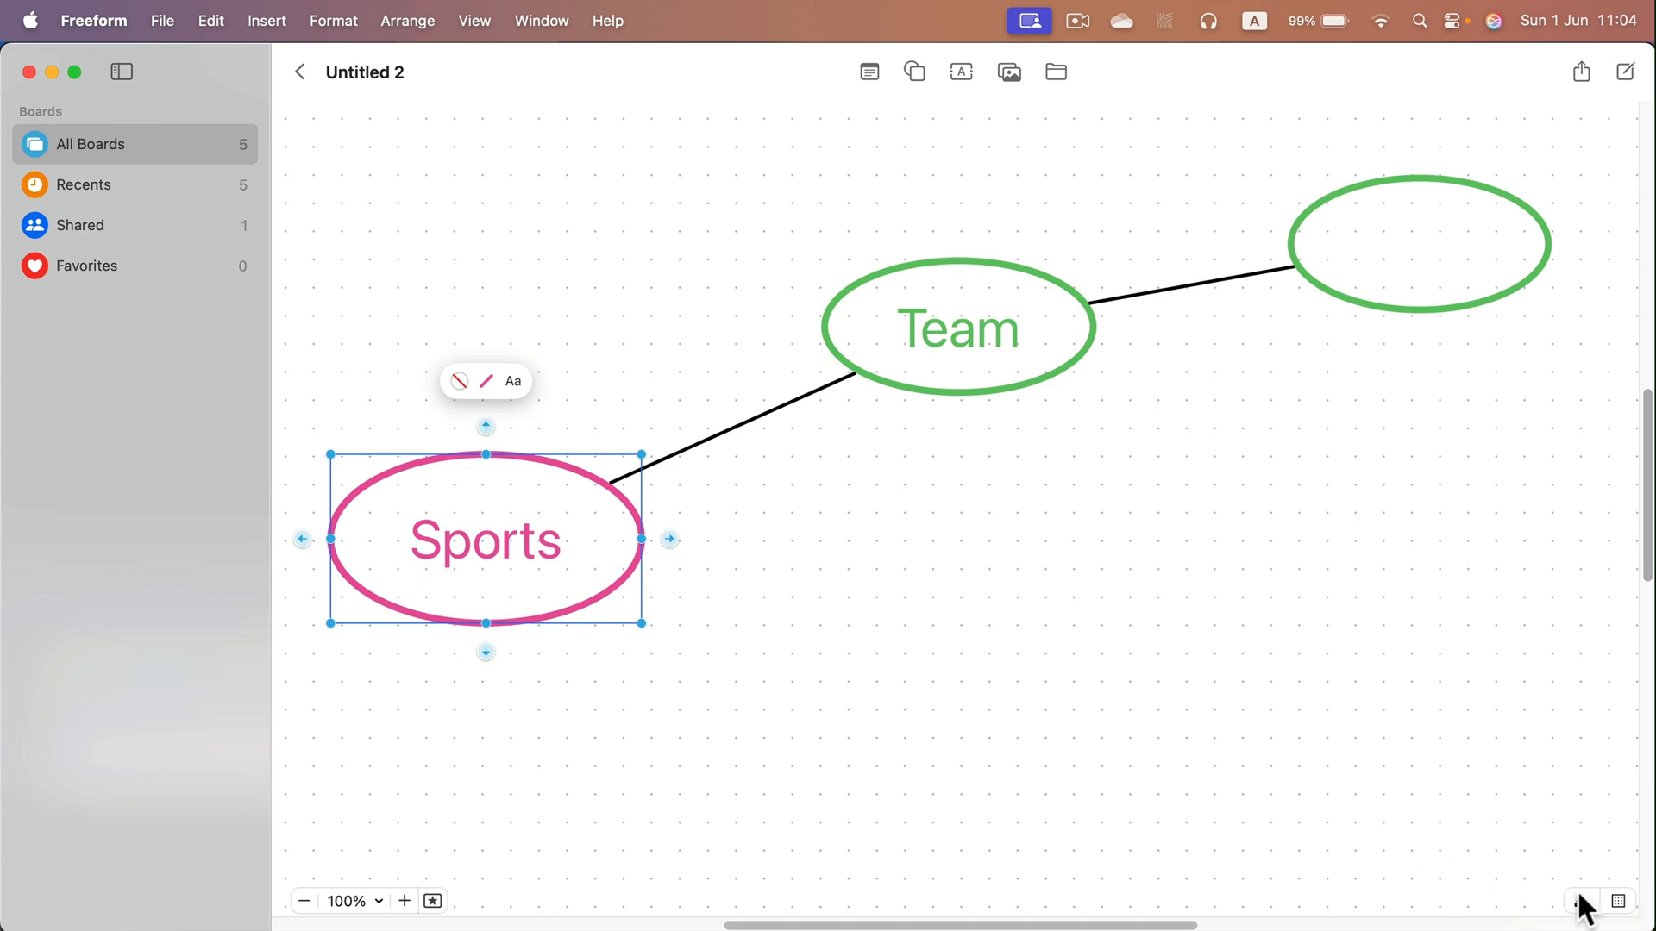
mouse_move(670, 538)
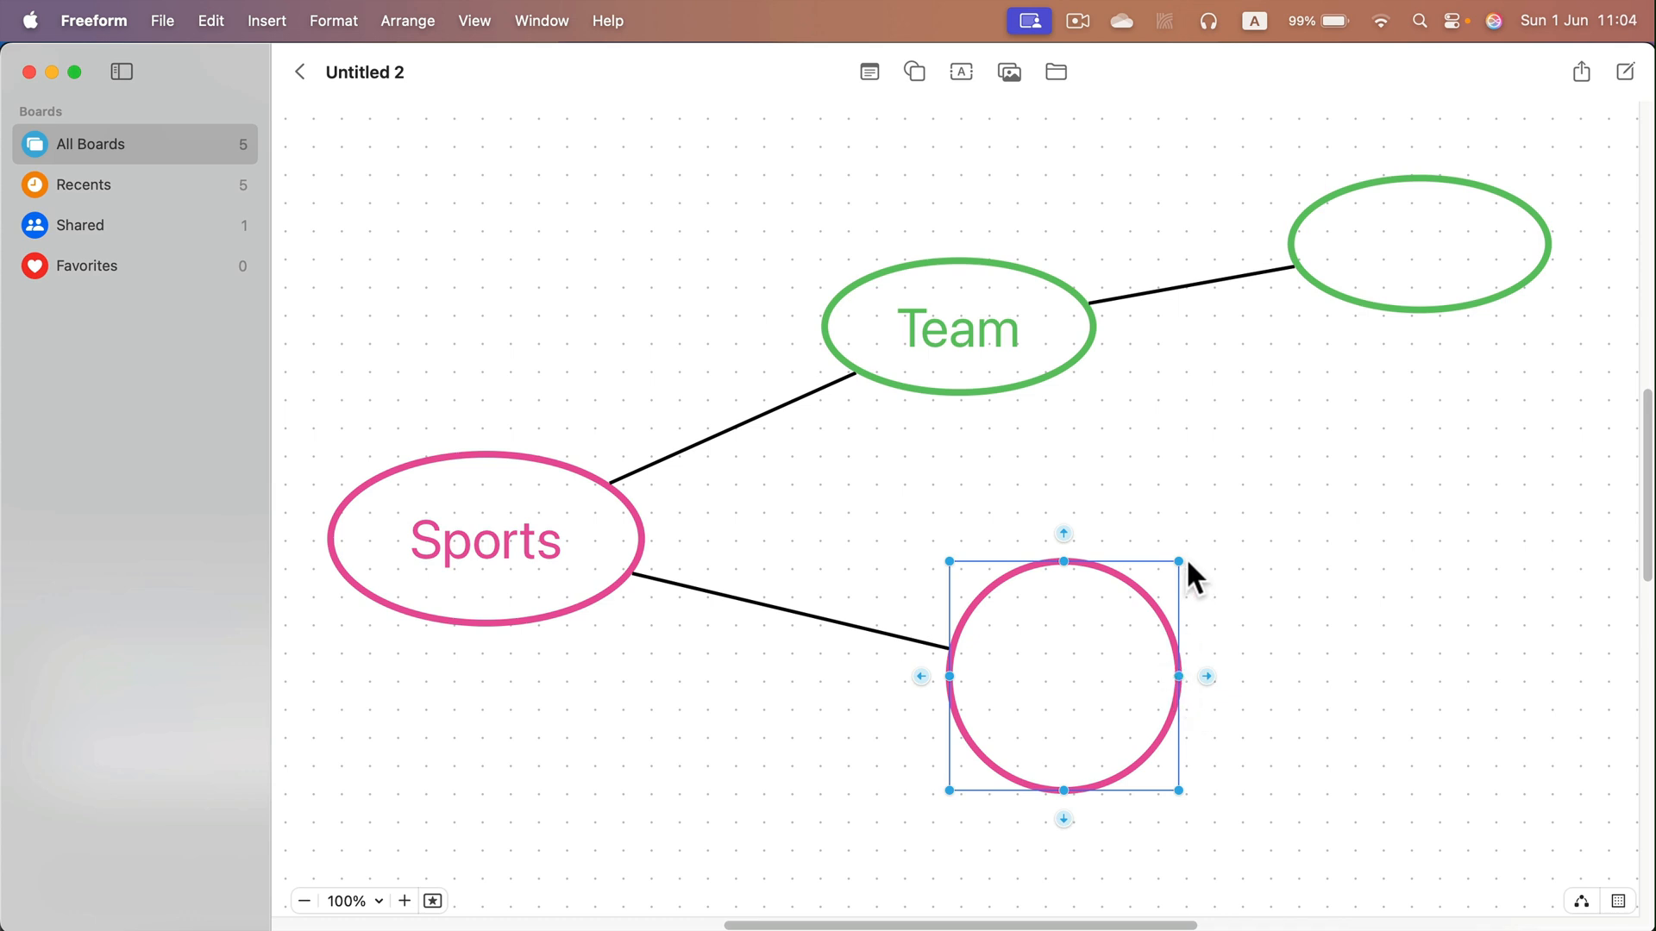
mouse_move(541, 522)
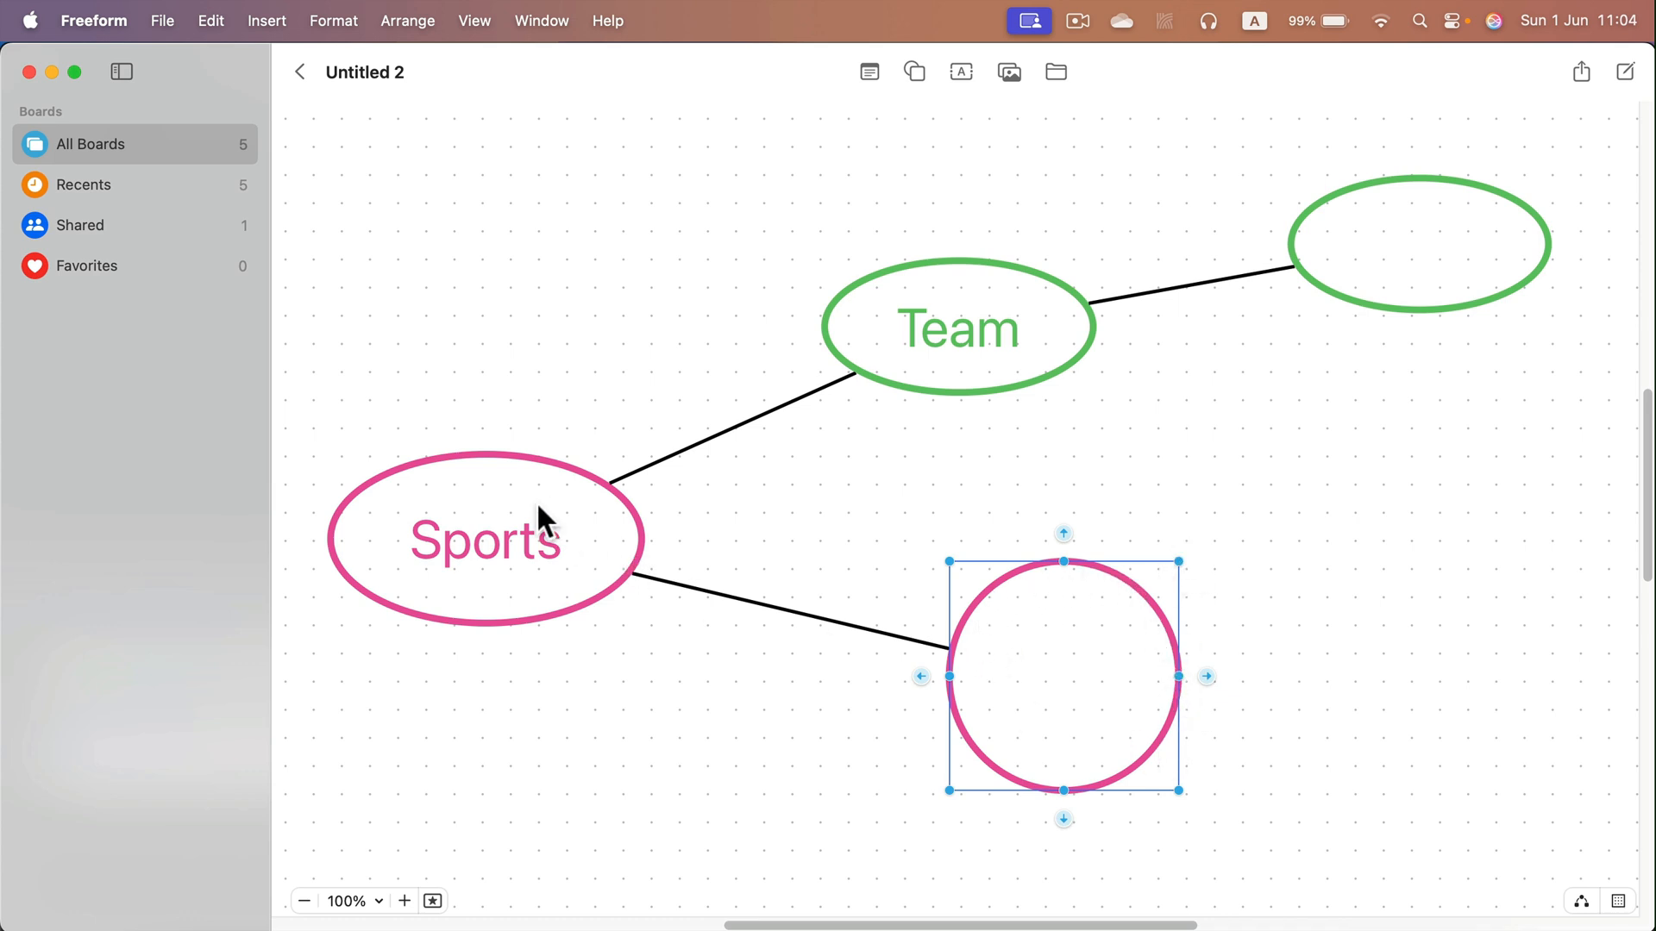
mouse_move(483, 564)
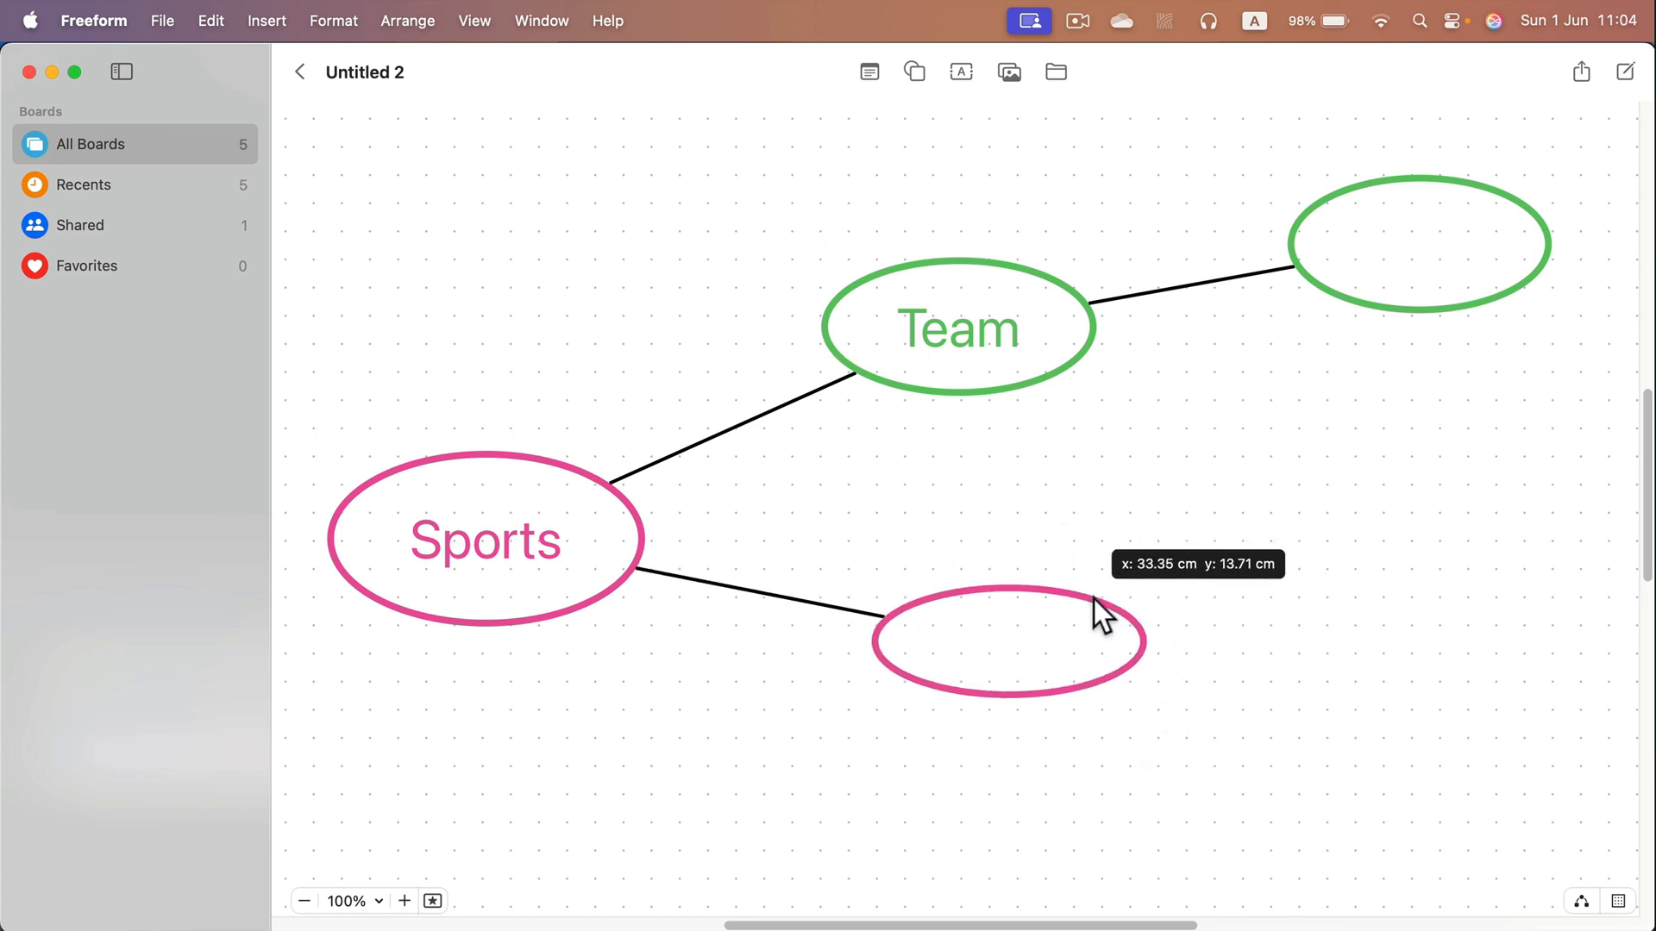
Give the new Sports branch oval an orange outline
left_click(1007, 640)
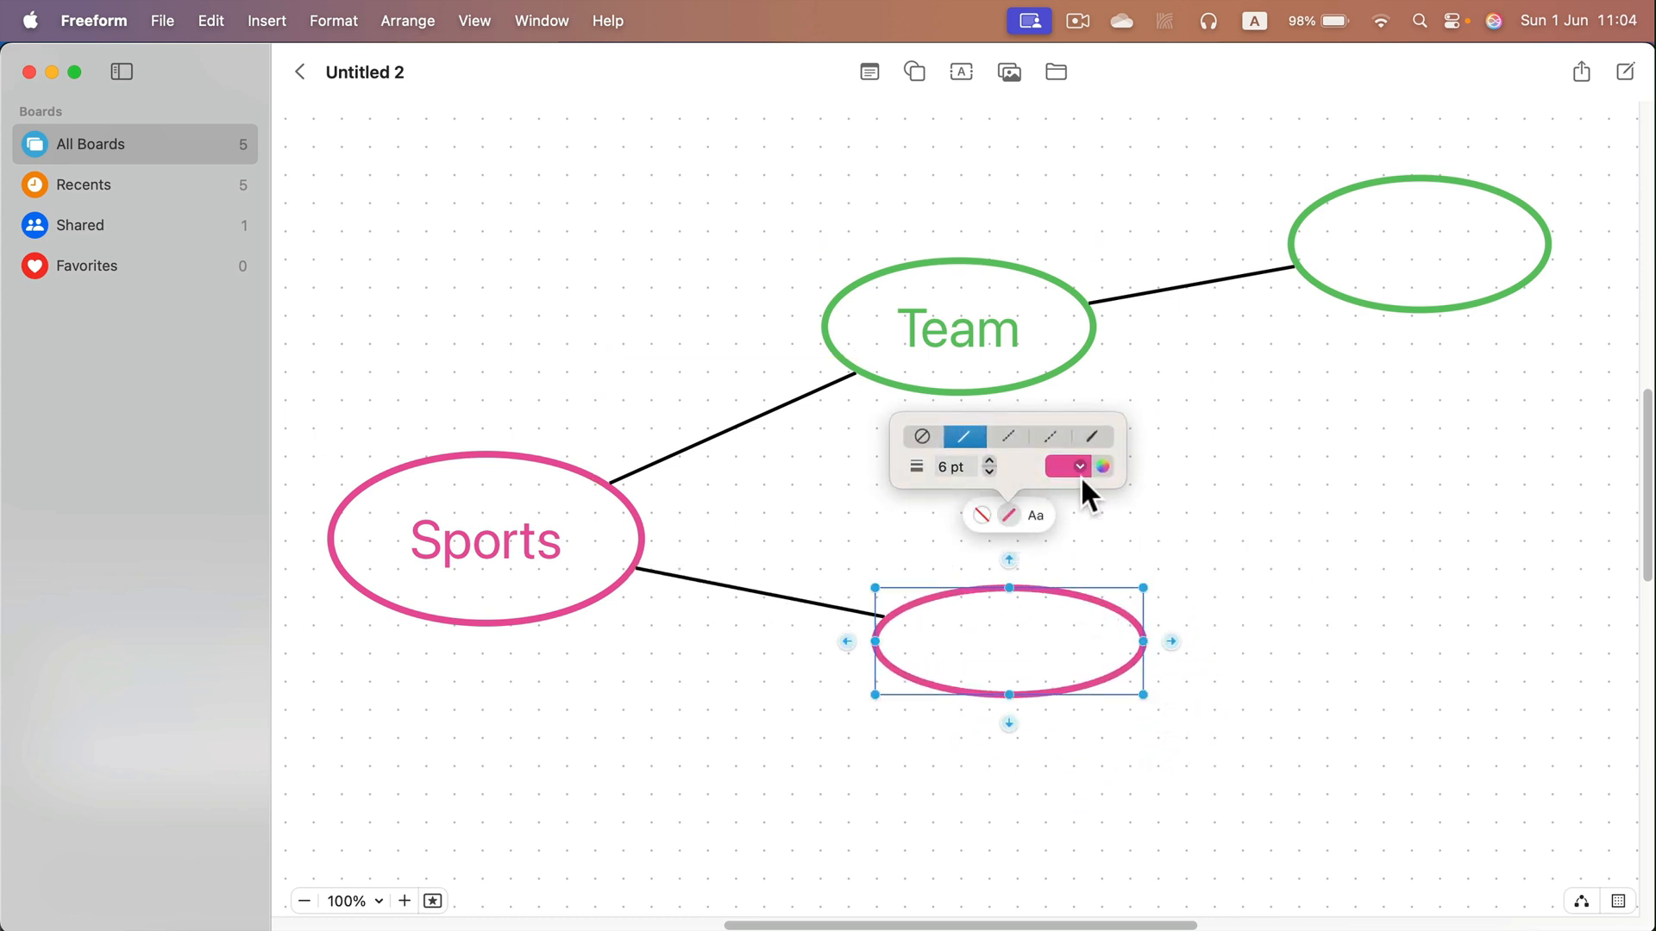
left_click(1078, 466)
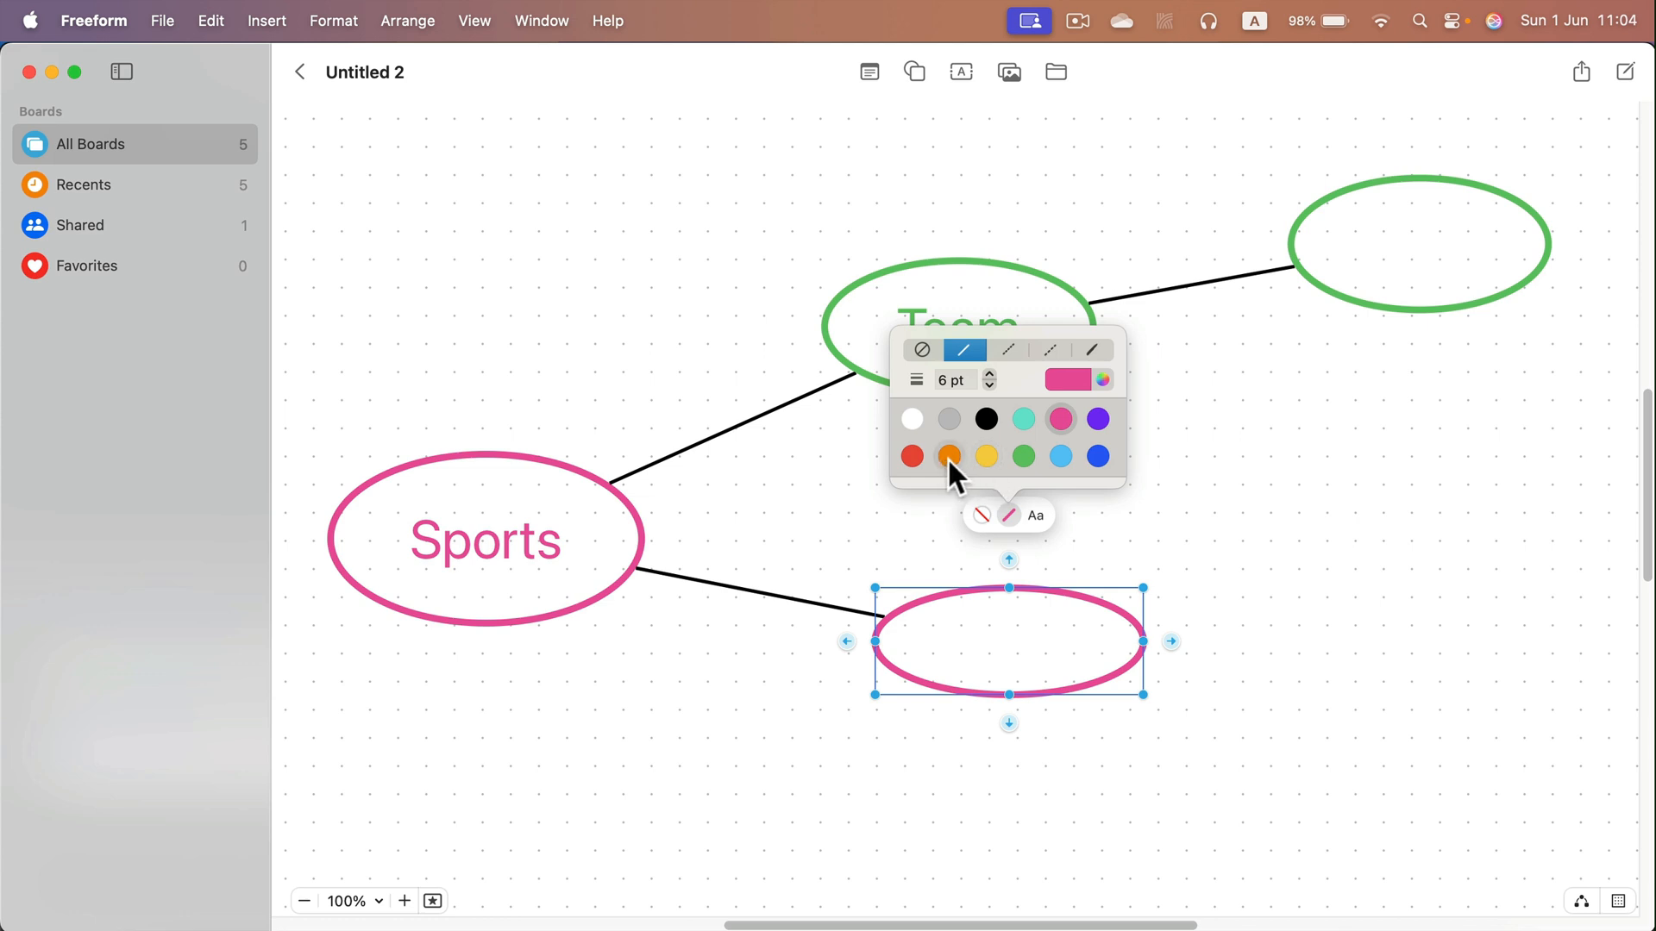
left_click(949, 455)
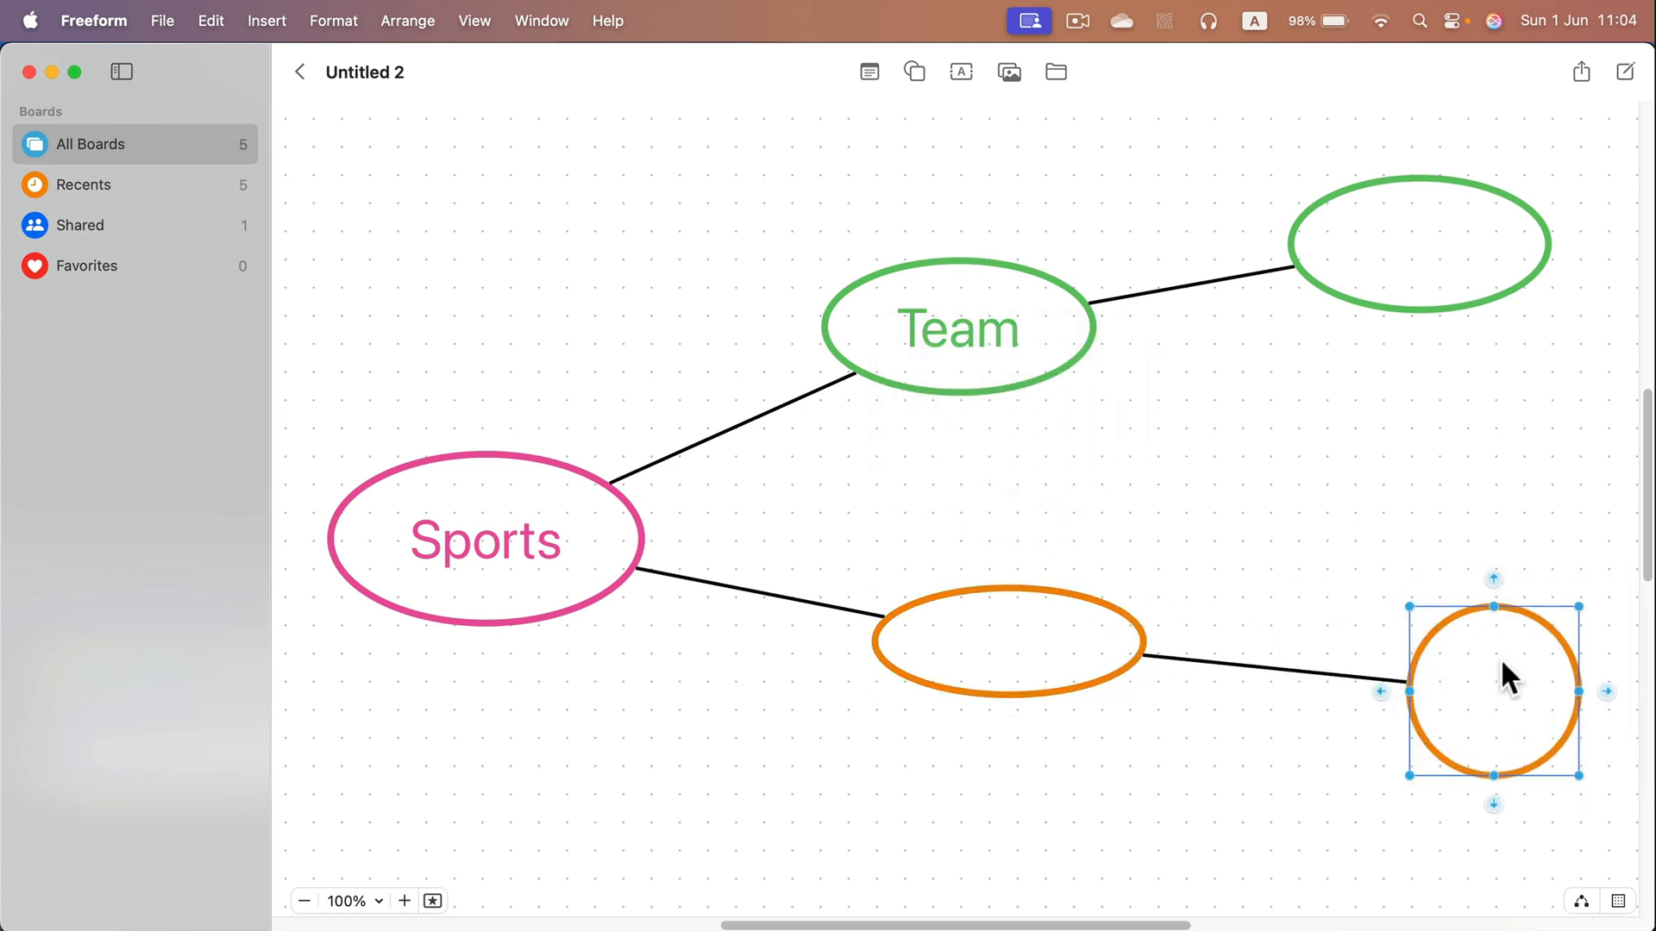
Squash the end orange circle into a small oval and move it lower right
left_click_drag(1490, 691, 1486, 642)
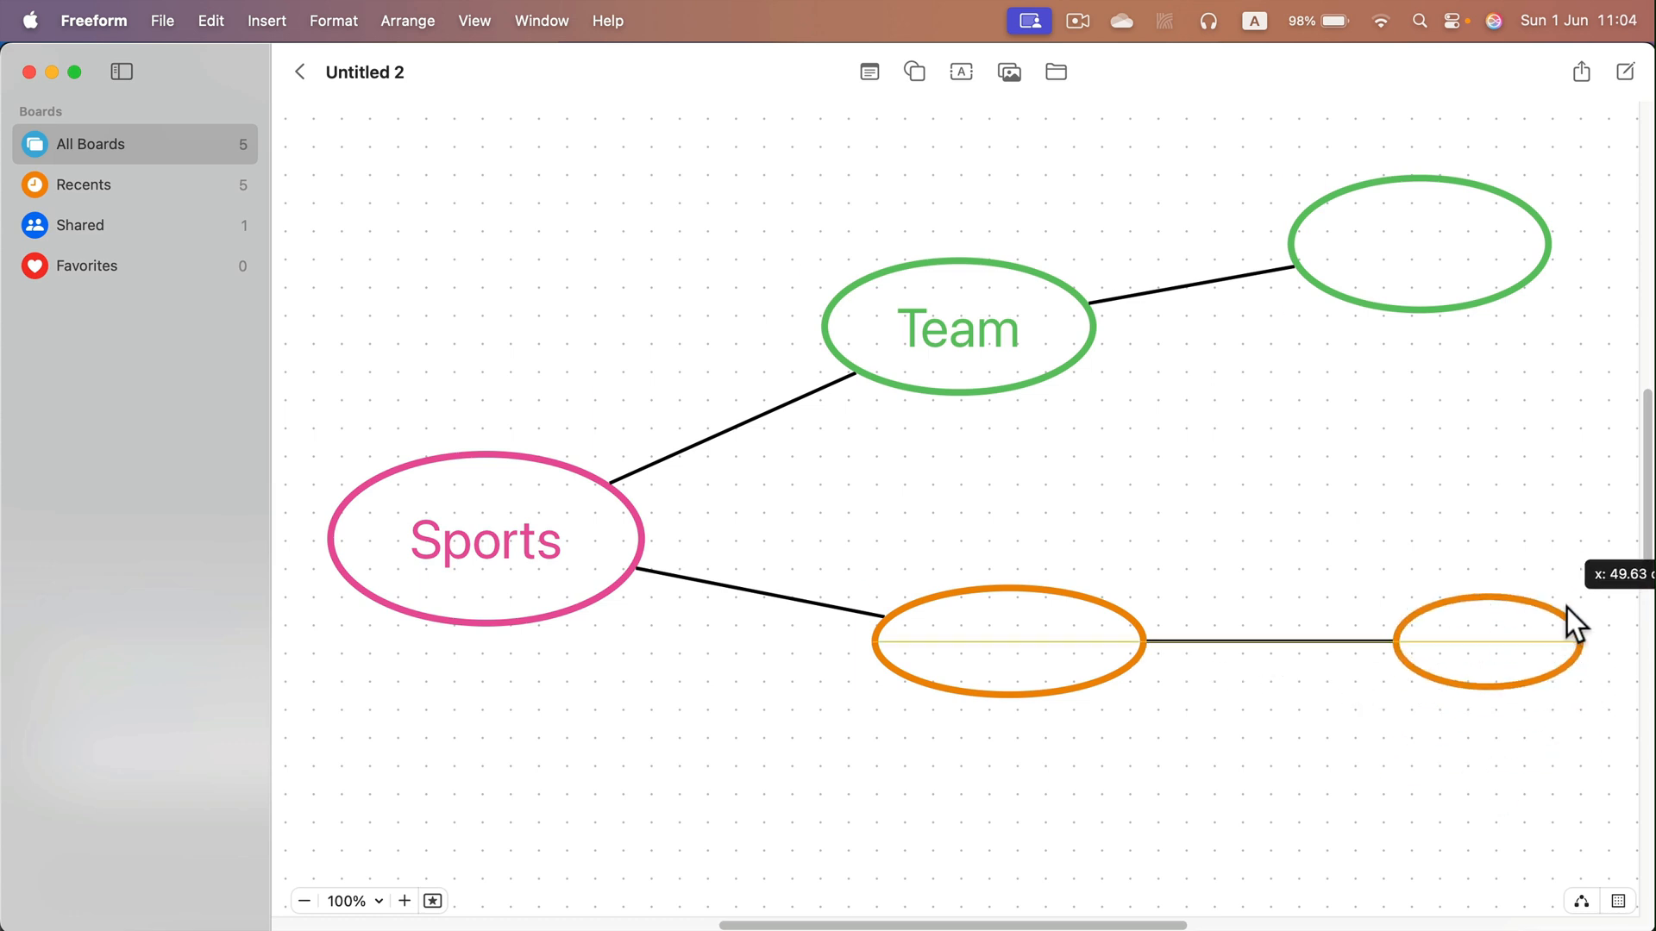
left_click_drag(1478, 638, 1447, 717)
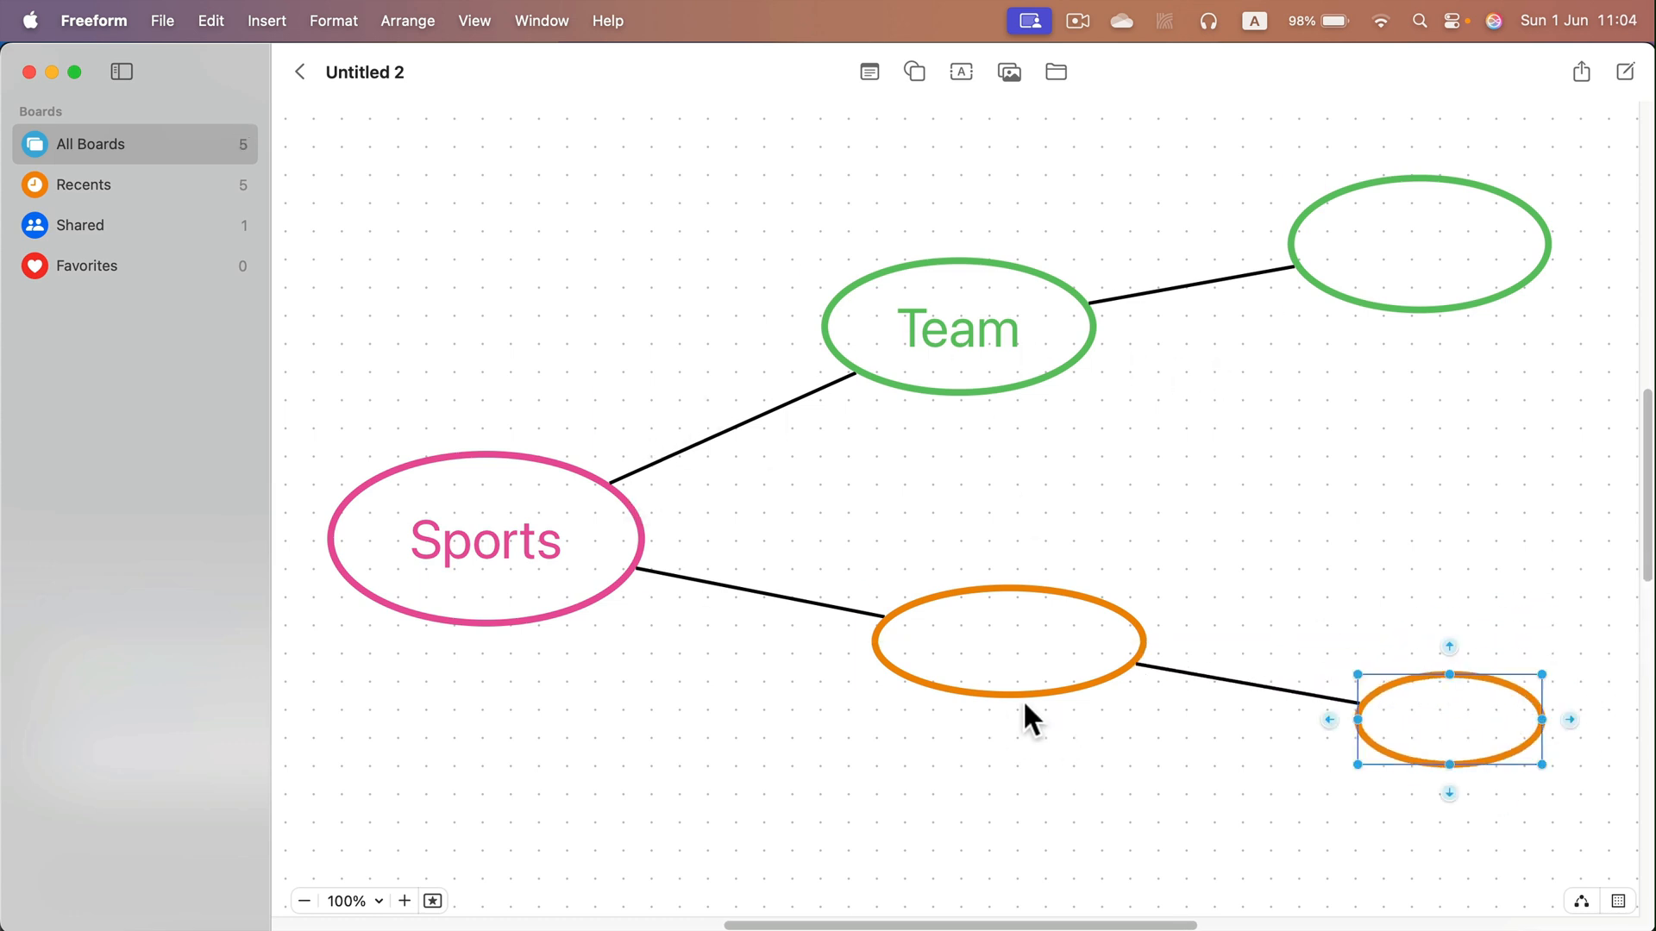
mouse_move(997, 717)
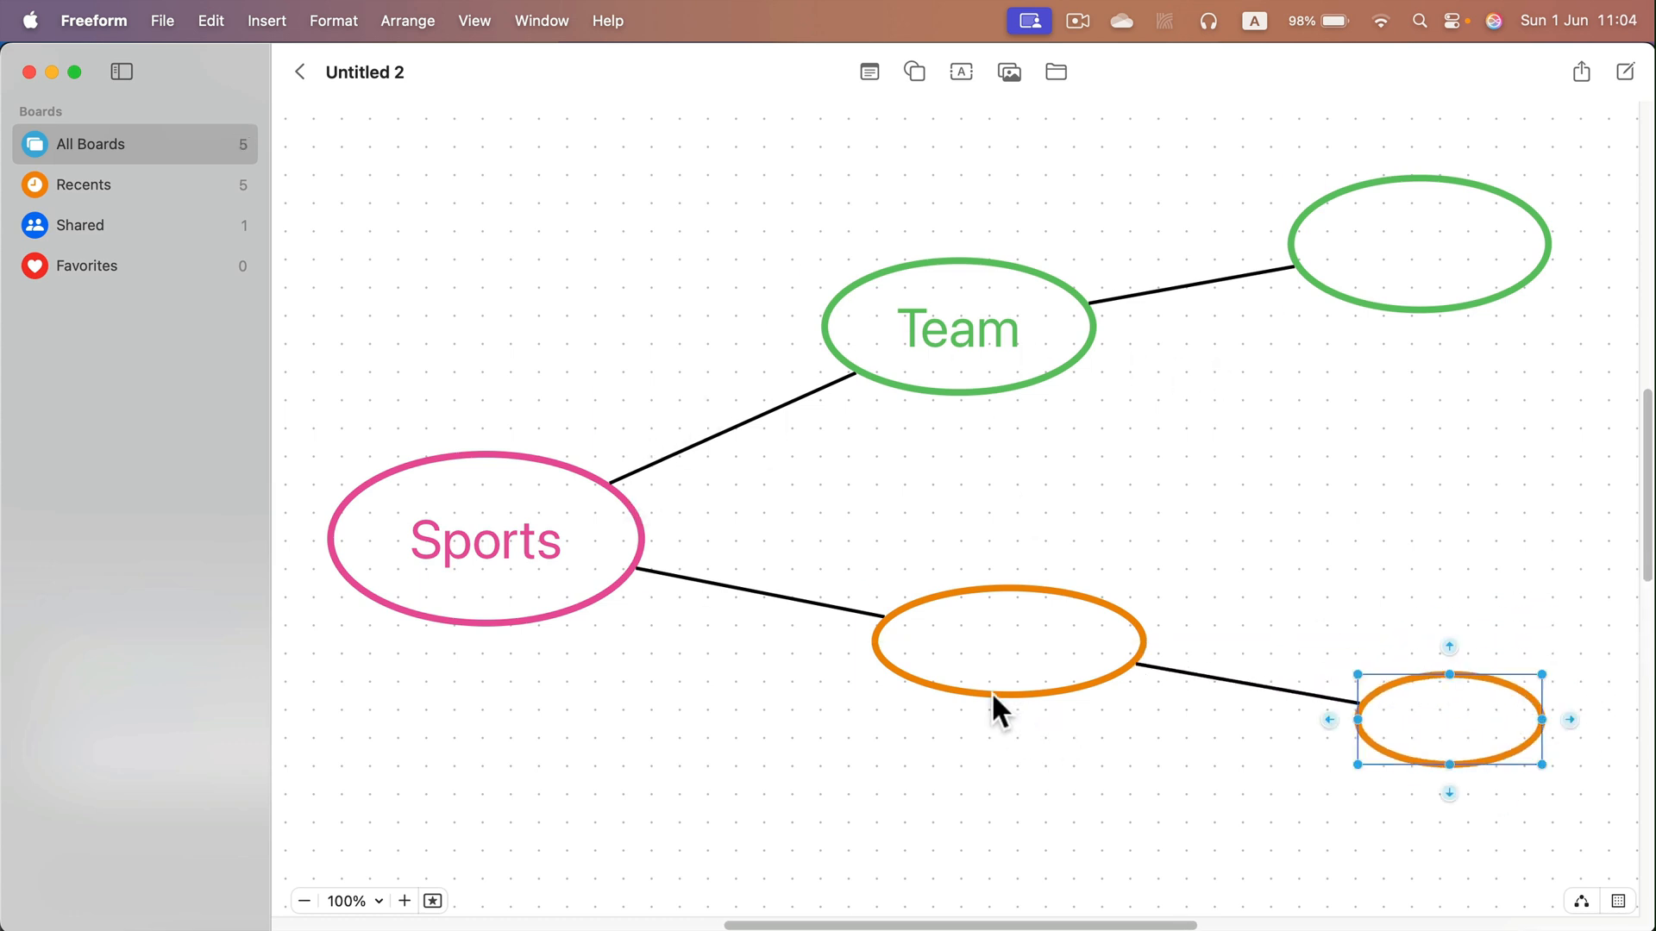